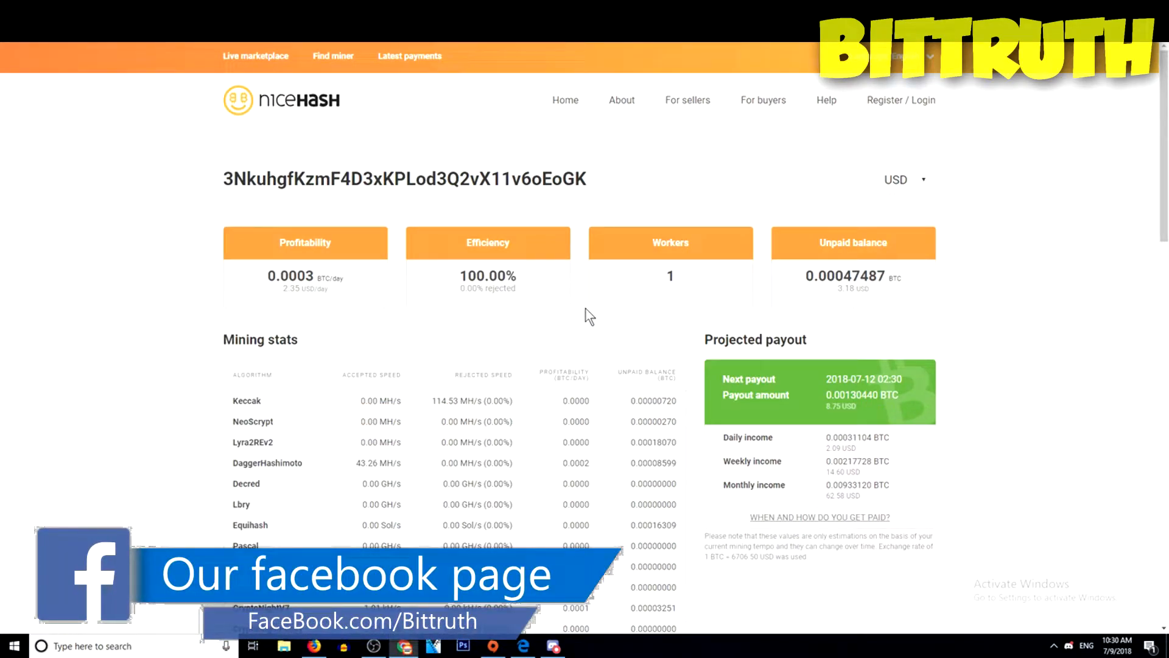
{"action": "mouse_move", "coordinate": [677, 403]}
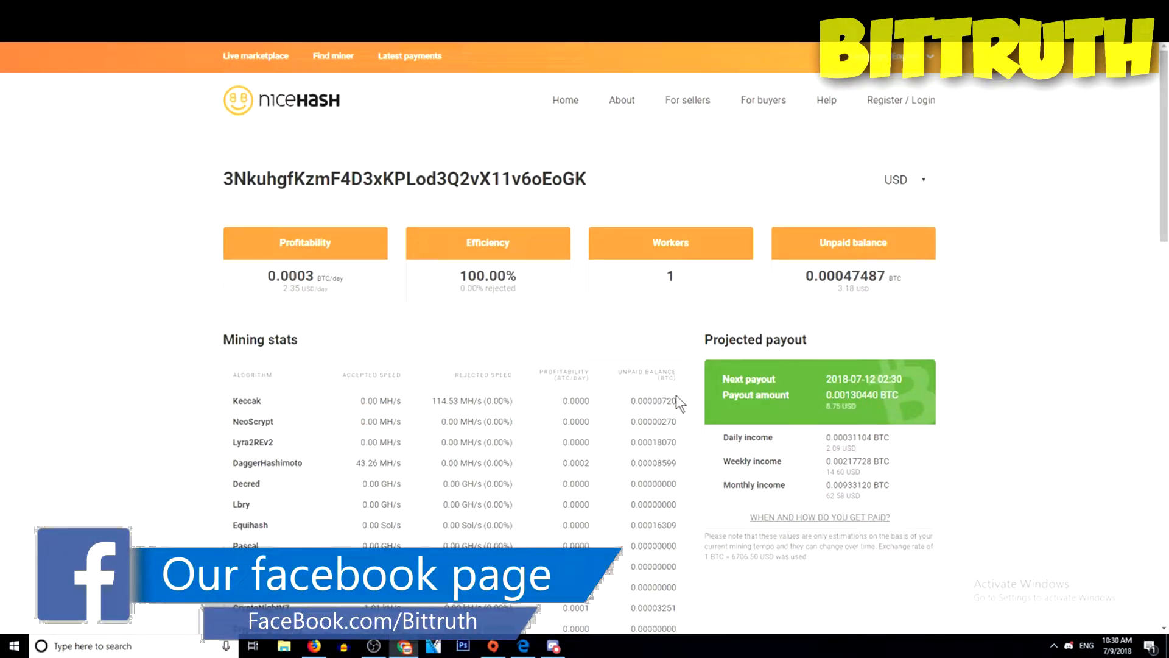
- Scroll NiceHash stats down to detailed mining stats, active workers and the one-day history chart
{"action": "scroll", "scroll_direction": "down", "scroll_amount": 3}
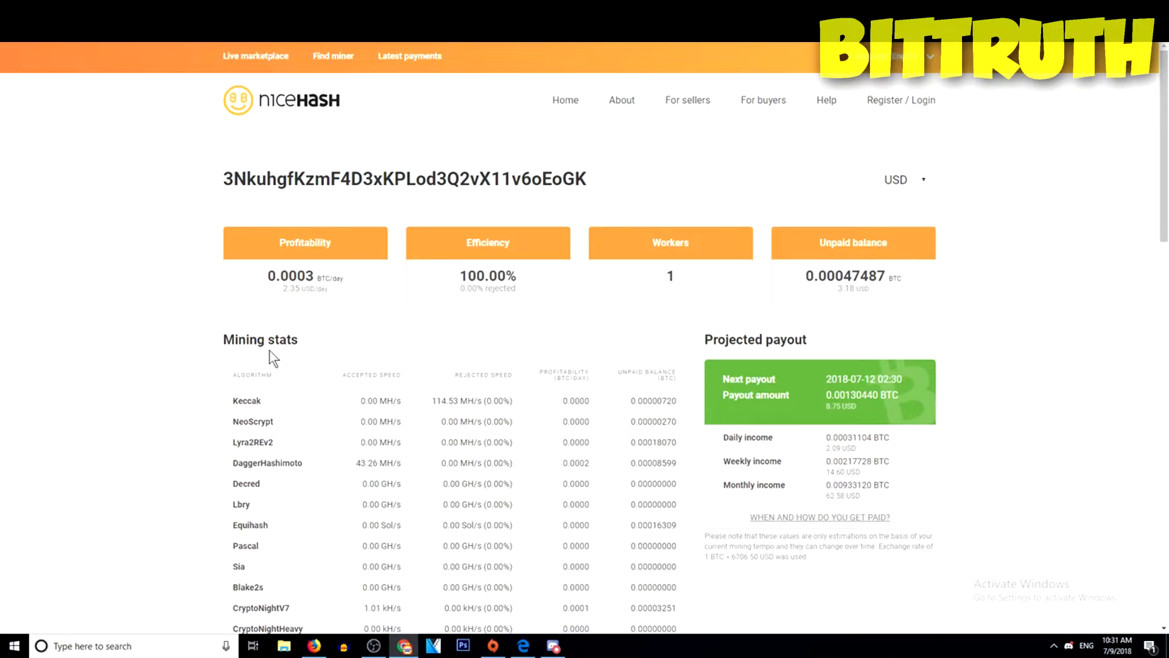
{"action": "mouse_move", "coordinate": [312, 405]}
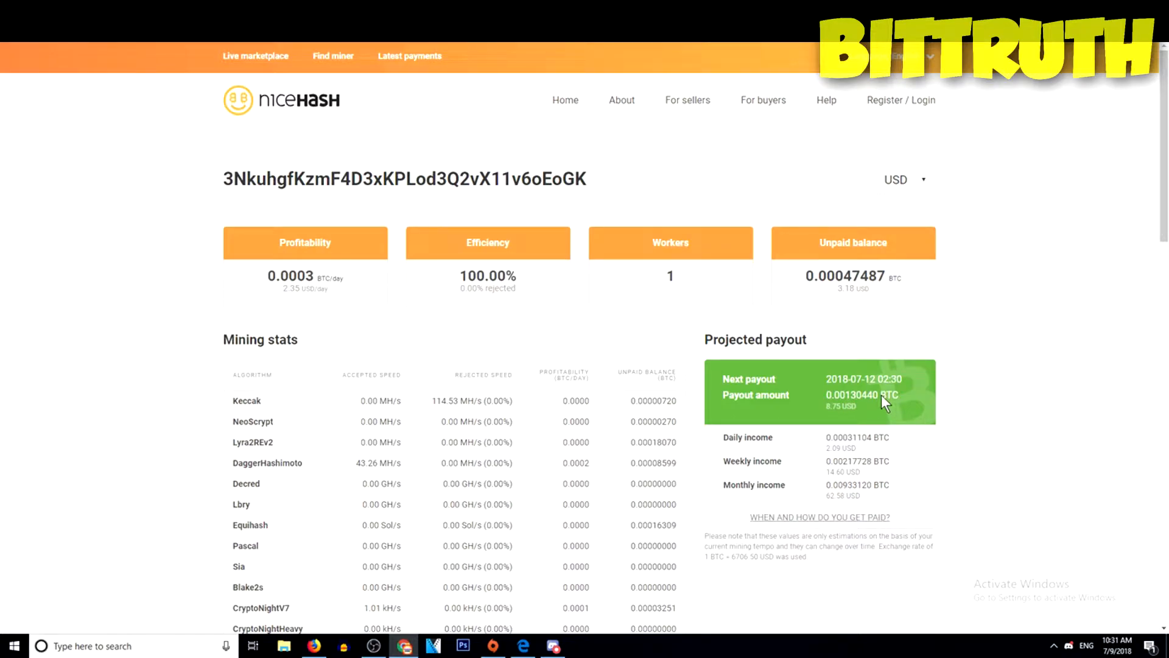
{"action": "mouse_move", "coordinate": [868, 407]}
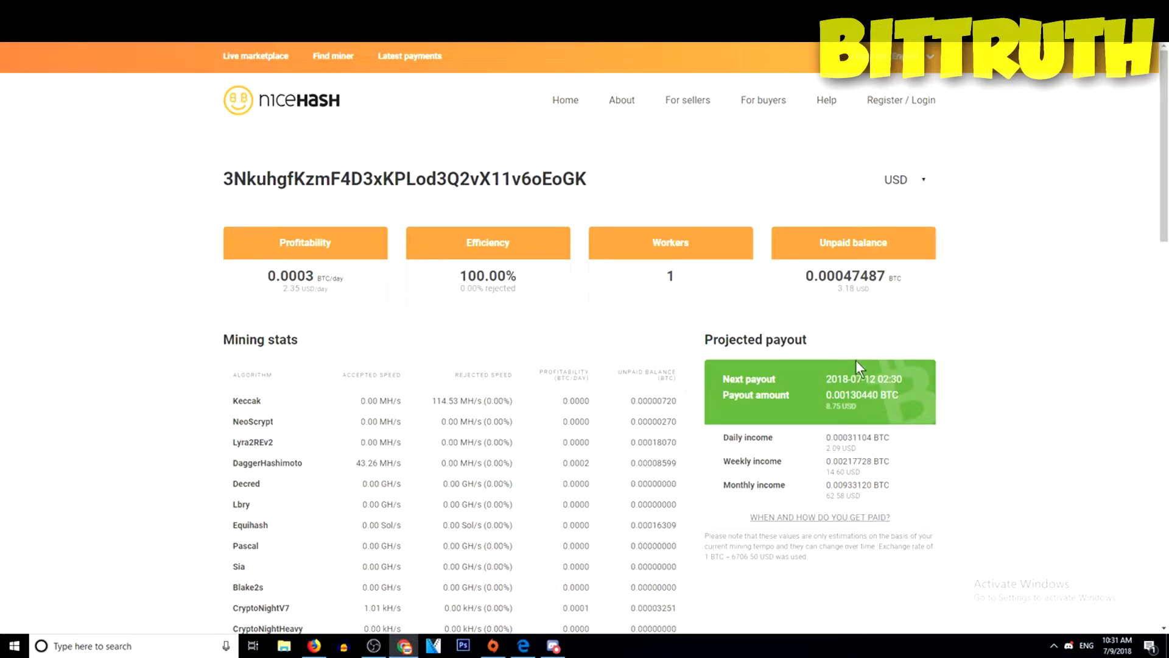
{"action": "mouse_move", "coordinate": [999, 380]}
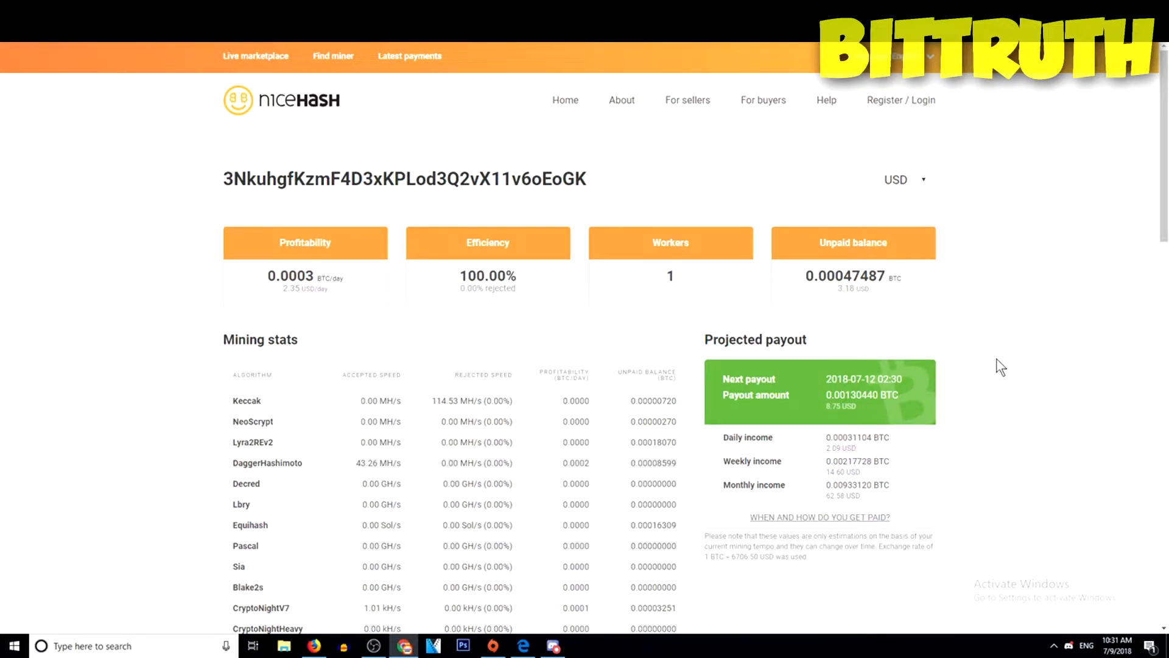
{"action": "mouse_move", "coordinate": [513, 240]}
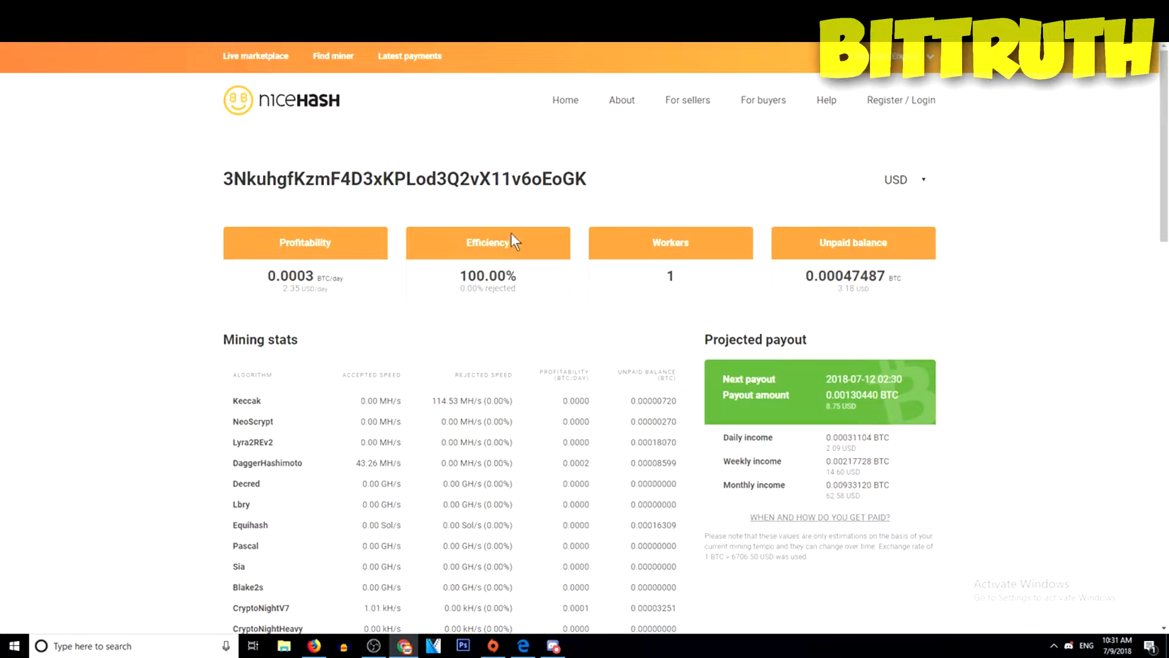
{"action": "mouse_move", "coordinate": [769, 235]}
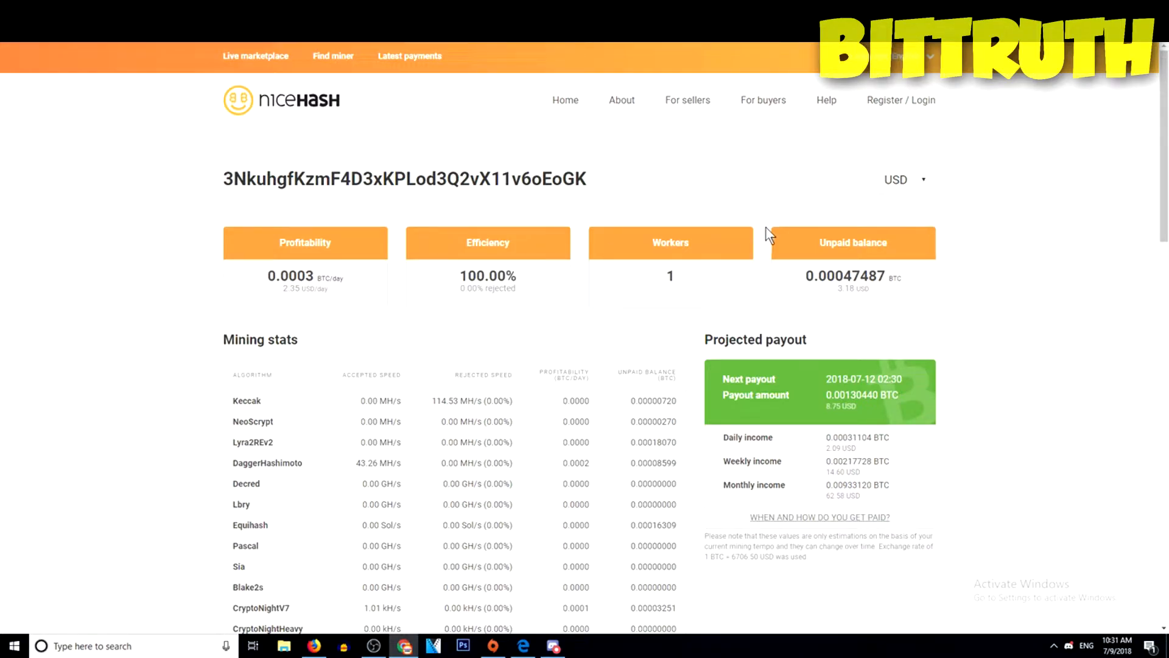
{"action": "mouse_move", "coordinate": [977, 234]}
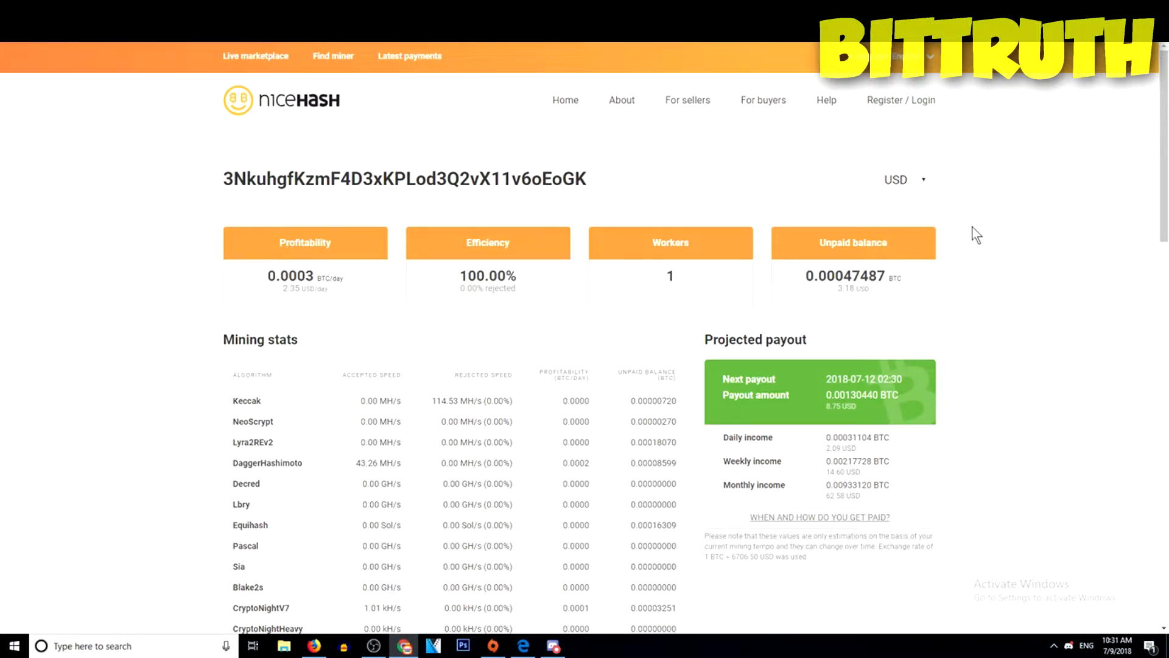
{"action": "mouse_move", "coordinate": [964, 220]}
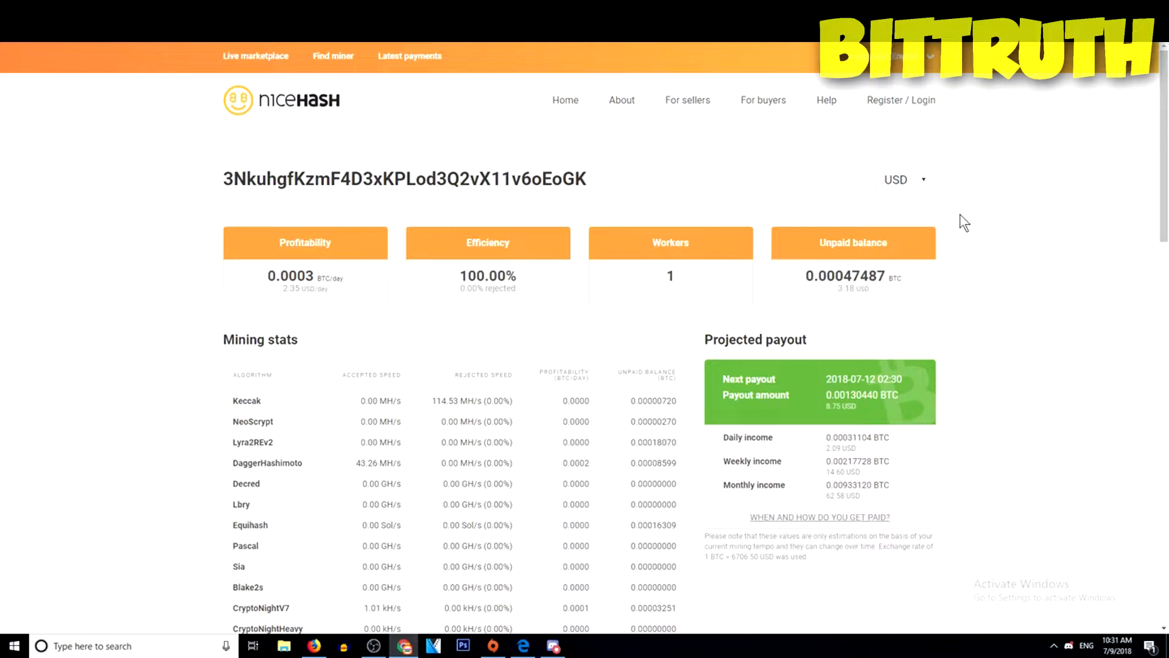
{"action": "mouse_move", "coordinate": [519, 342]}
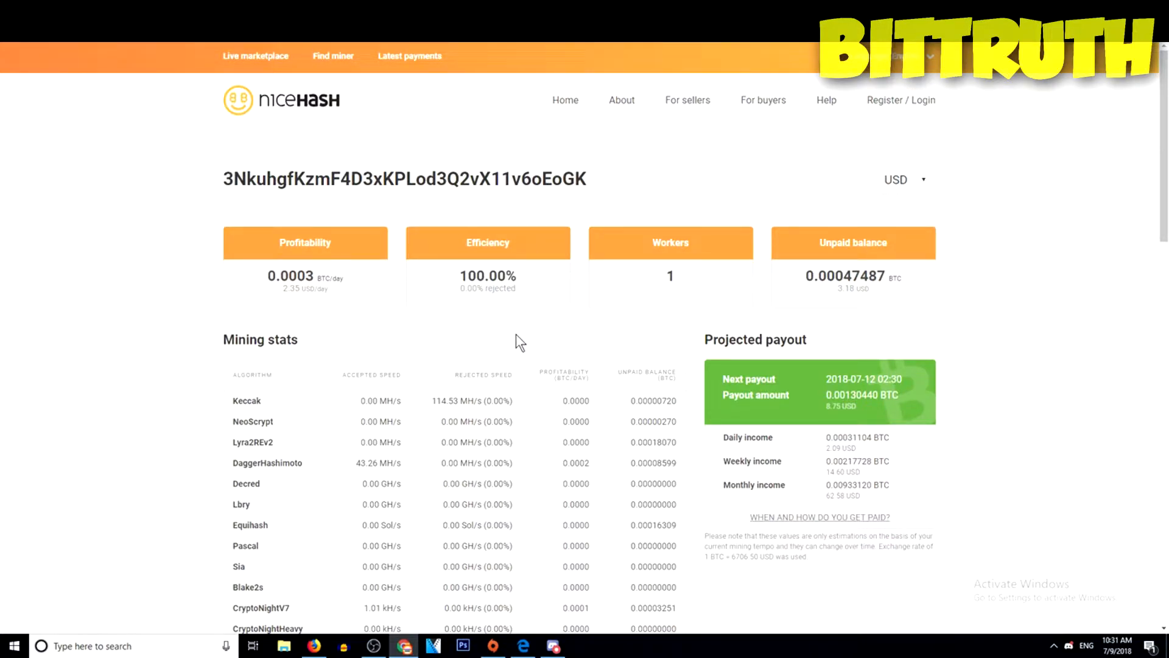
{"action": "mouse_move", "coordinate": [346, 340]}
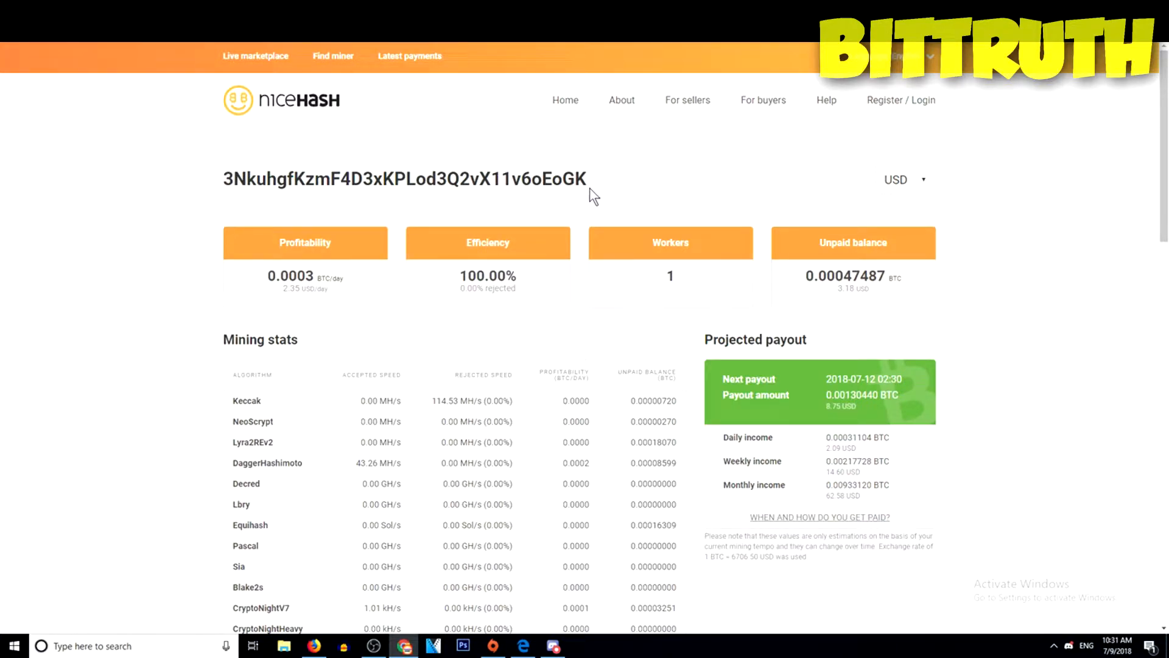
{"action": "scroll", "scroll_direction": "down", "scroll_amount": 3}
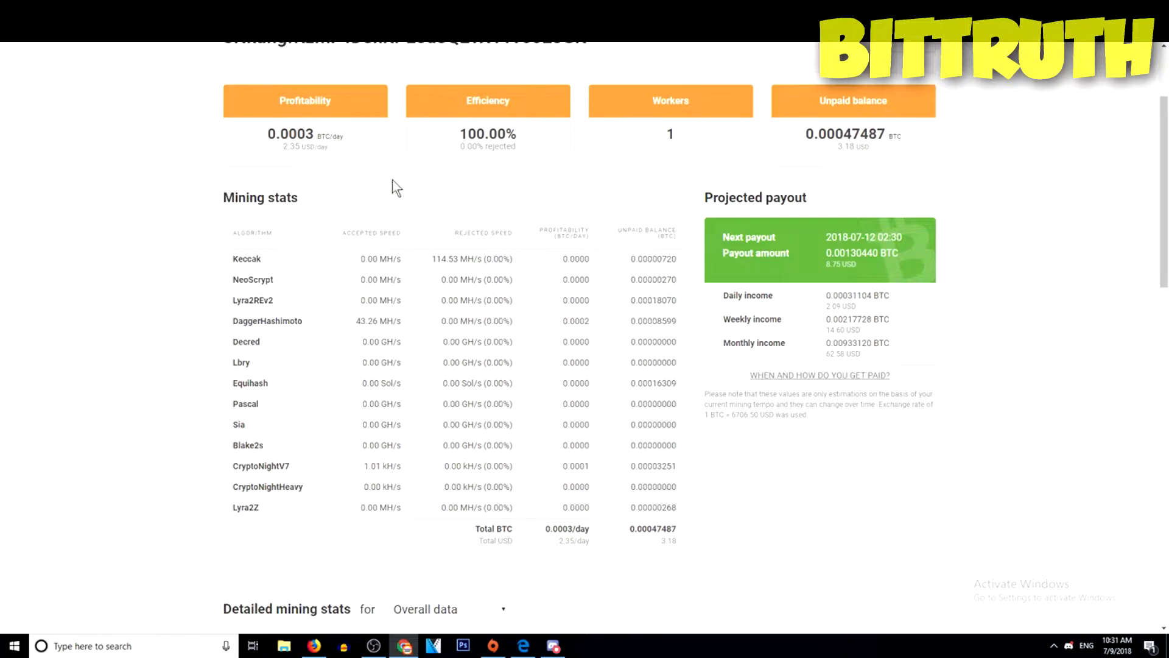
{"action": "scroll", "scroll_direction": "down", "scroll_amount": 3}
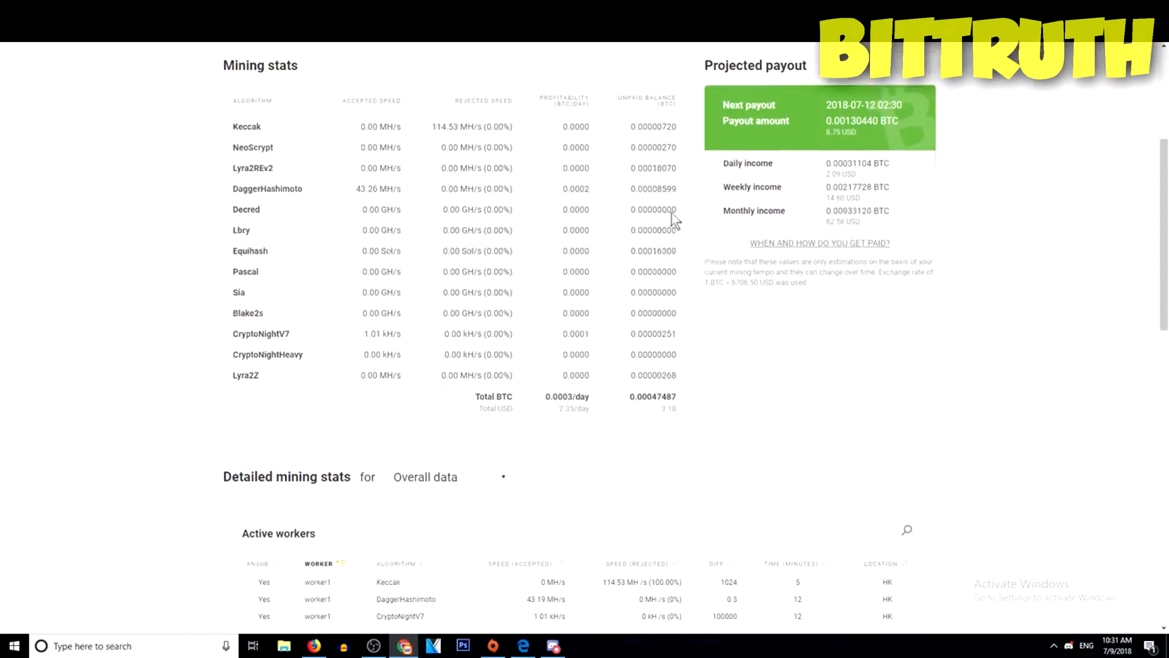
{"action": "scroll", "scroll_direction": "down", "scroll_amount": 3}
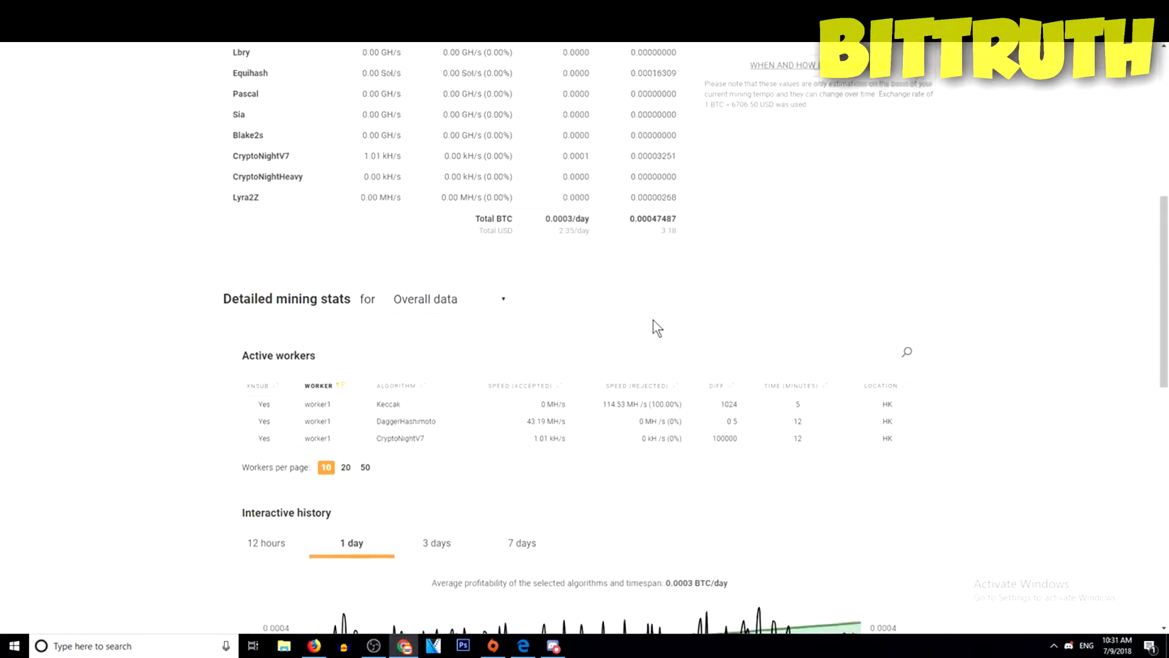
{"action": "scroll", "scroll_direction": "down", "scroll_amount": 3}
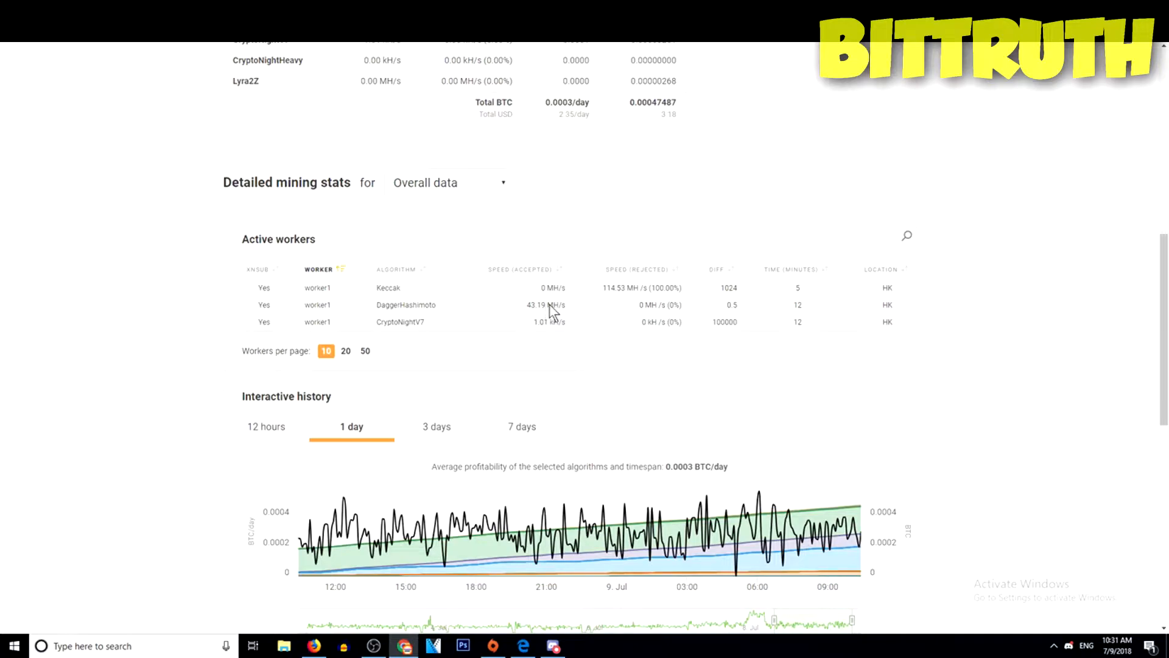
{"action": "mouse_move", "coordinate": [664, 322]}
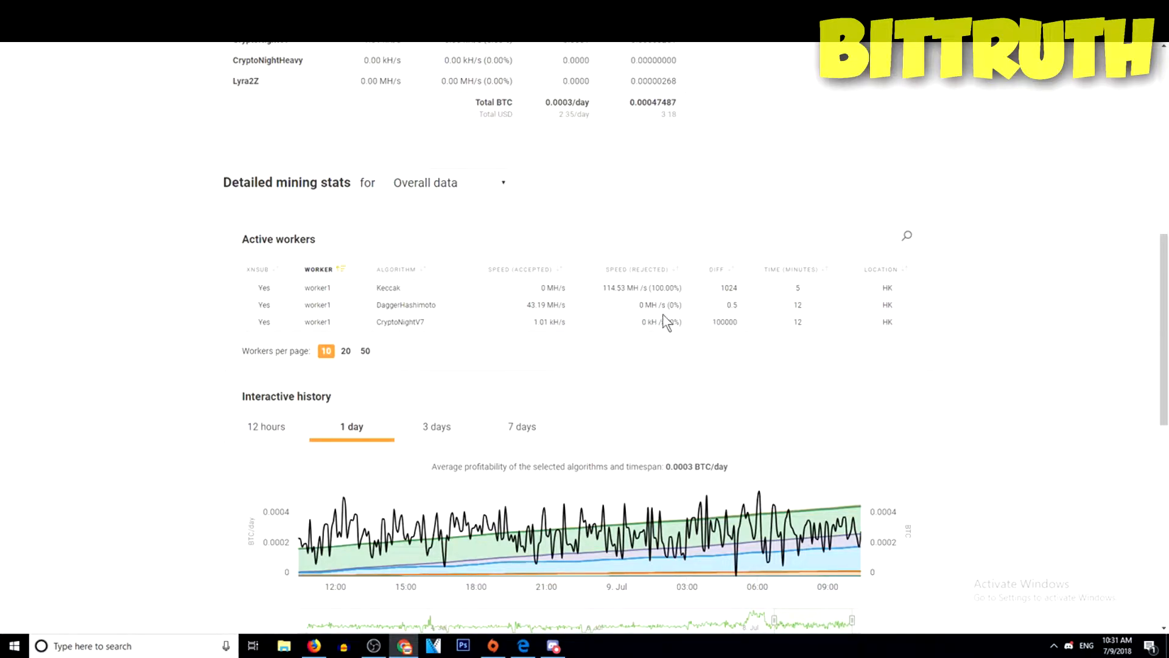
{"action": "mouse_move", "coordinate": [632, 372]}
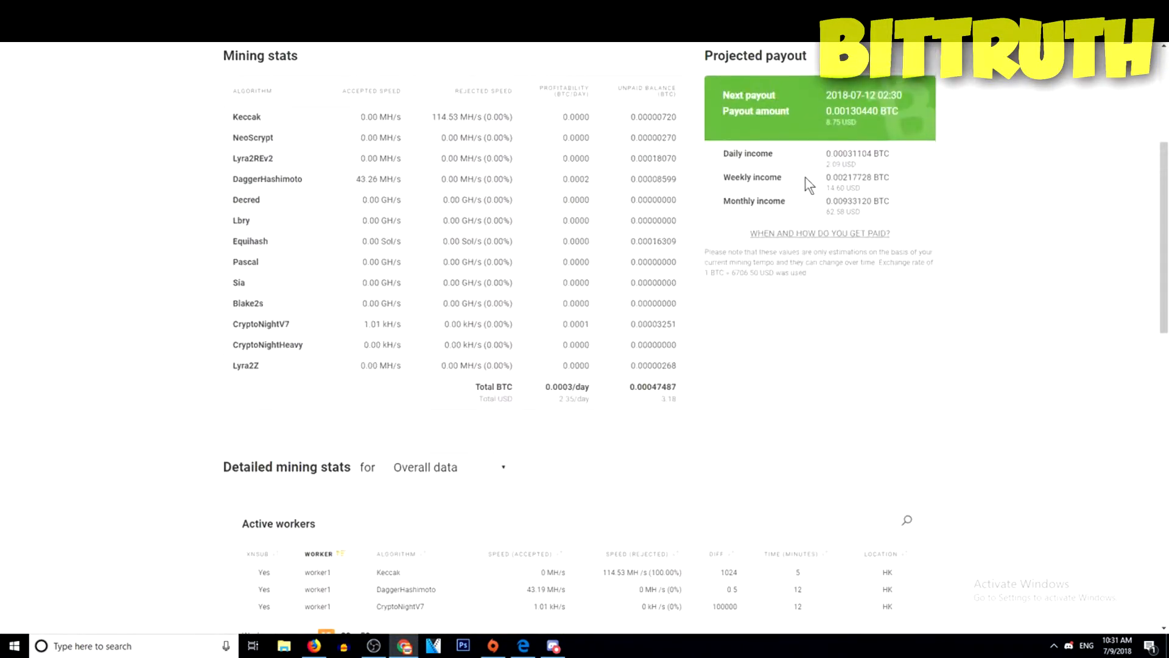
{"action": "scroll", "scroll_direction": "down", "scroll_amount": 3}
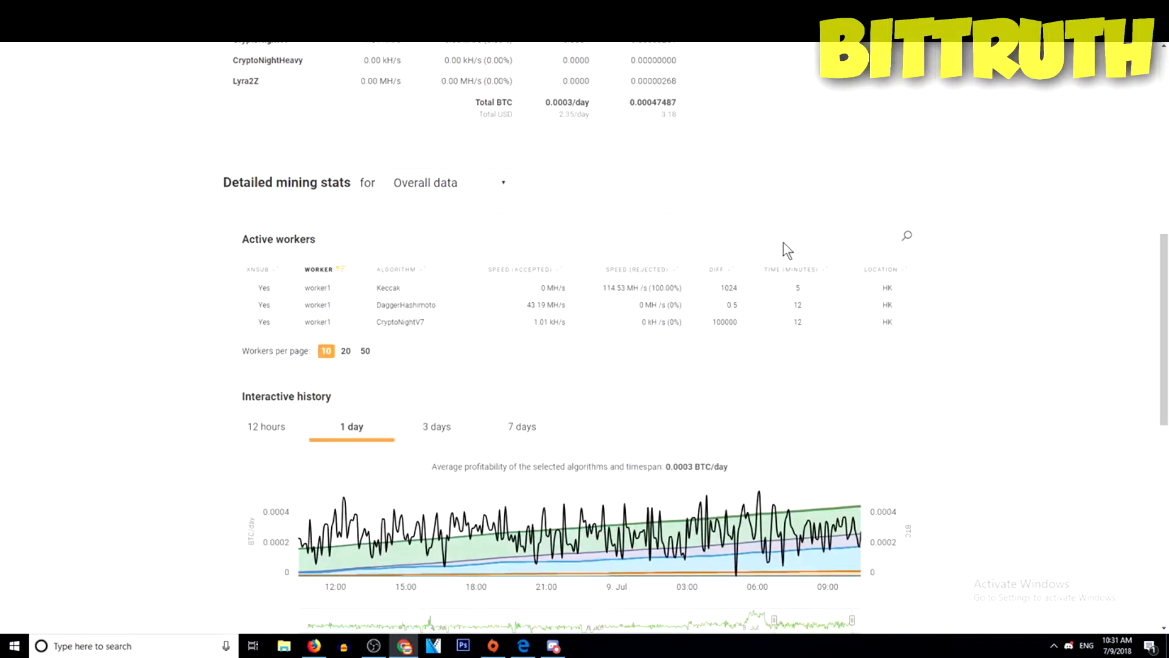
{"action": "scroll", "scroll_direction": "down", "scroll_amount": 3}
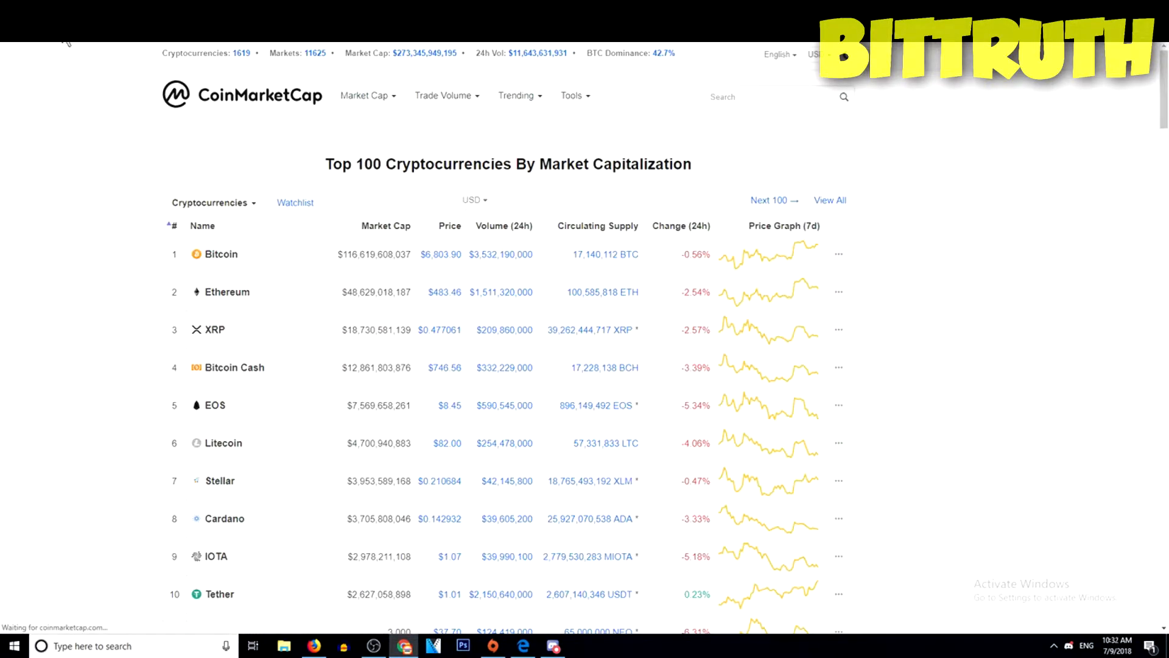
- Sort CoinMarketCap's top 100 by 24h volume, then restore the default market-cap ranking
{"action": "scroll", "scroll_direction": "down", "scroll_amount": 3}
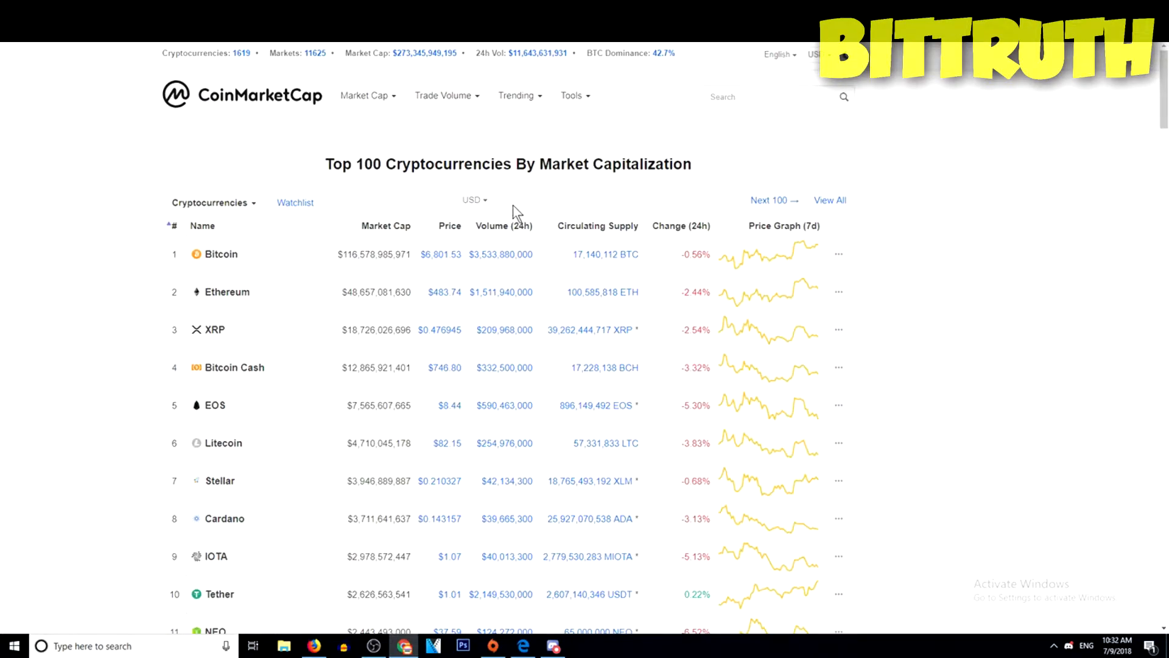
{"action": "left_click", "coordinate": [503, 225]}
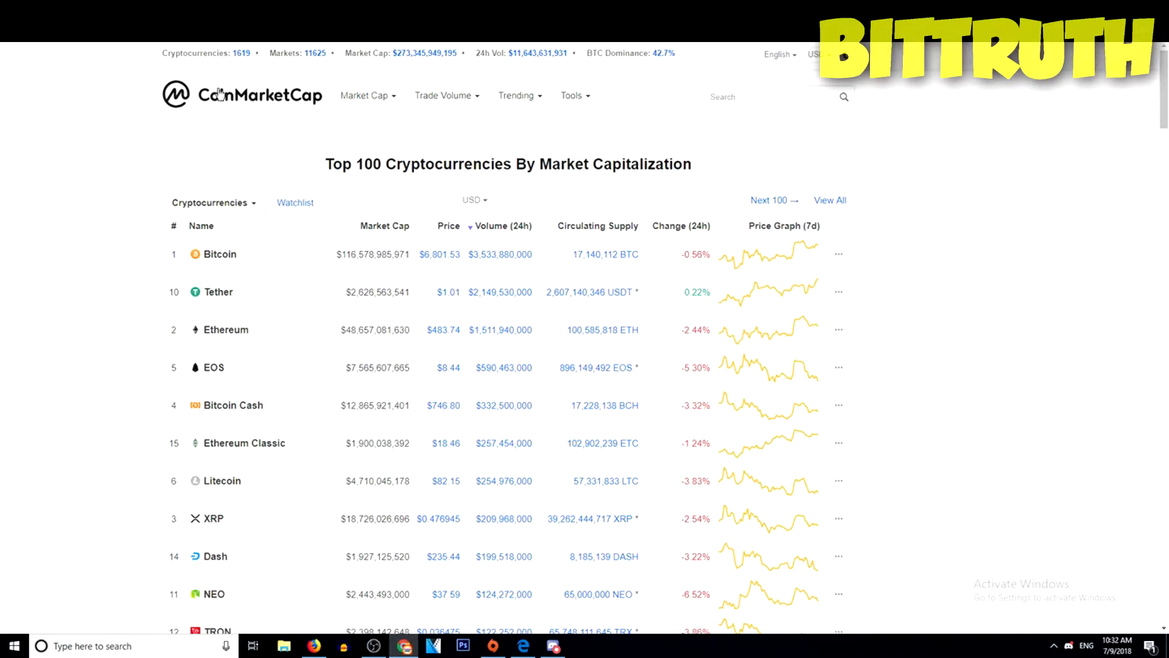
{"action": "left_click", "coordinate": [246, 95]}
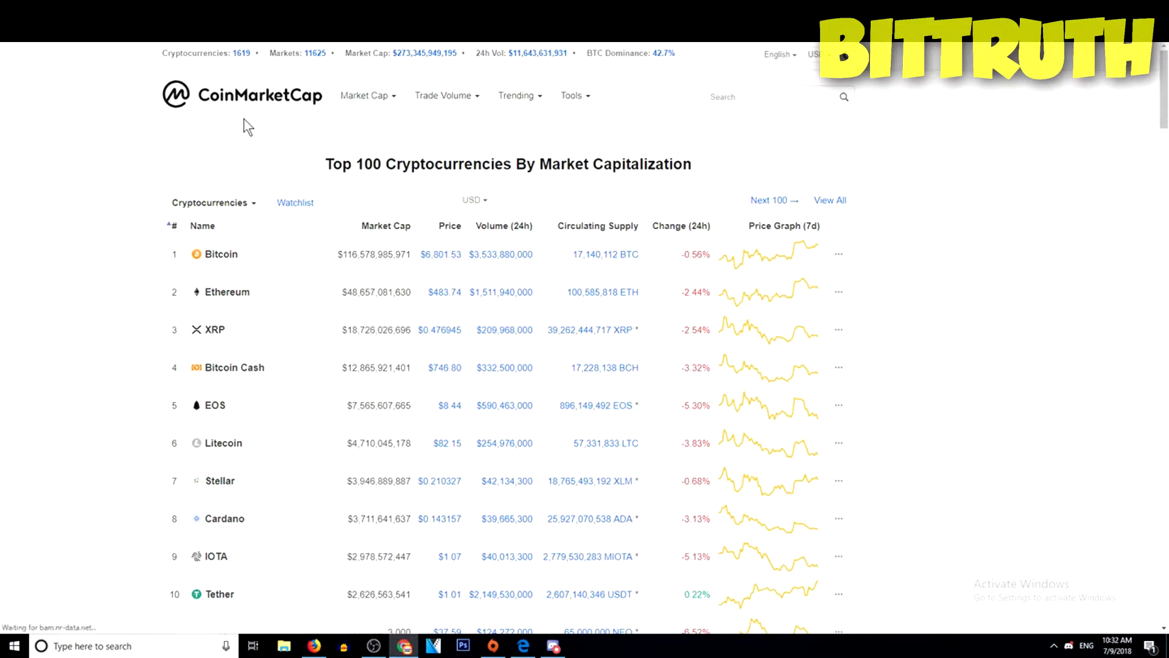
- Scroll the top-100 table past EOS, NEO and TRON, reviewing prices and 24h changes
{"action": "scroll", "scroll_direction": "down", "scroll_amount": 3}
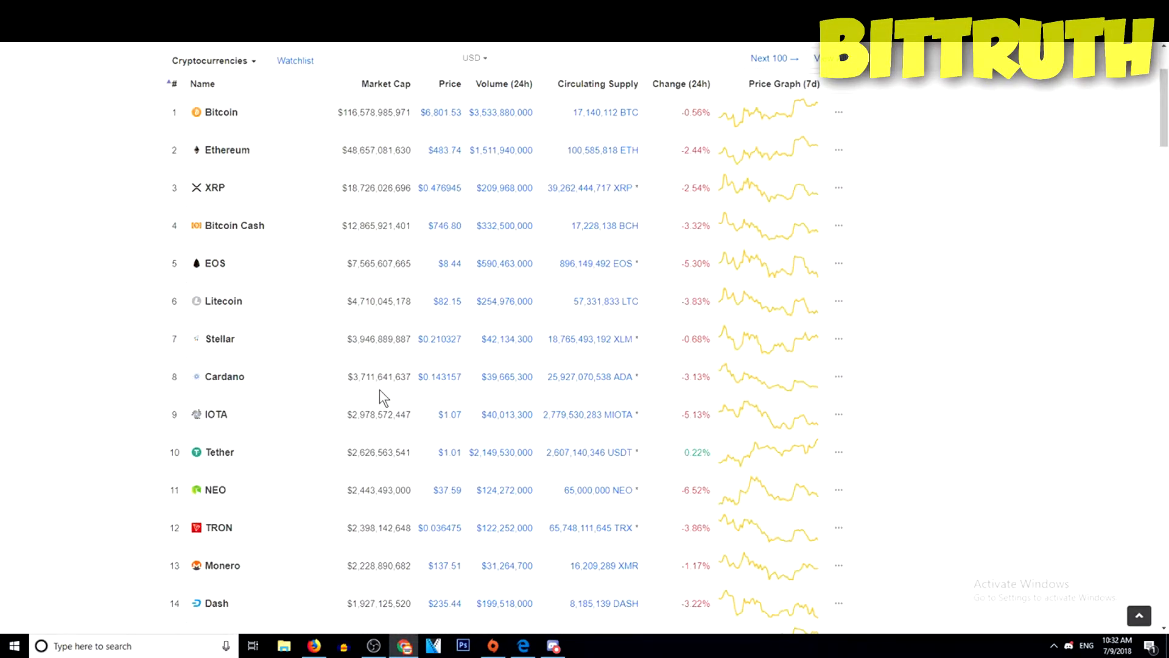
{"action": "scroll", "scroll_direction": "down", "scroll_amount": 3}
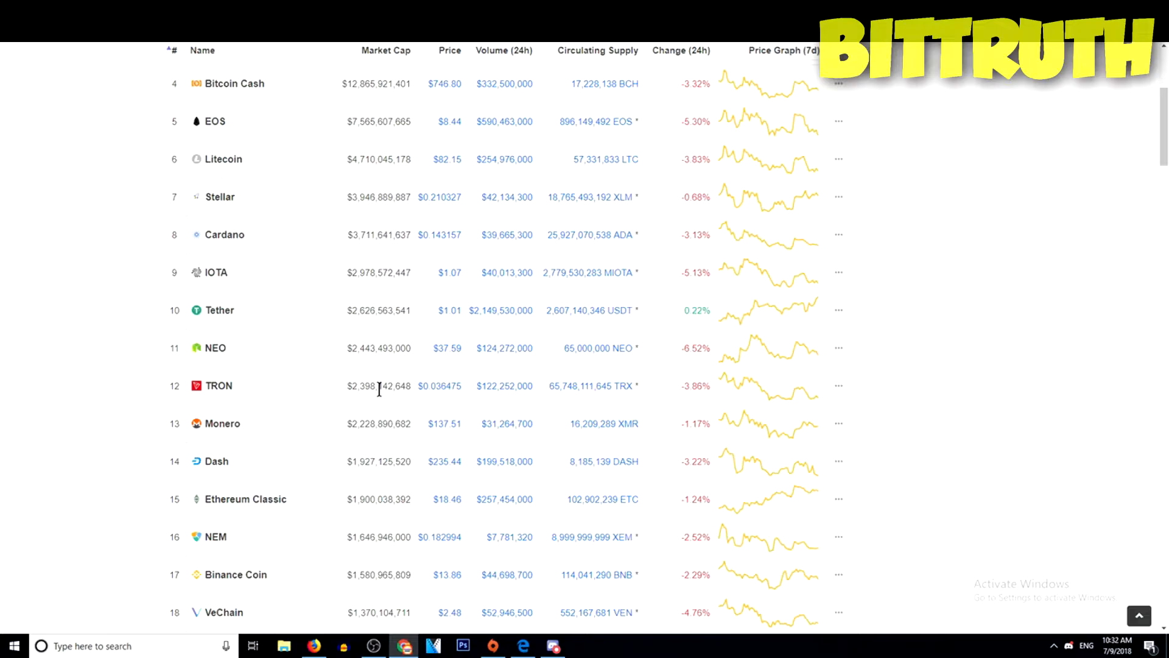
{"action": "mouse_move", "coordinate": [446, 348]}
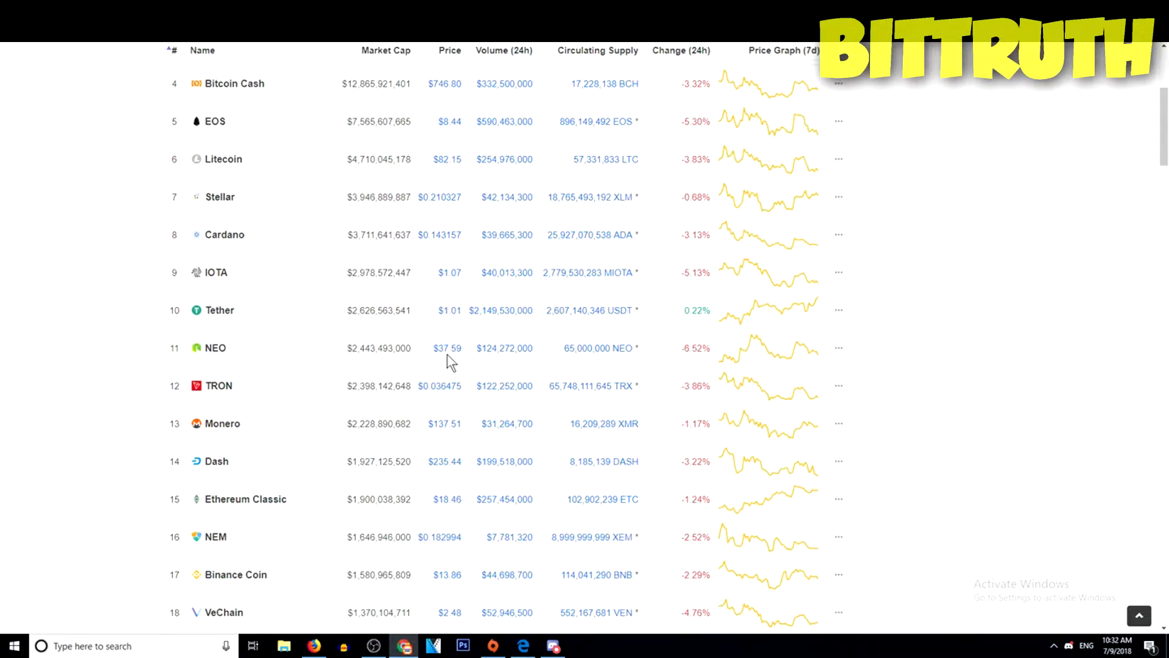
{"action": "mouse_move", "coordinate": [470, 363]}
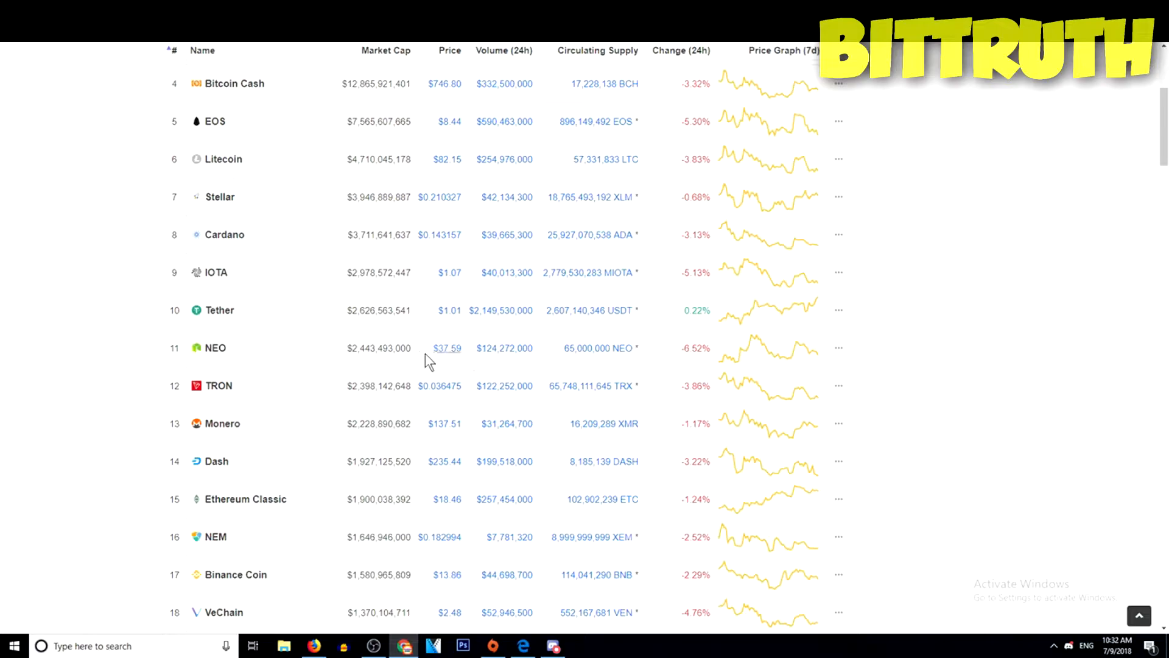
{"action": "mouse_move", "coordinate": [462, 377]}
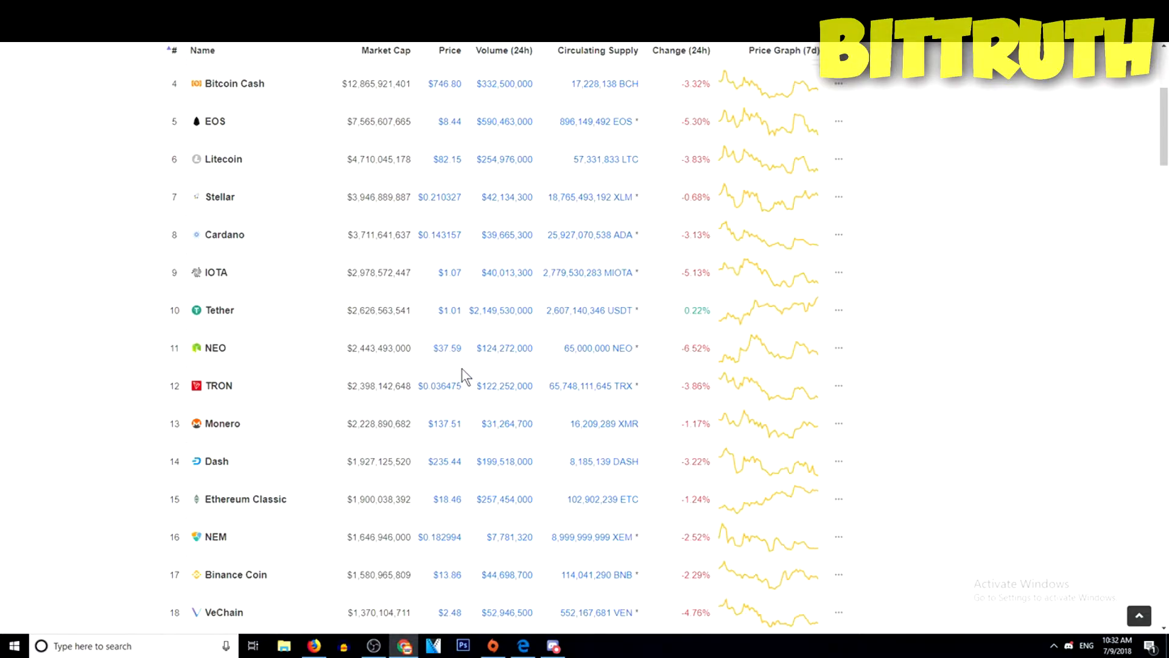
{"action": "mouse_move", "coordinate": [465, 374]}
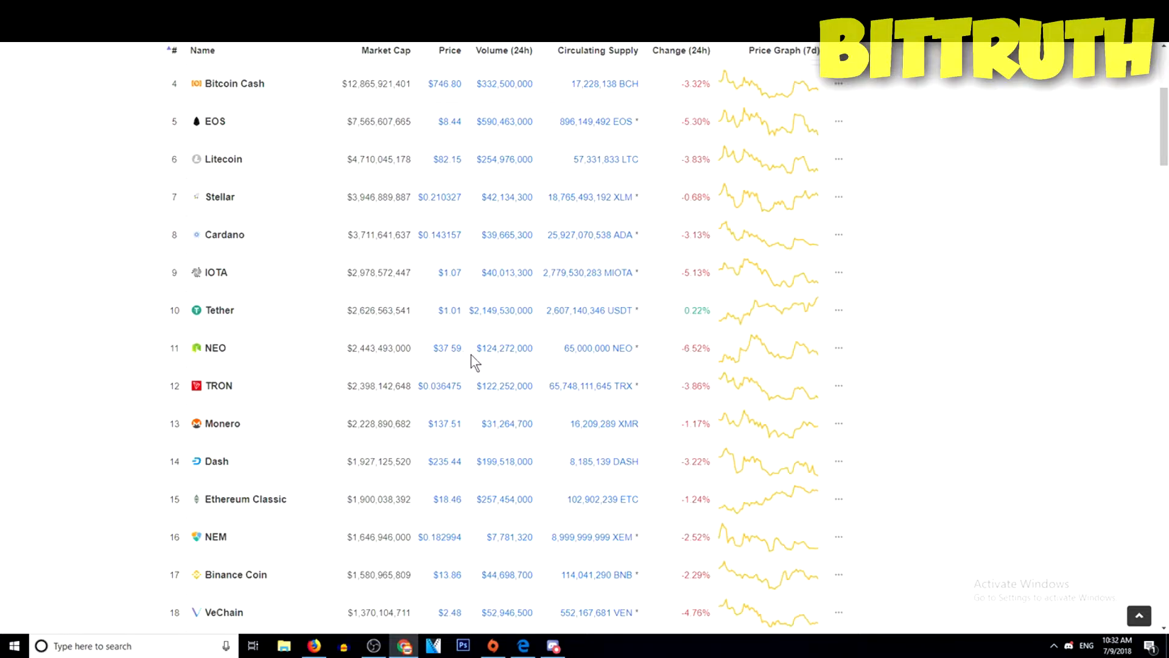
{"action": "mouse_move", "coordinate": [478, 355]}
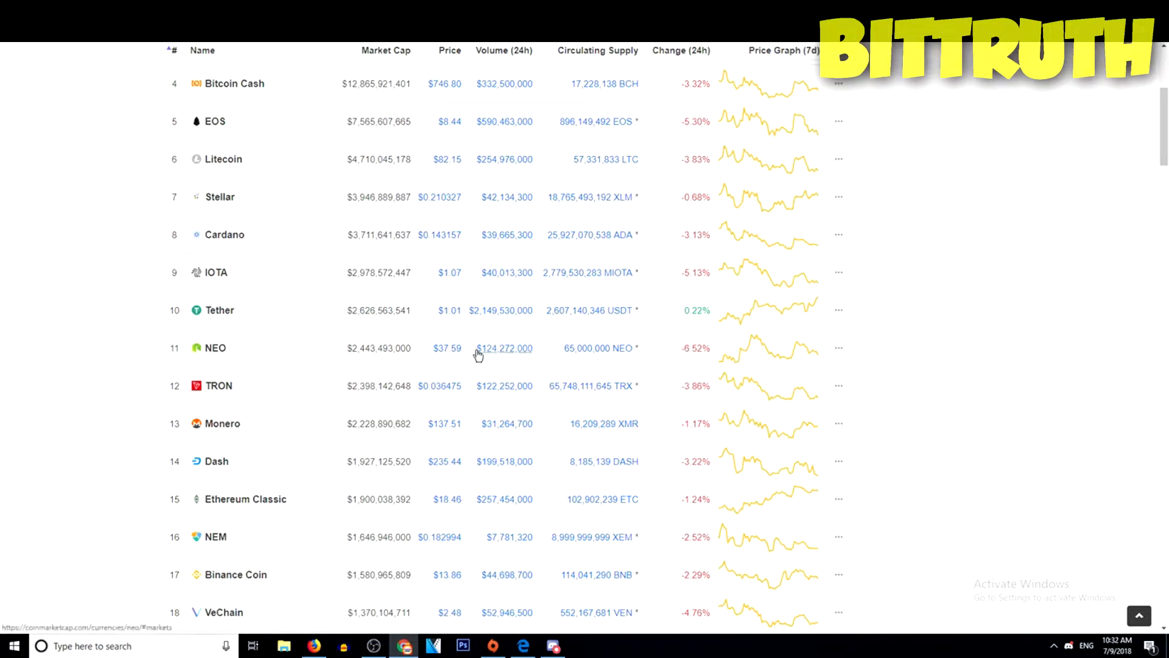
{"action": "scroll", "scroll_direction": "down", "scroll_amount": 3}
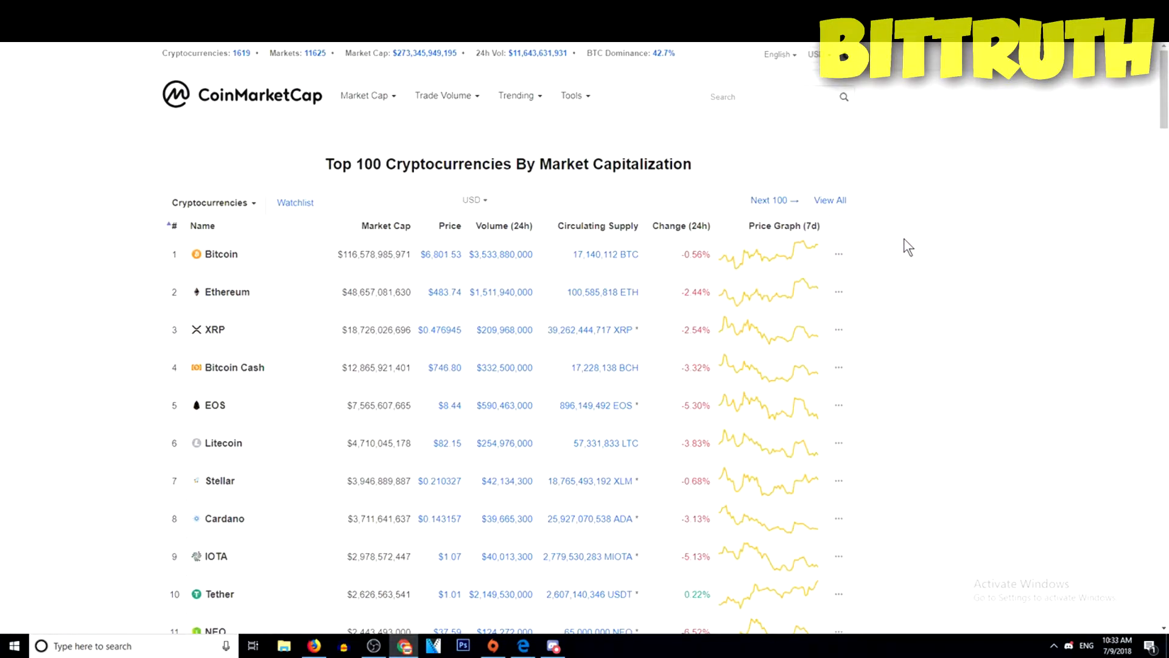
{"action": "mouse_move", "coordinate": [904, 237]}
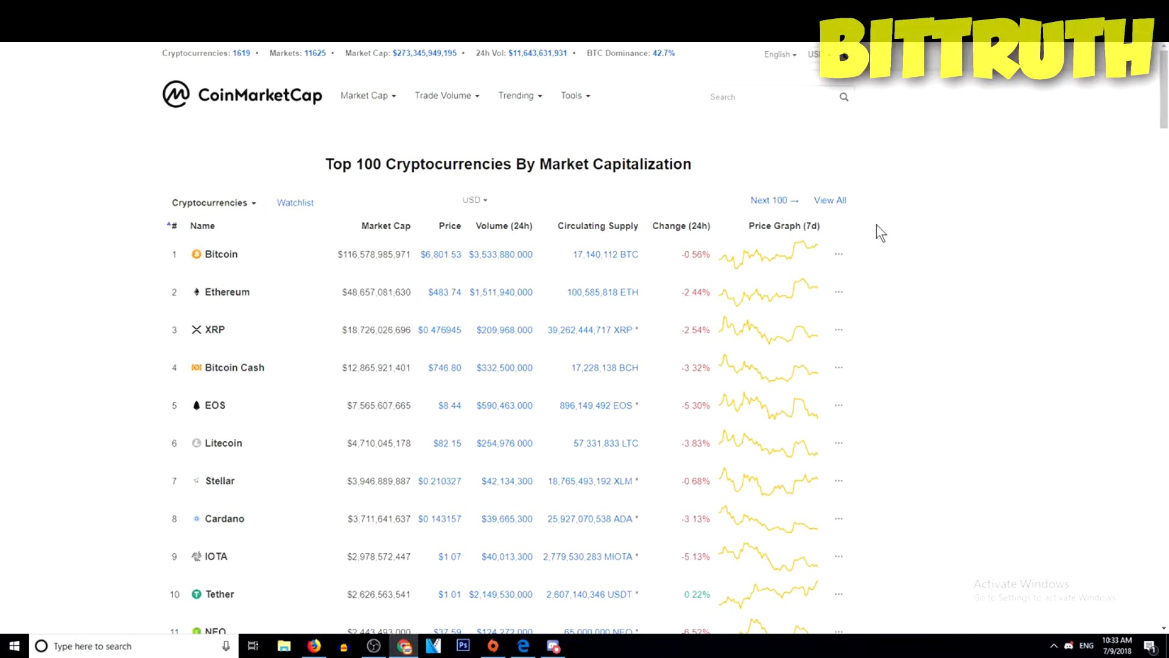
{"action": "mouse_move", "coordinate": [857, 153]}
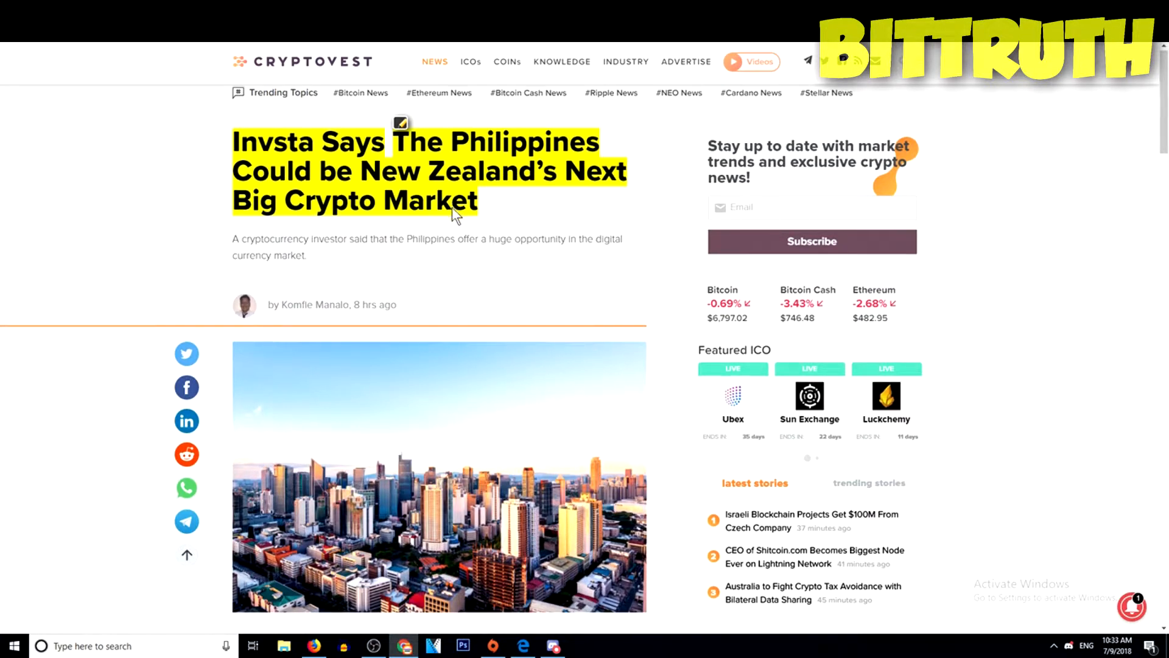
- Read down the Cryptovest Philippines article through Strevens' highlighted quotes on youth and remittances
{"action": "scroll", "scroll_direction": "down", "scroll_amount": 3}
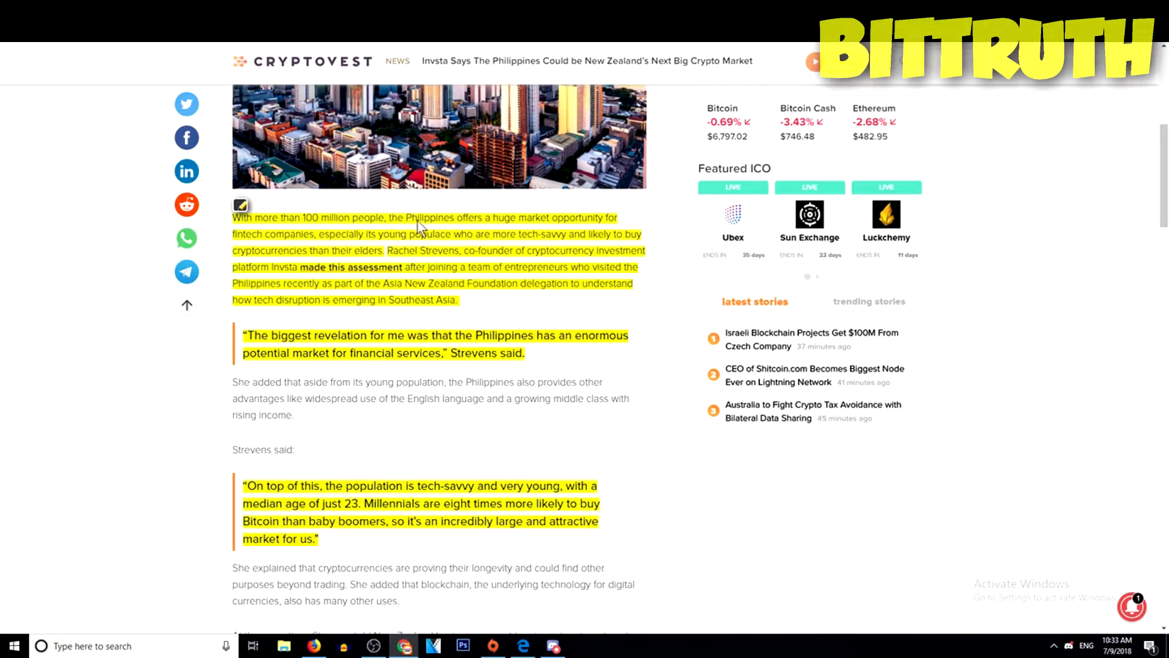
{"action": "mouse_move", "coordinate": [601, 227]}
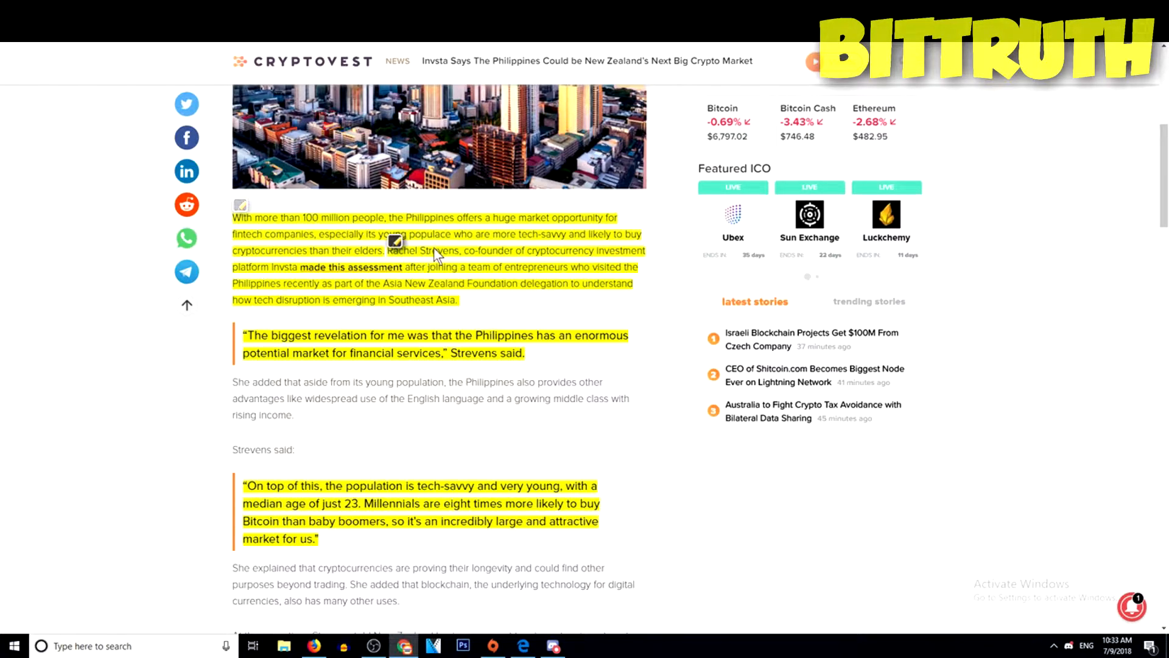
{"action": "mouse_move", "coordinate": [485, 257]}
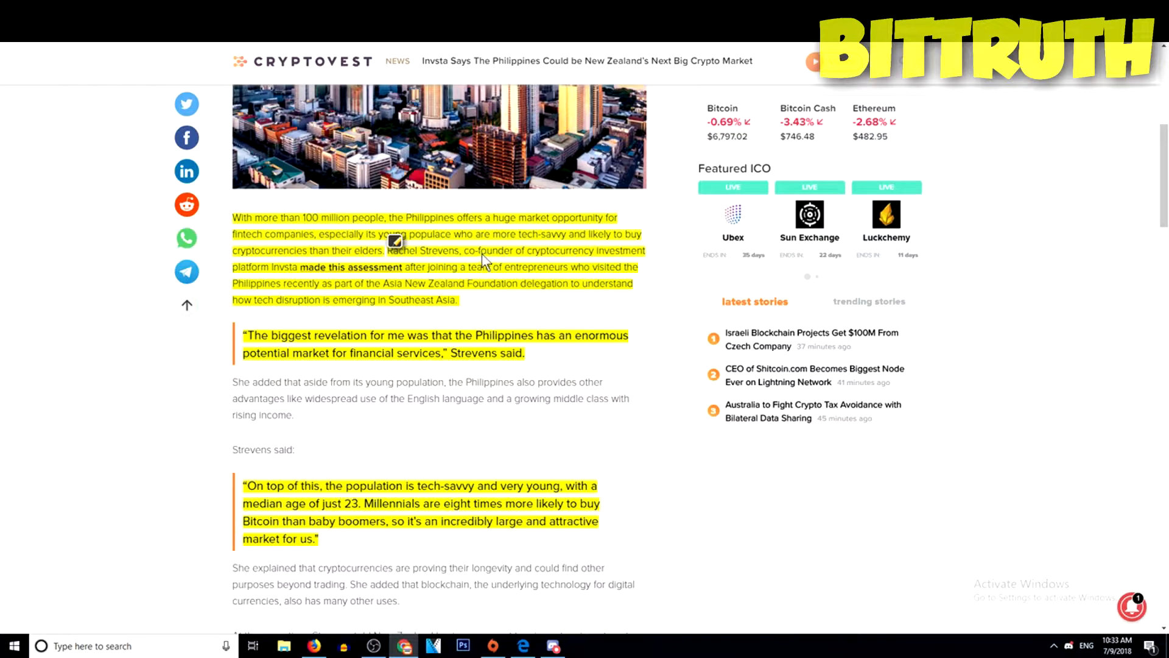
{"action": "mouse_move", "coordinate": [631, 260]}
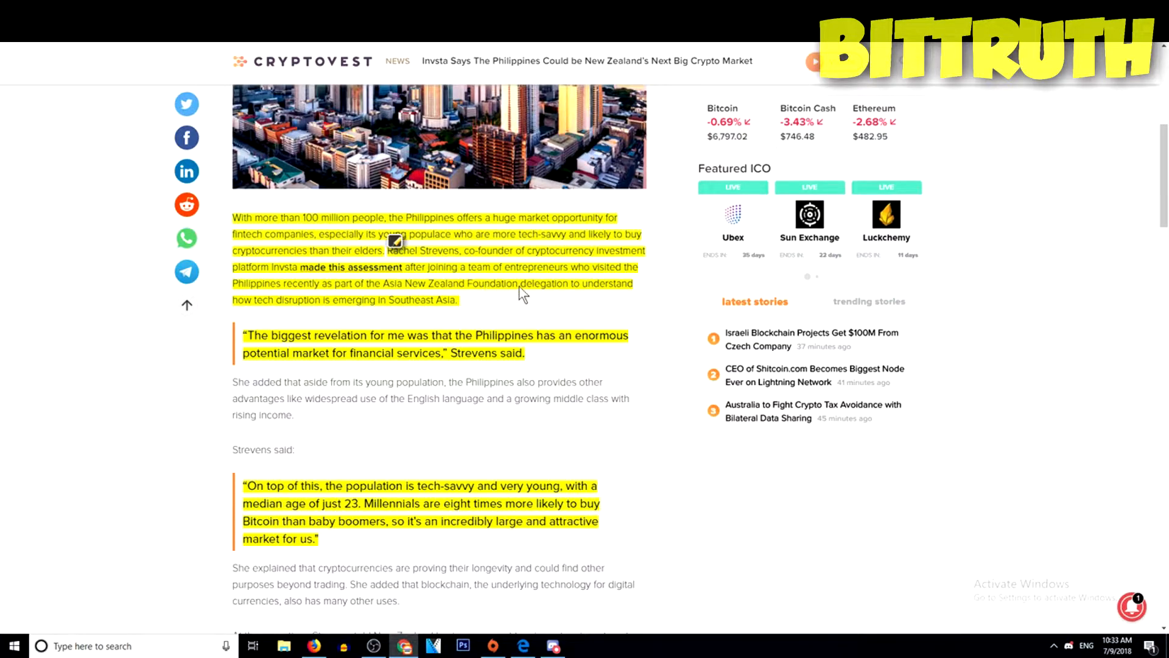
{"action": "mouse_move", "coordinate": [470, 289]}
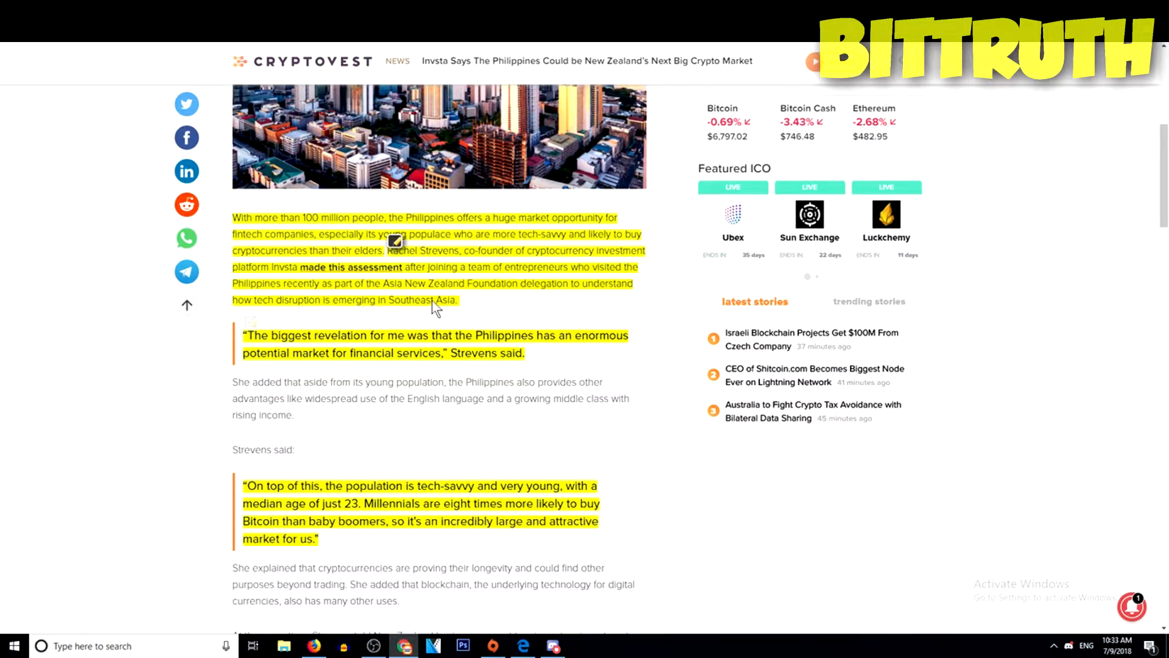
{"action": "scroll", "scroll_direction": "down", "scroll_amount": 3}
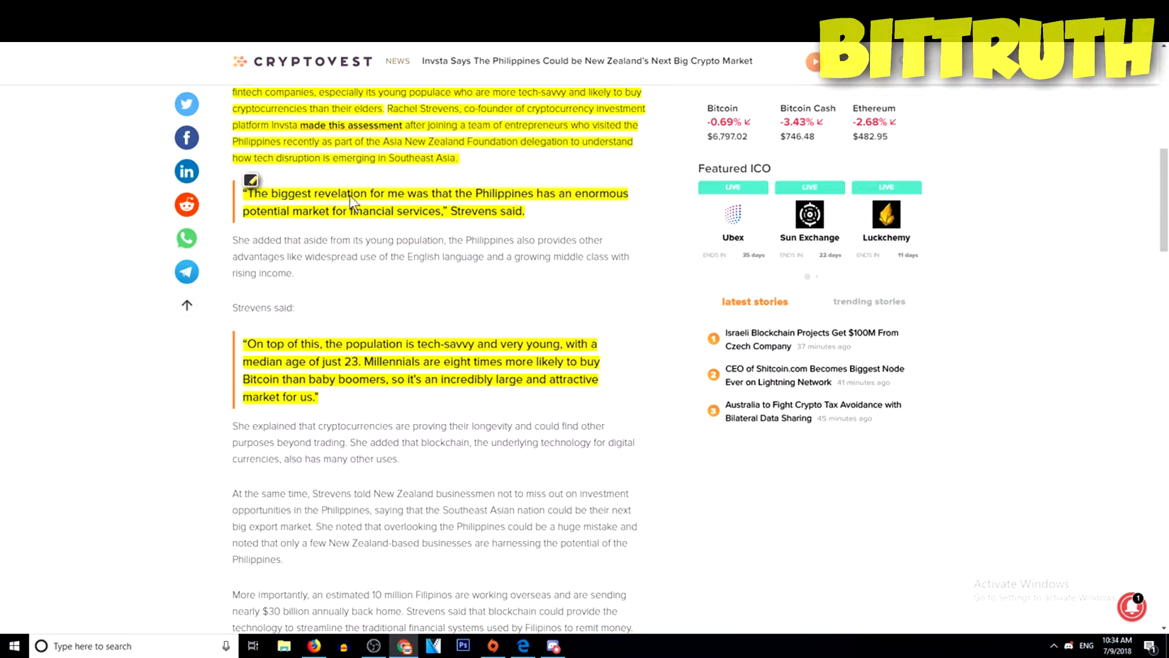
{"action": "mouse_move", "coordinate": [416, 202]}
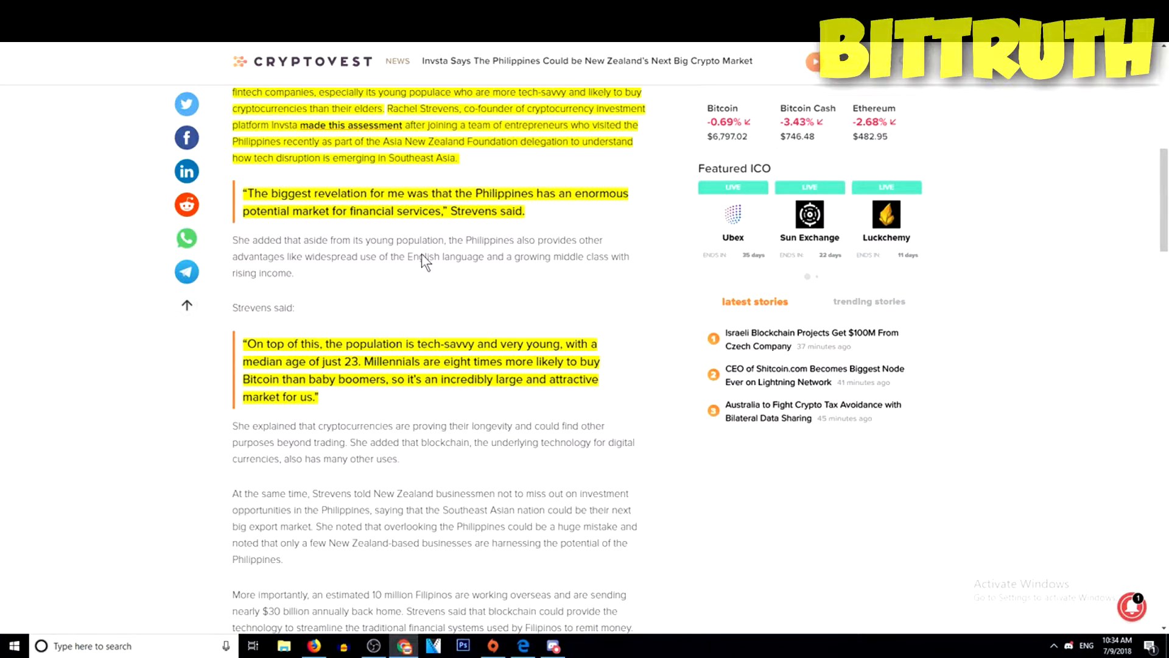
{"action": "scroll", "scroll_direction": "down", "scroll_amount": 3}
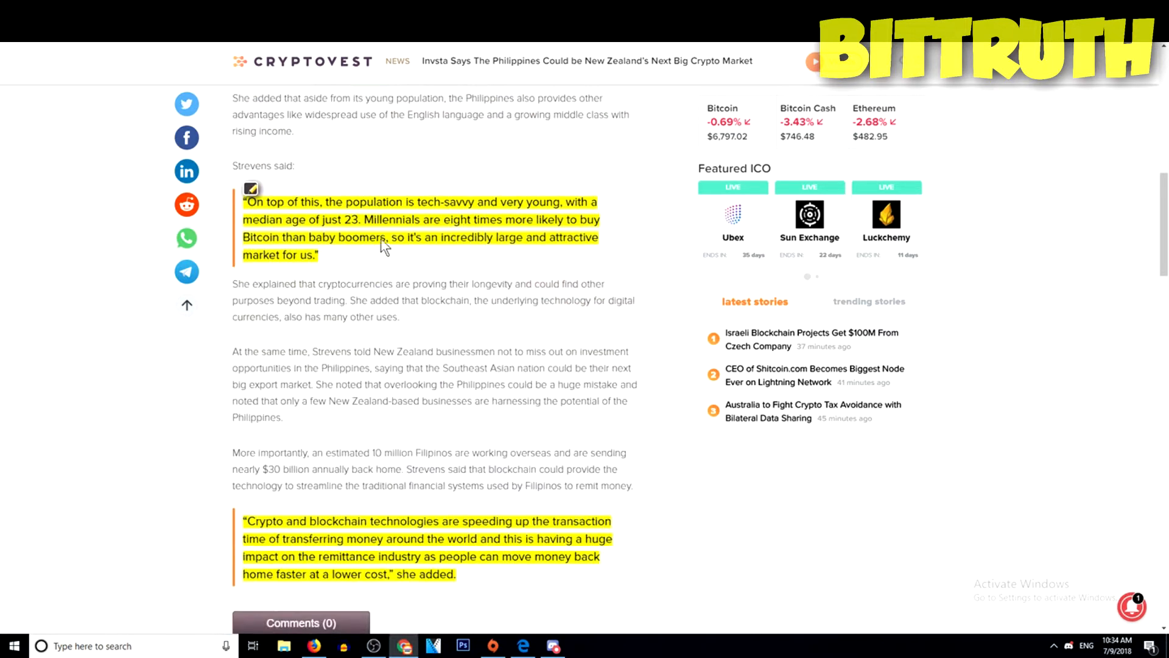
{"action": "mouse_move", "coordinate": [429, 244]}
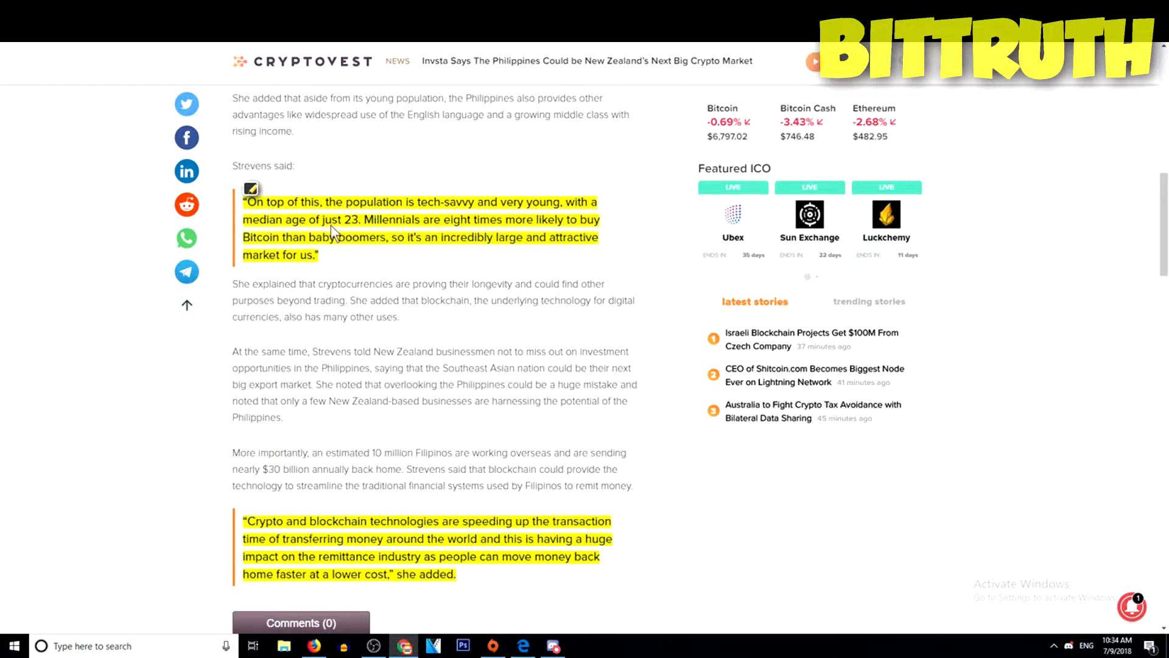
{"action": "mouse_move", "coordinate": [362, 228]}
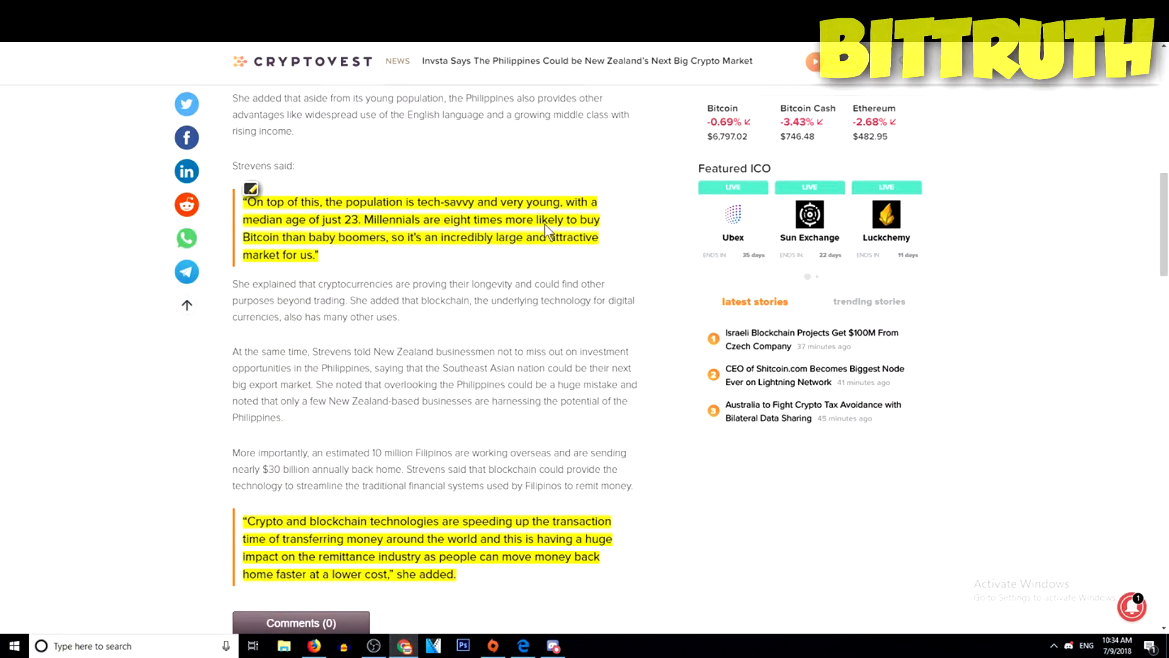
{"action": "mouse_move", "coordinate": [345, 242]}
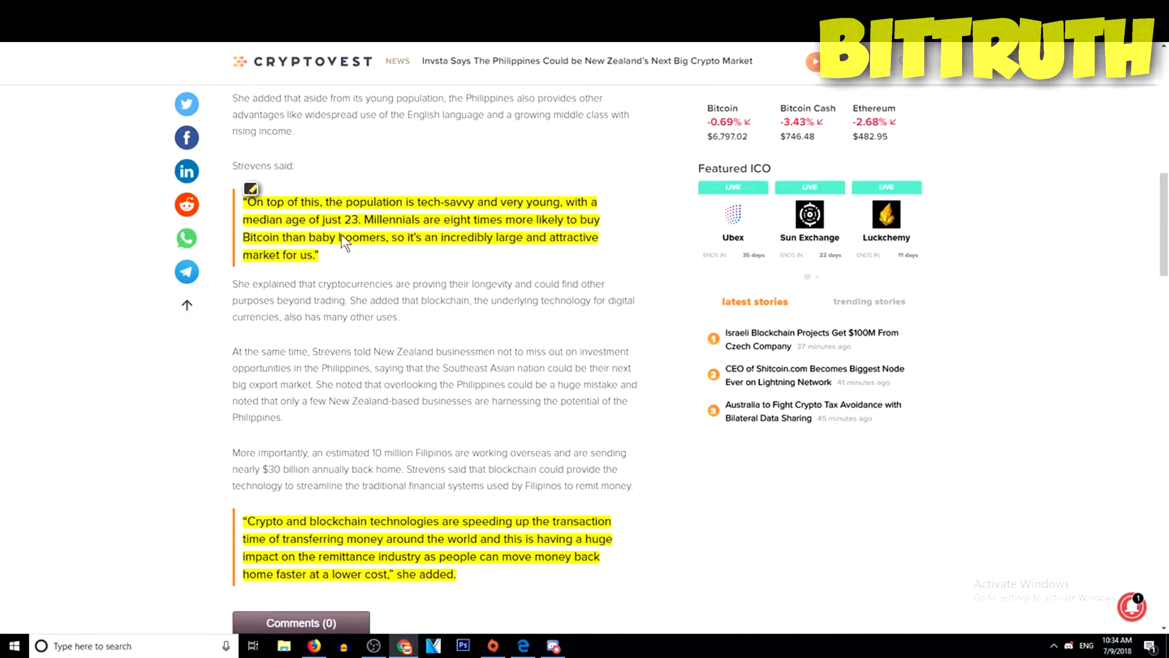
{"action": "mouse_move", "coordinate": [535, 245]}
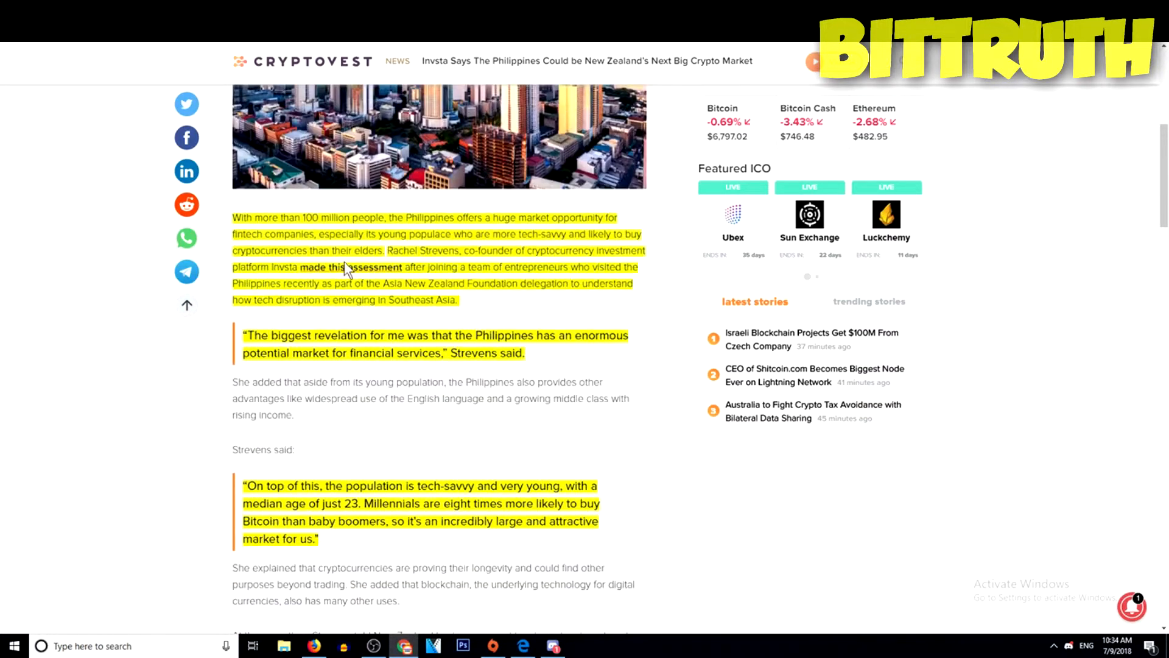
{"action": "scroll", "scroll_direction": "down", "scroll_amount": 3}
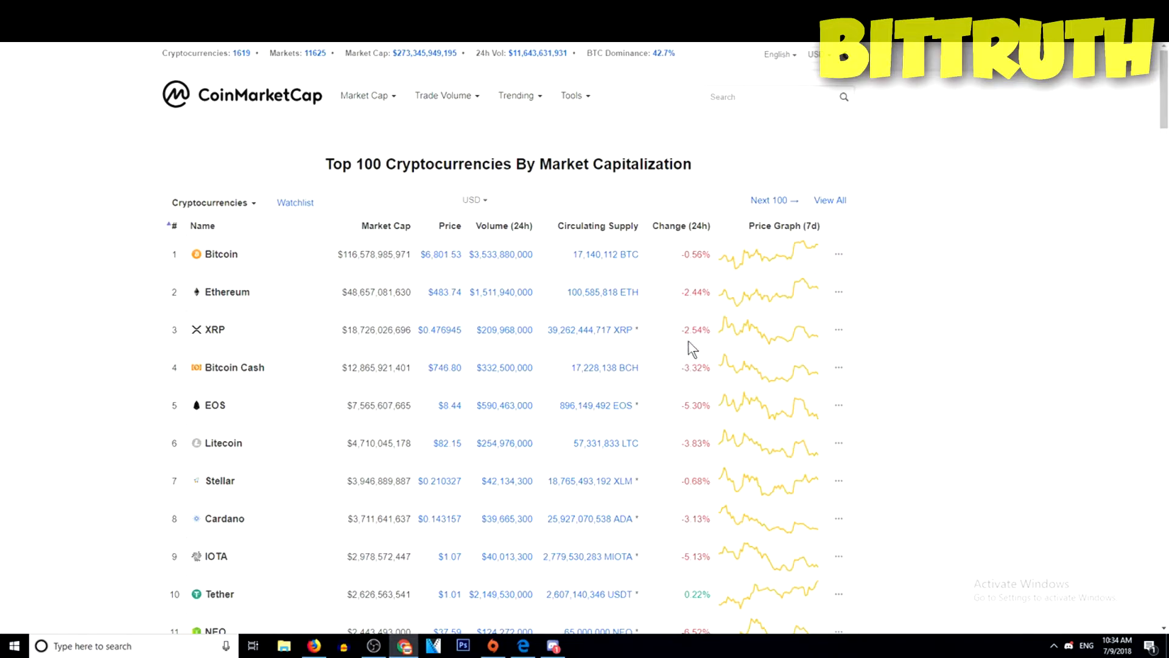
{"action": "mouse_move", "coordinate": [298, 259]}
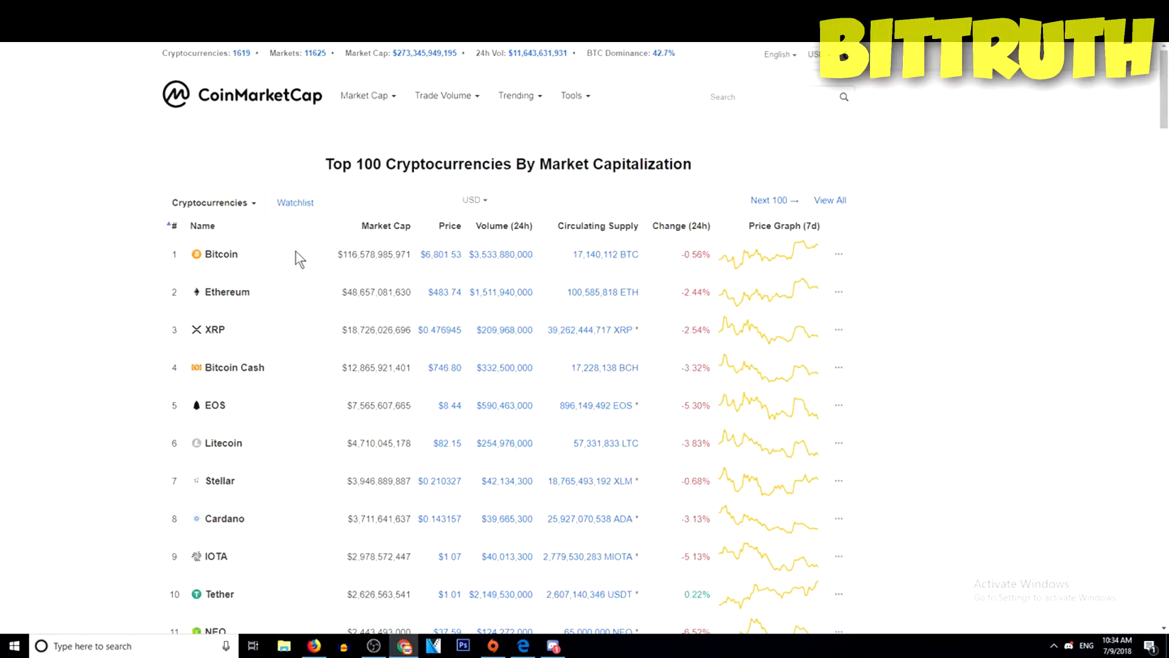
{"action": "mouse_move", "coordinate": [316, 367]}
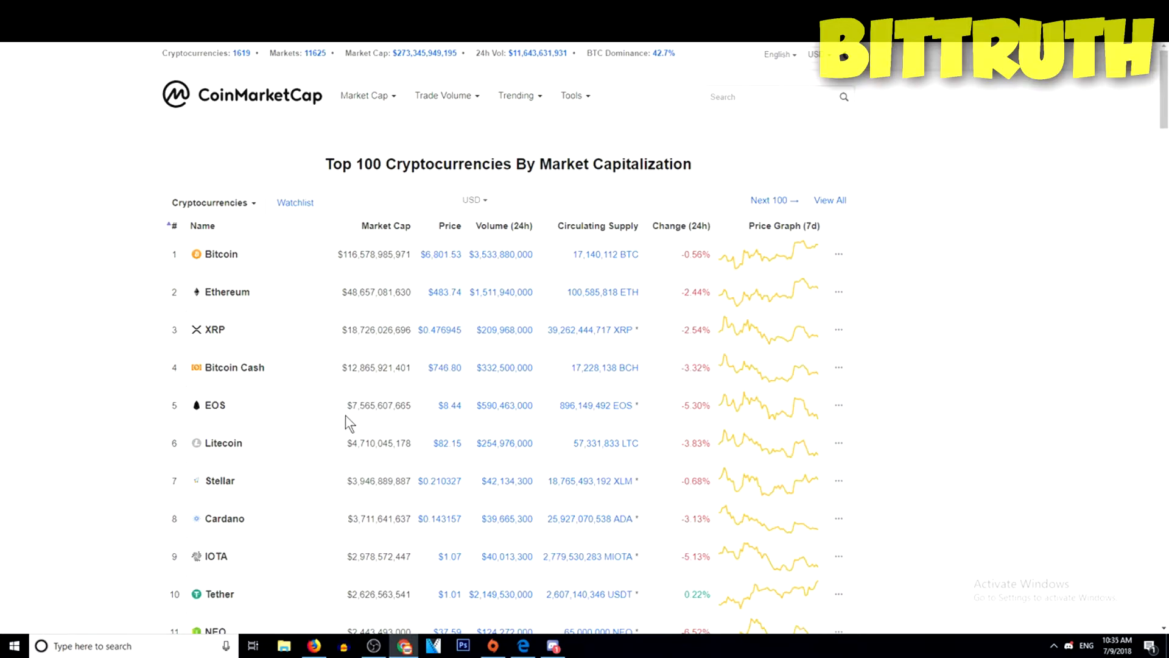
{"action": "mouse_move", "coordinate": [331, 406]}
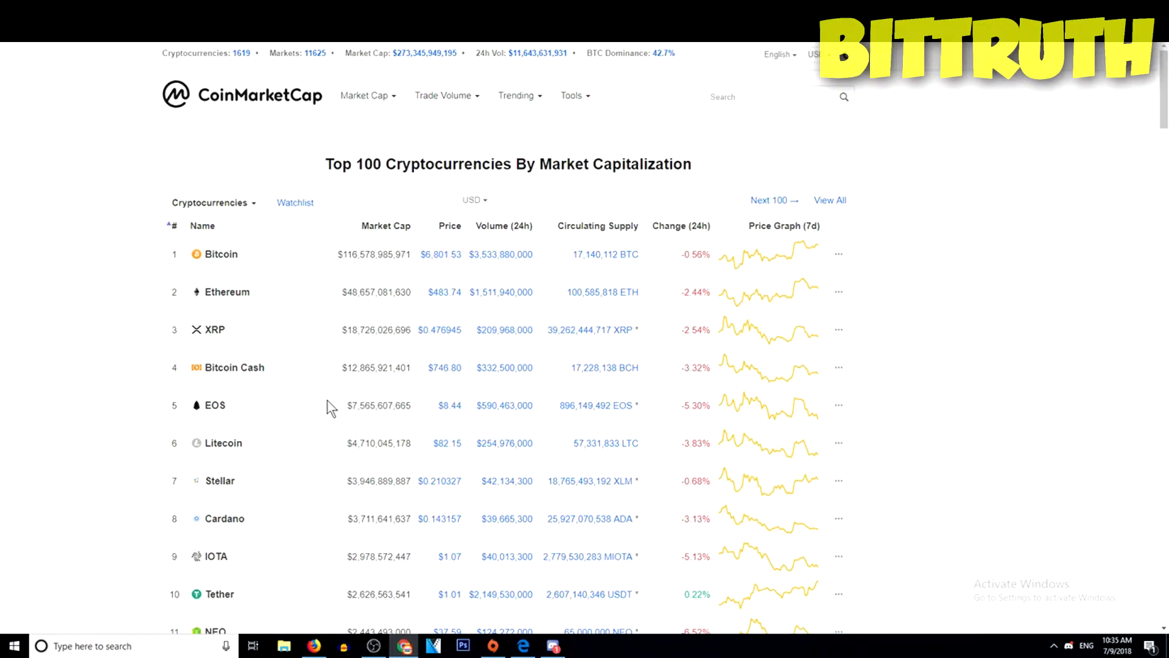
{"action": "mouse_move", "coordinate": [395, 397]}
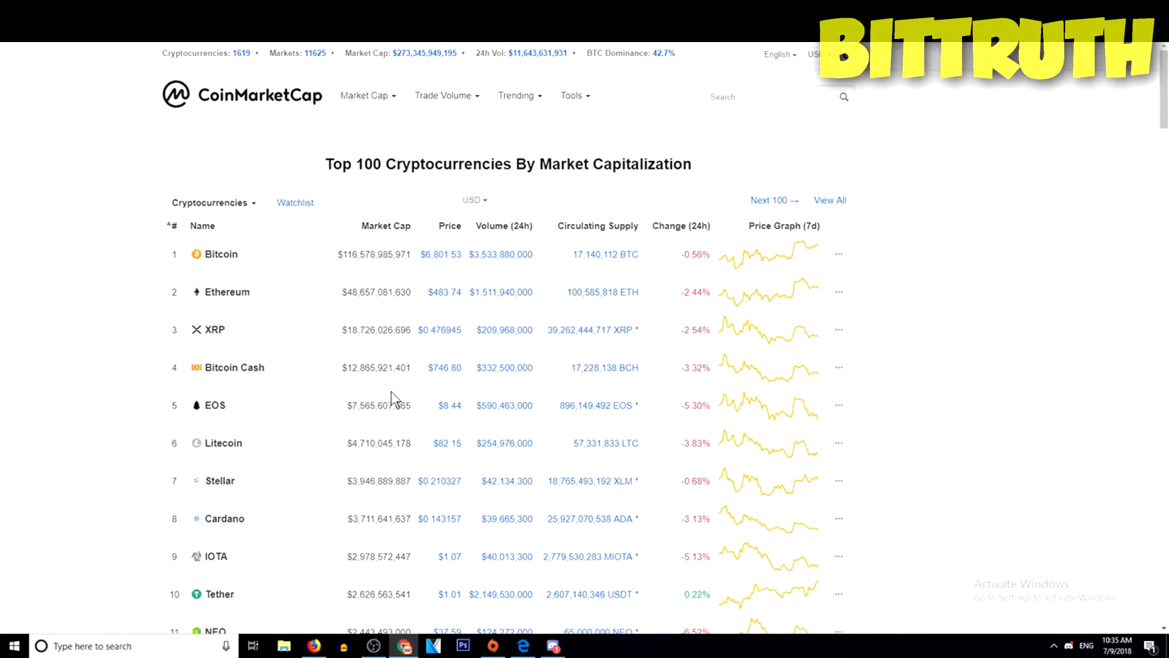
{"action": "mouse_move", "coordinate": [410, 382]}
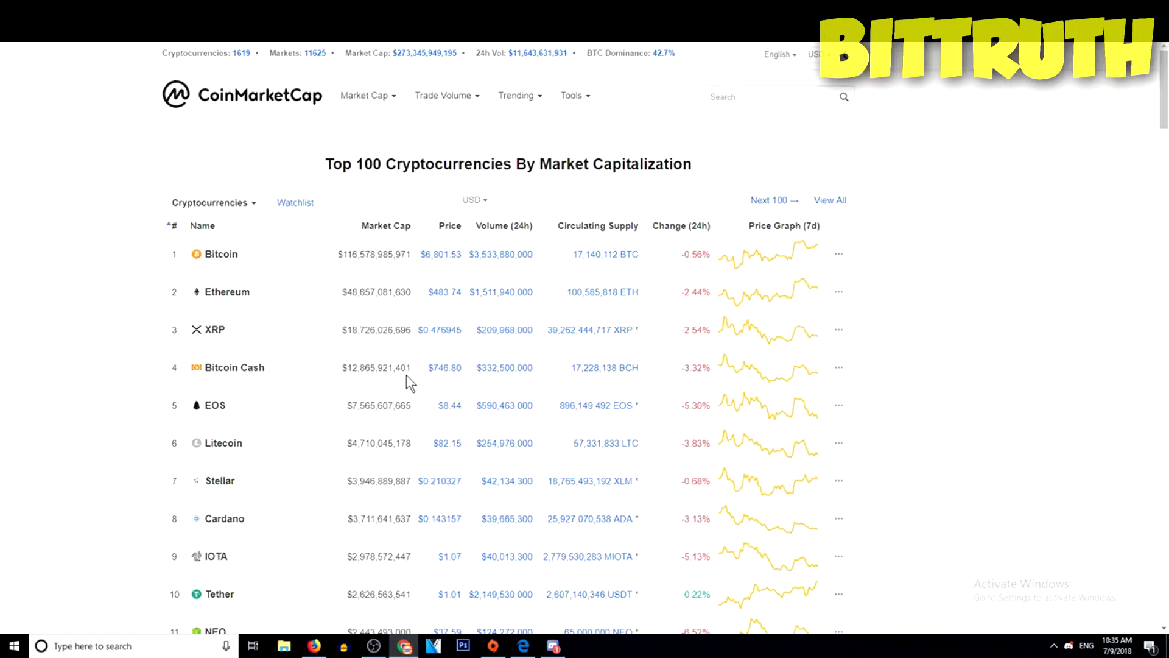
{"action": "mouse_move", "coordinate": [732, 345]}
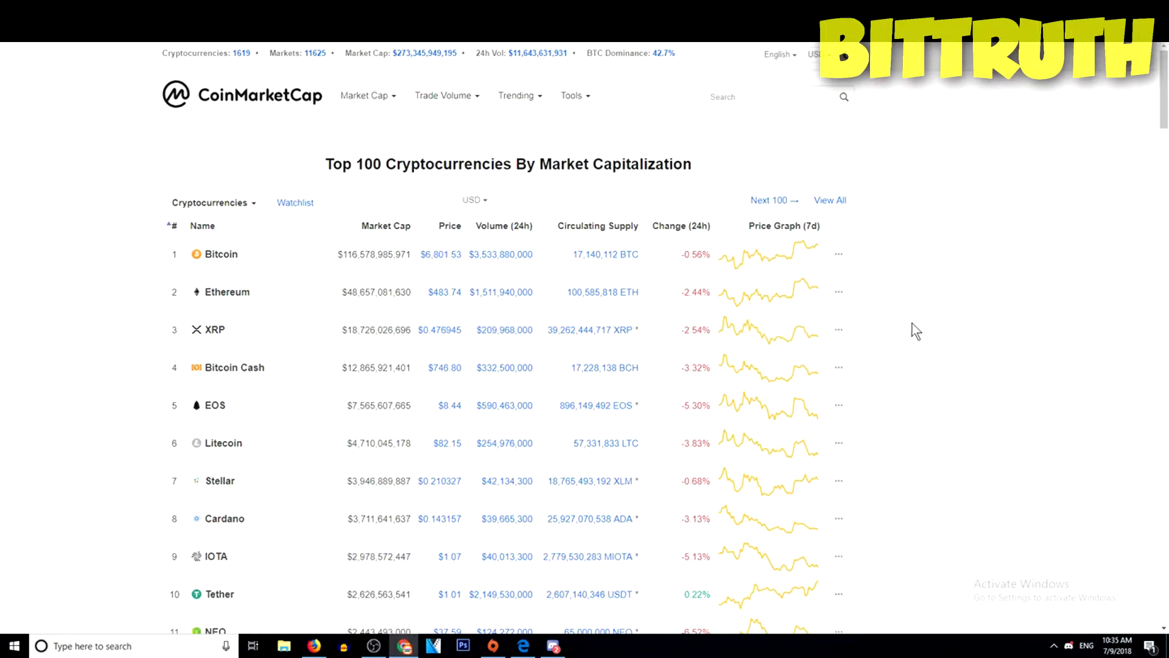
{"action": "mouse_move", "coordinate": [881, 294]}
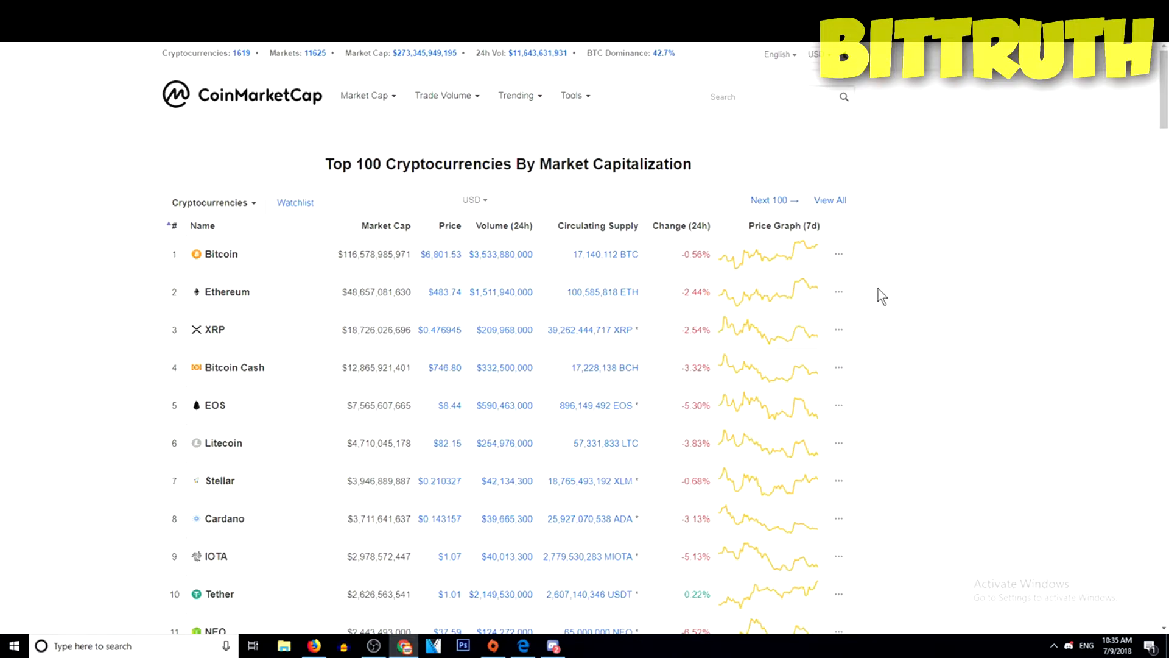
{"action": "mouse_move", "coordinate": [236, 272]}
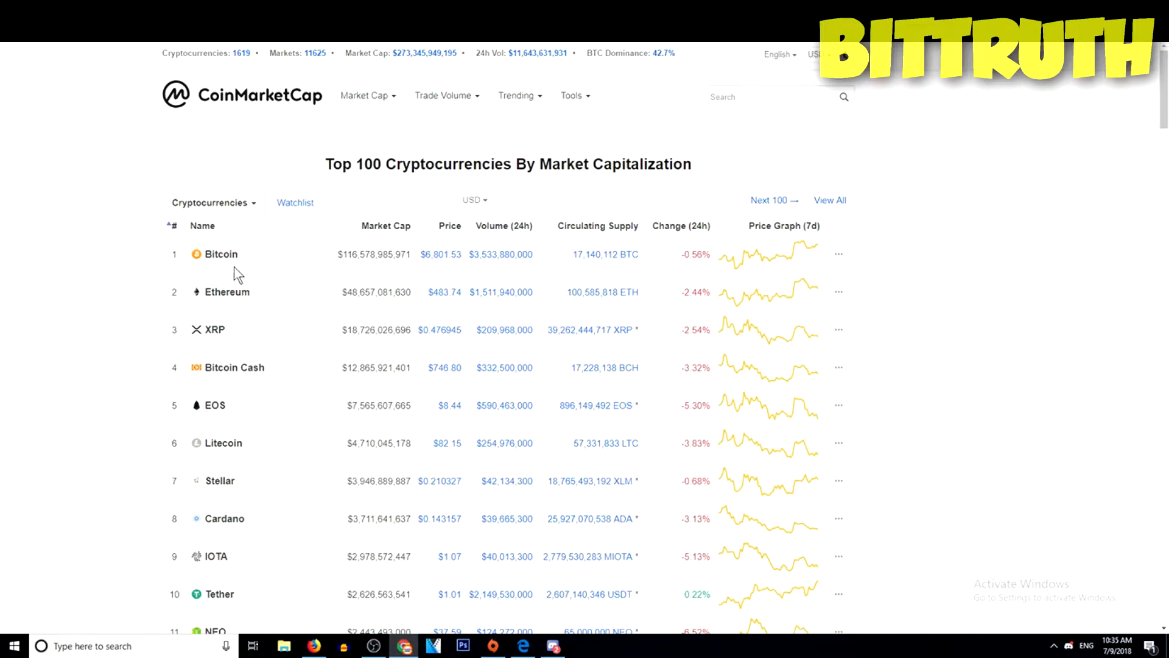
{"action": "mouse_move", "coordinate": [373, 277]}
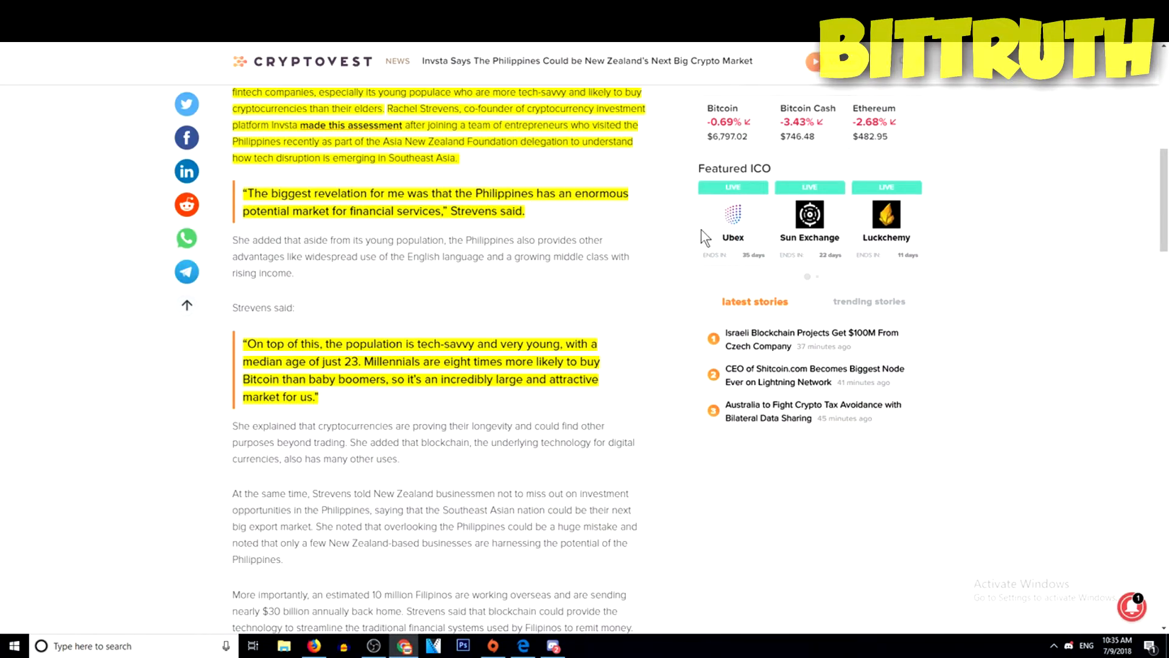
{"action": "mouse_move", "coordinate": [651, 282]}
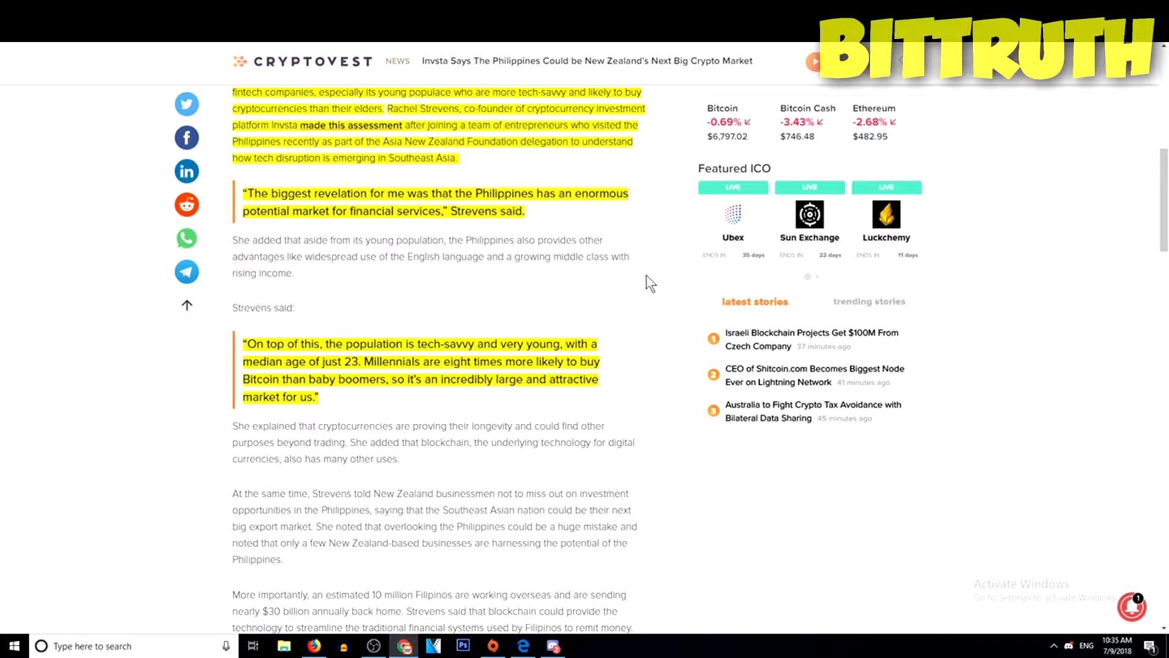
{"action": "mouse_move", "coordinate": [610, 266]}
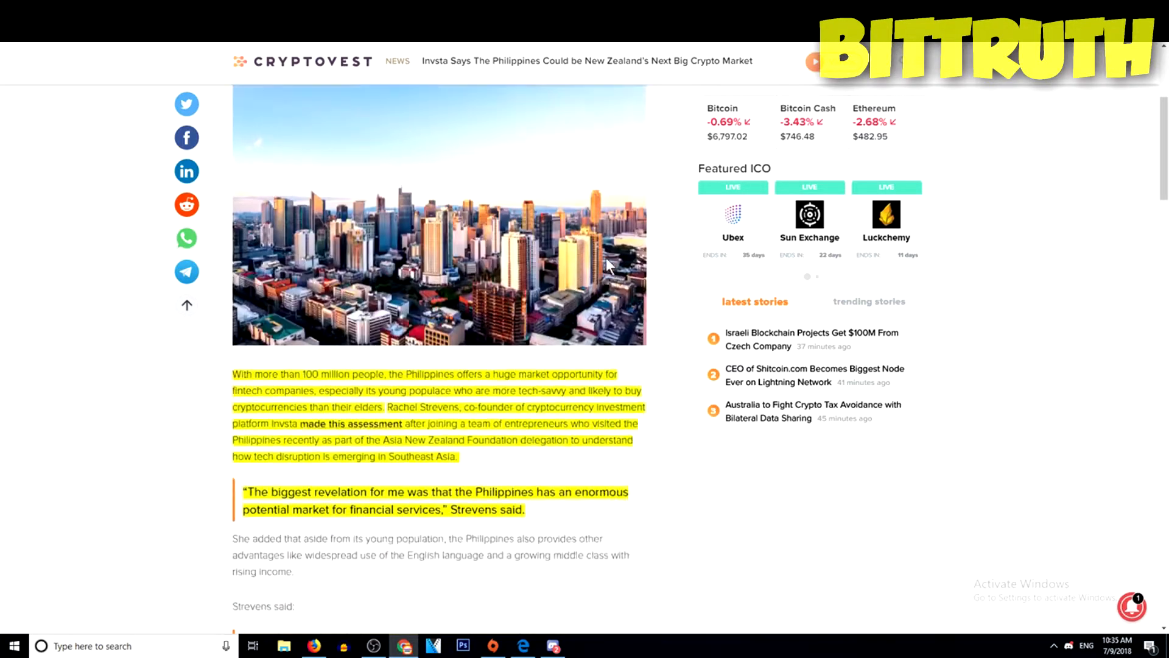
- Scroll past the skyline photo to Strevens' highlighted quote about the median-age-23 population
{"action": "scroll", "scroll_direction": "down", "scroll_amount": 3}
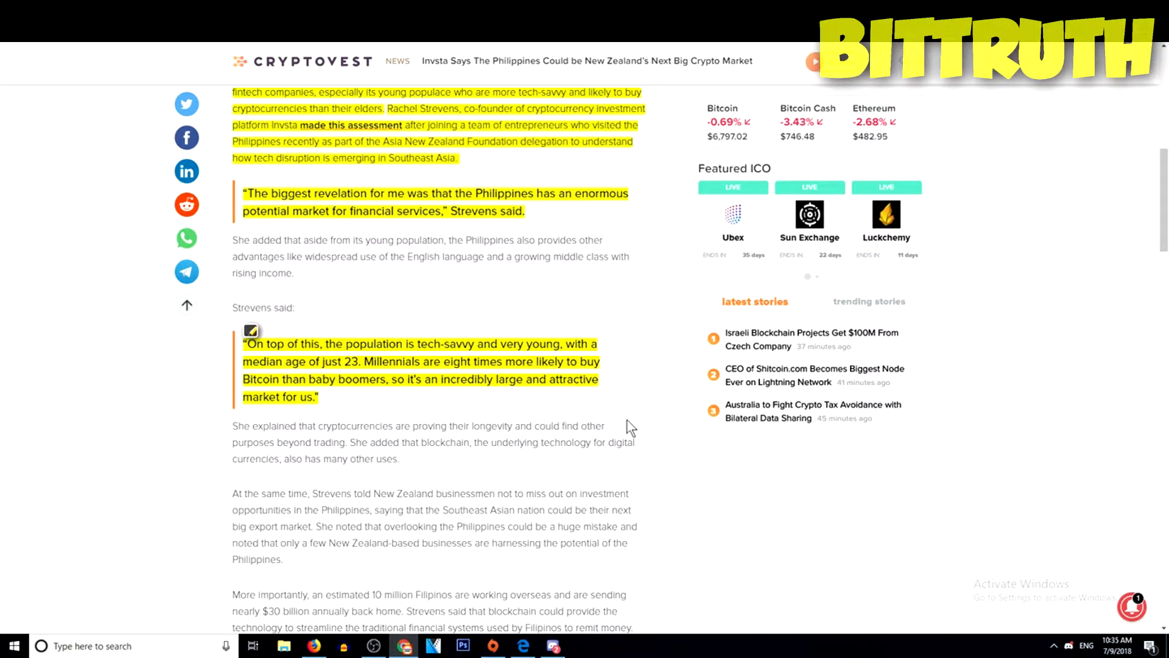
- Scroll to the remittance quote and Comments (0), then back toward the headline
{"action": "scroll", "scroll_direction": "down", "scroll_amount": 3}
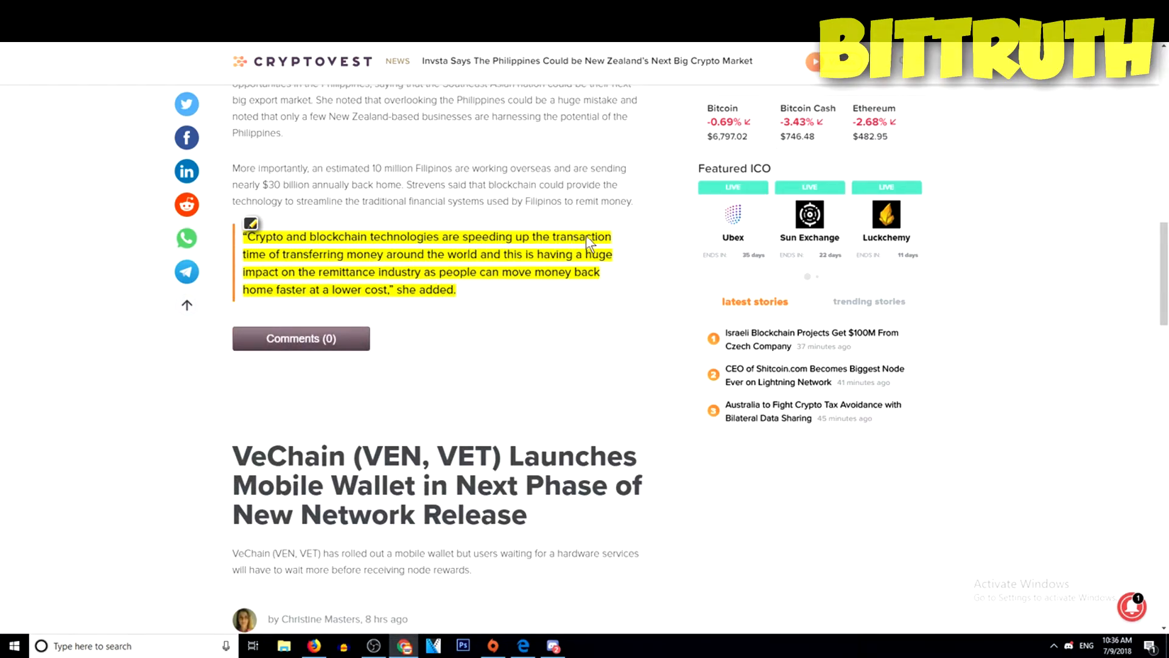
{"action": "mouse_move", "coordinate": [396, 263]}
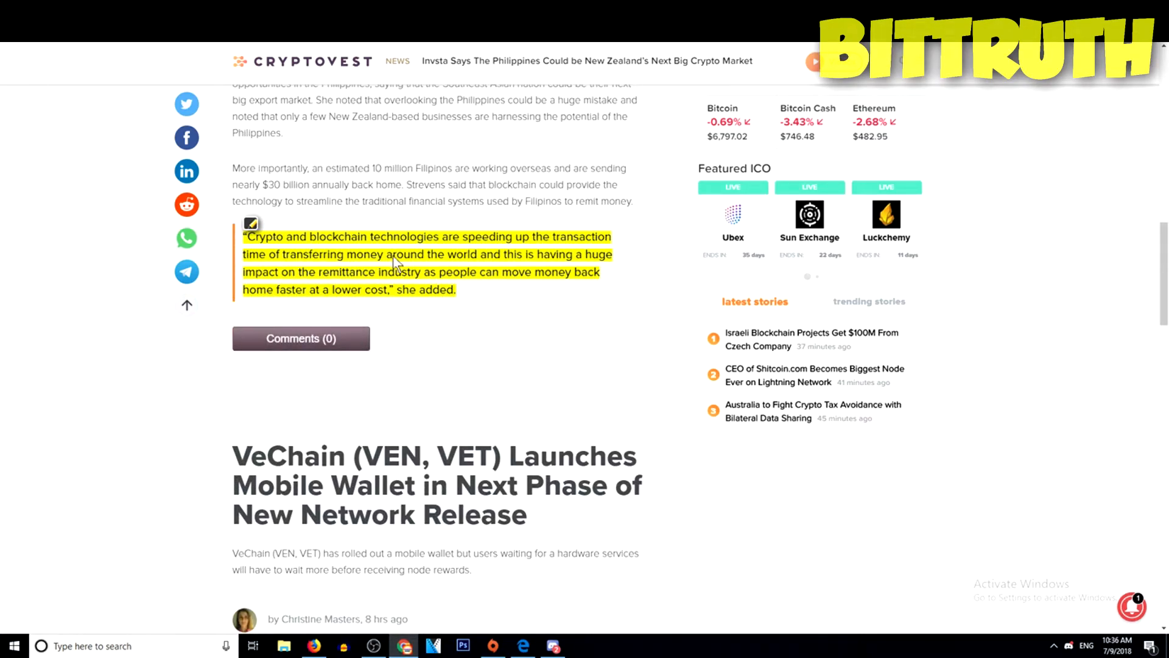
{"action": "mouse_move", "coordinate": [534, 270]}
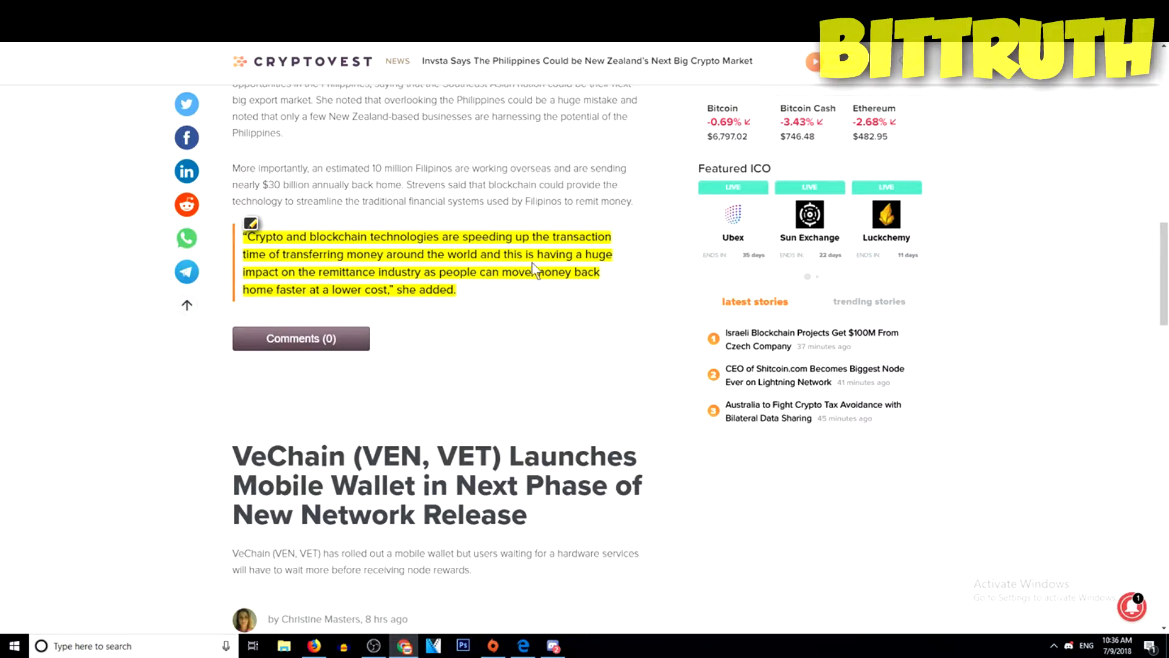
{"action": "mouse_move", "coordinate": [300, 278]}
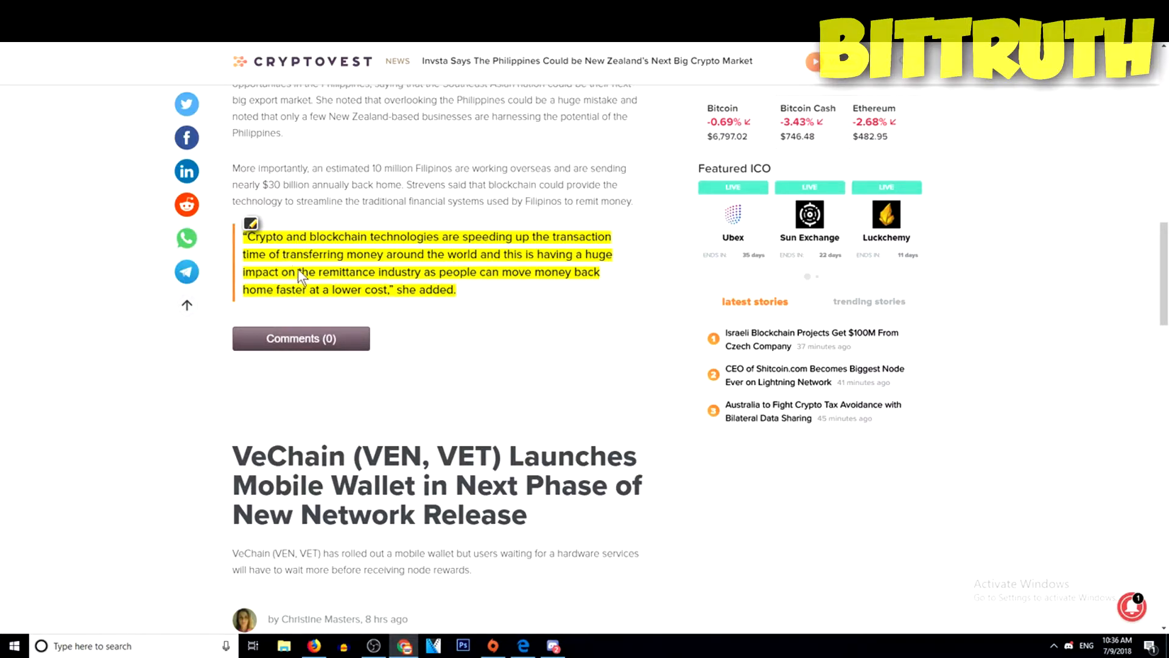
{"action": "mouse_move", "coordinate": [425, 278]}
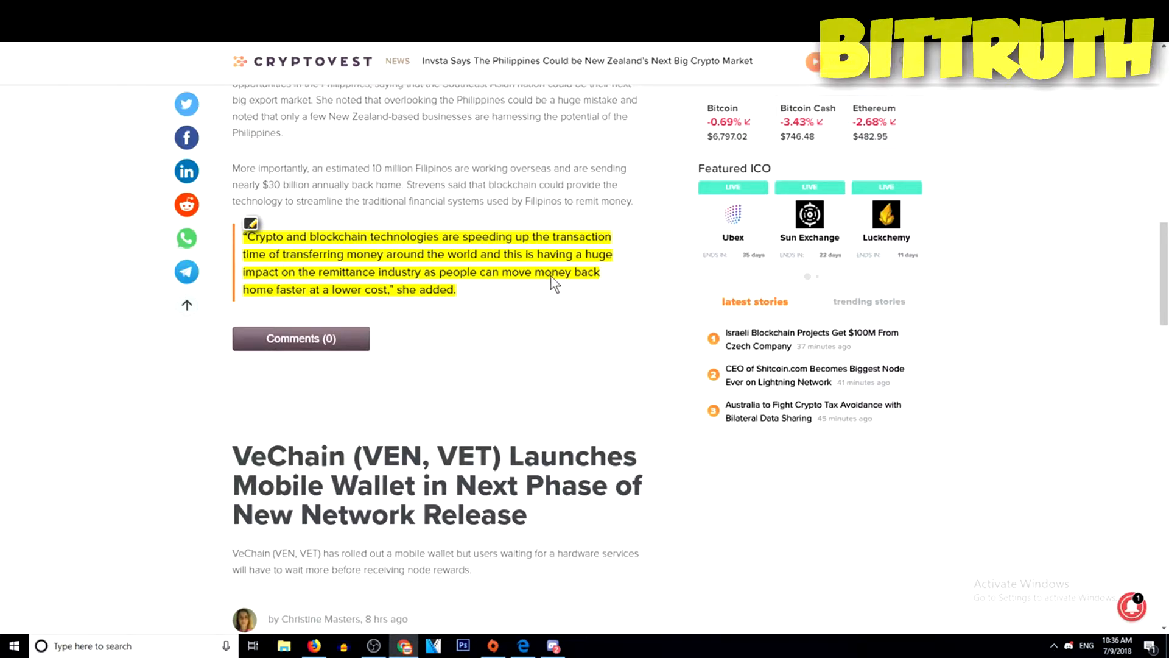
{"action": "mouse_move", "coordinate": [289, 311]}
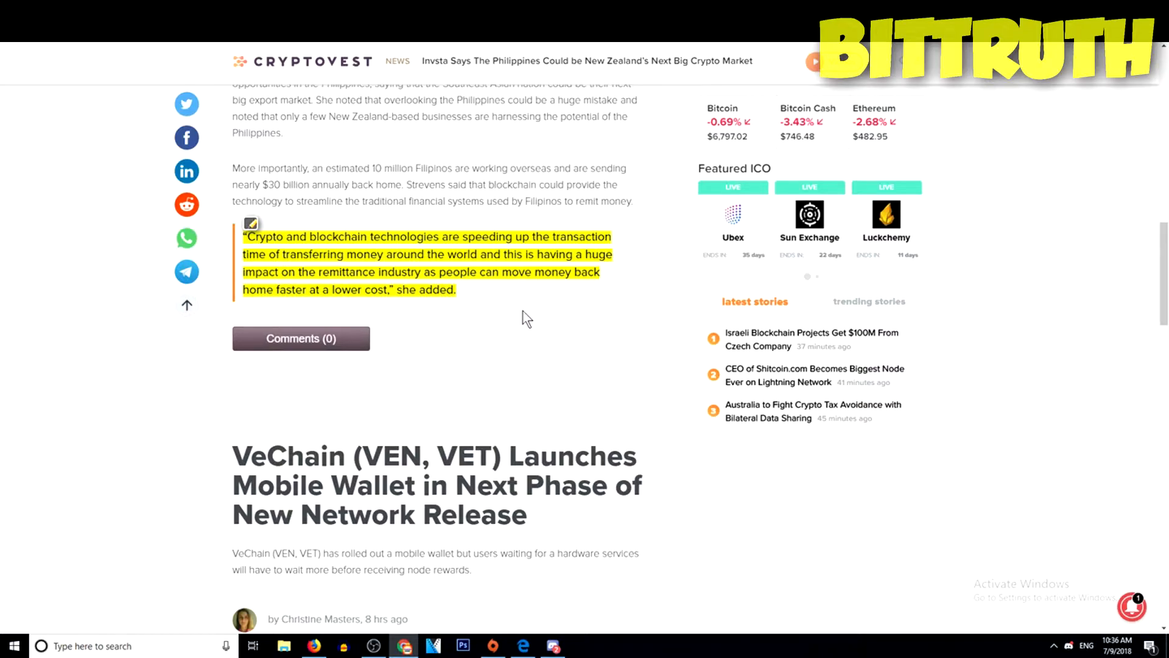
{"action": "scroll", "scroll_direction": "up", "scroll_amount": 3}
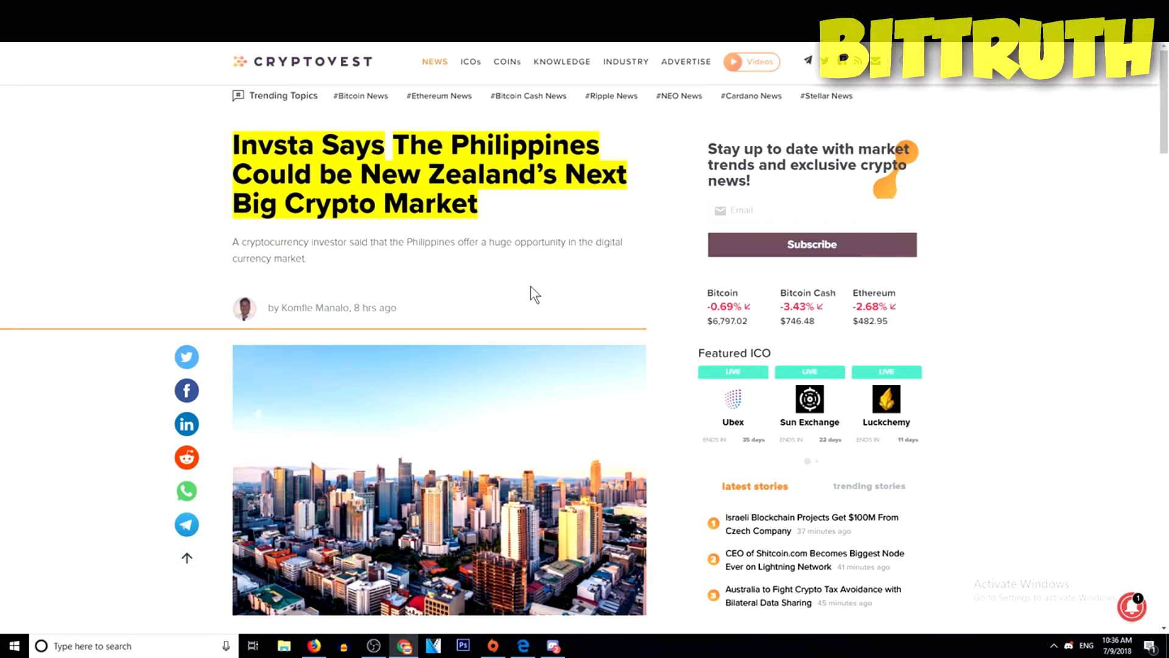
{"action": "mouse_move", "coordinate": [540, 288]}
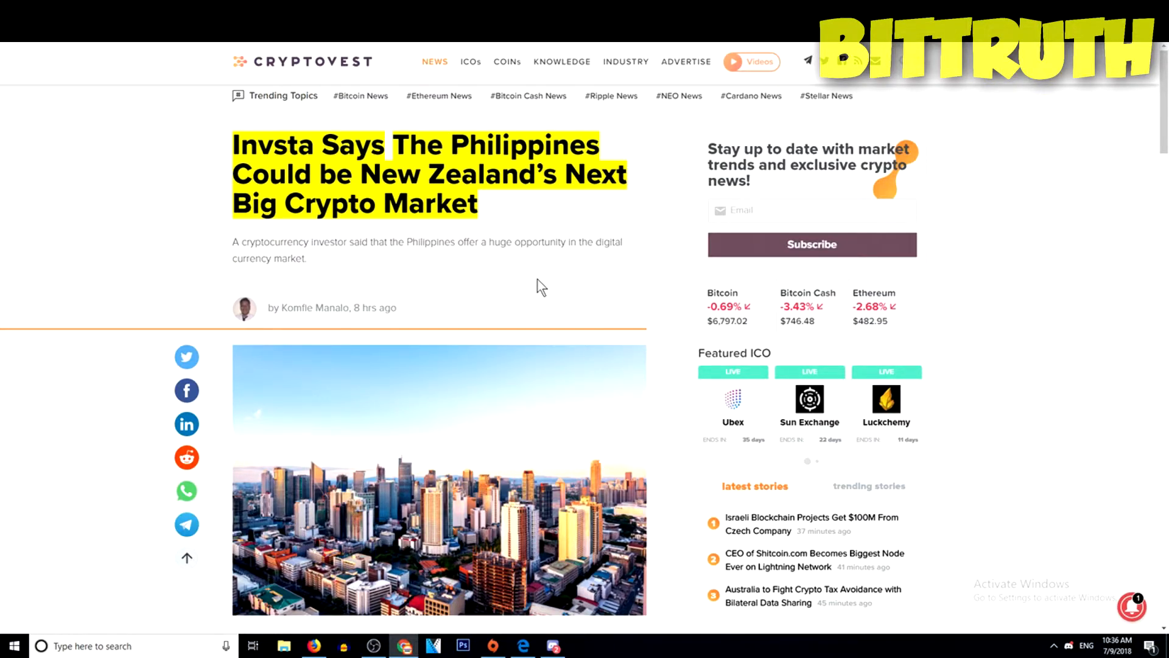
- Reread the Philippines article from its headline, then scroll CoinDesk's crypto bounty hunting feature
{"action": "scroll", "scroll_direction": "down", "scroll_amount": 3}
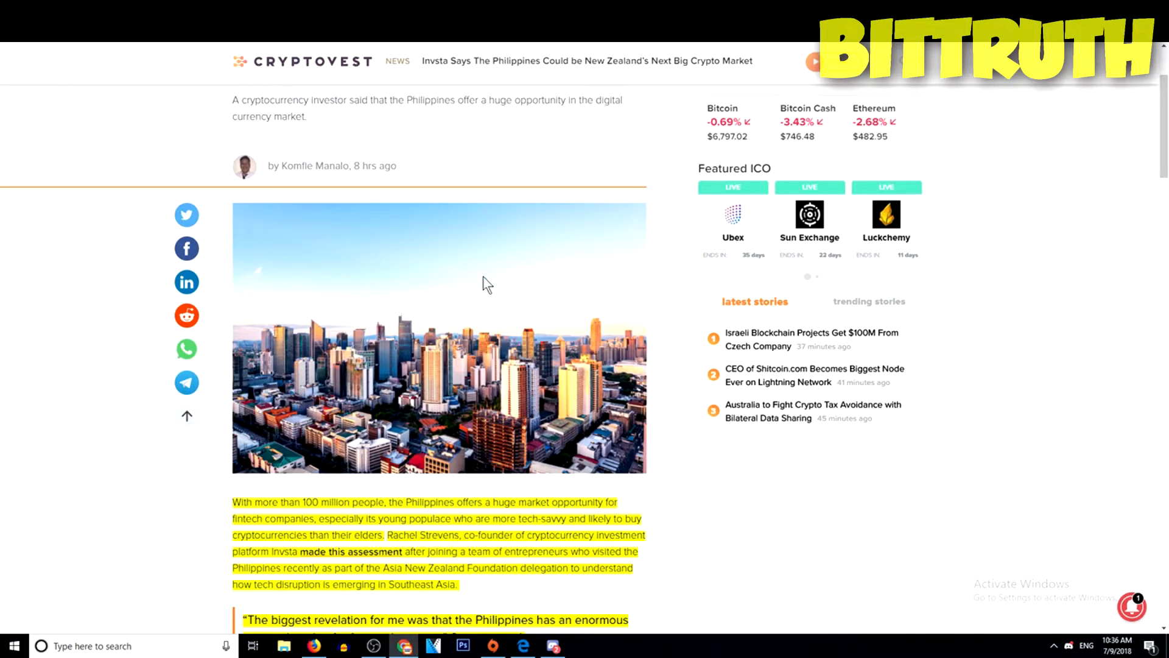
{"action": "mouse_move", "coordinate": [516, 300]}
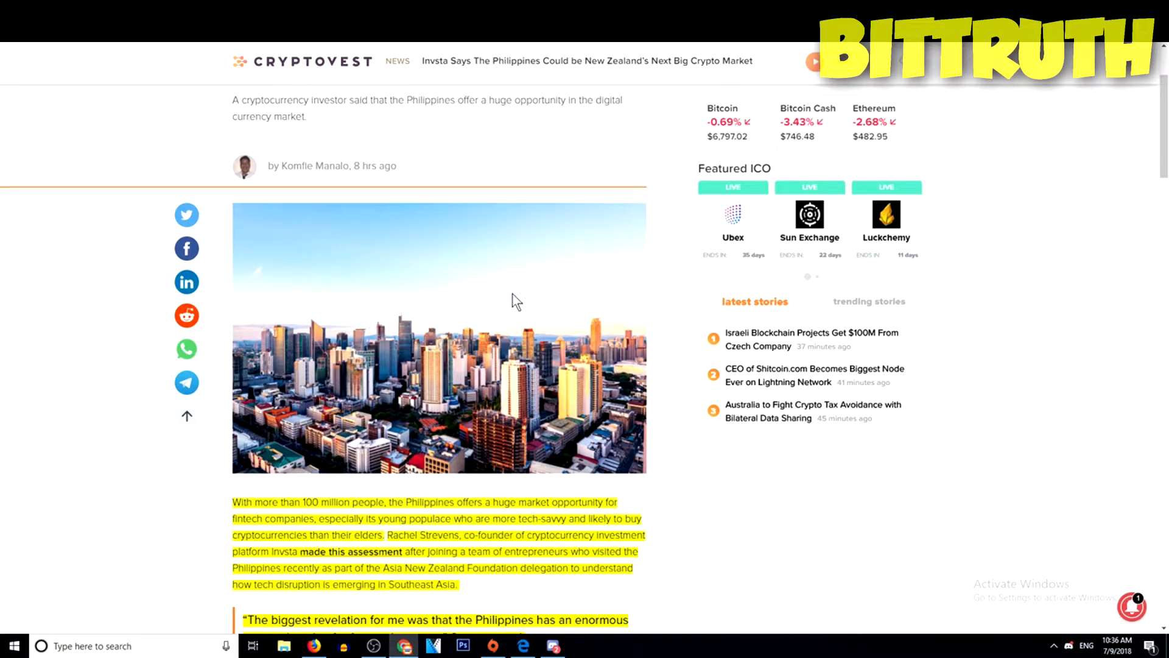
{"action": "mouse_move", "coordinate": [511, 279]}
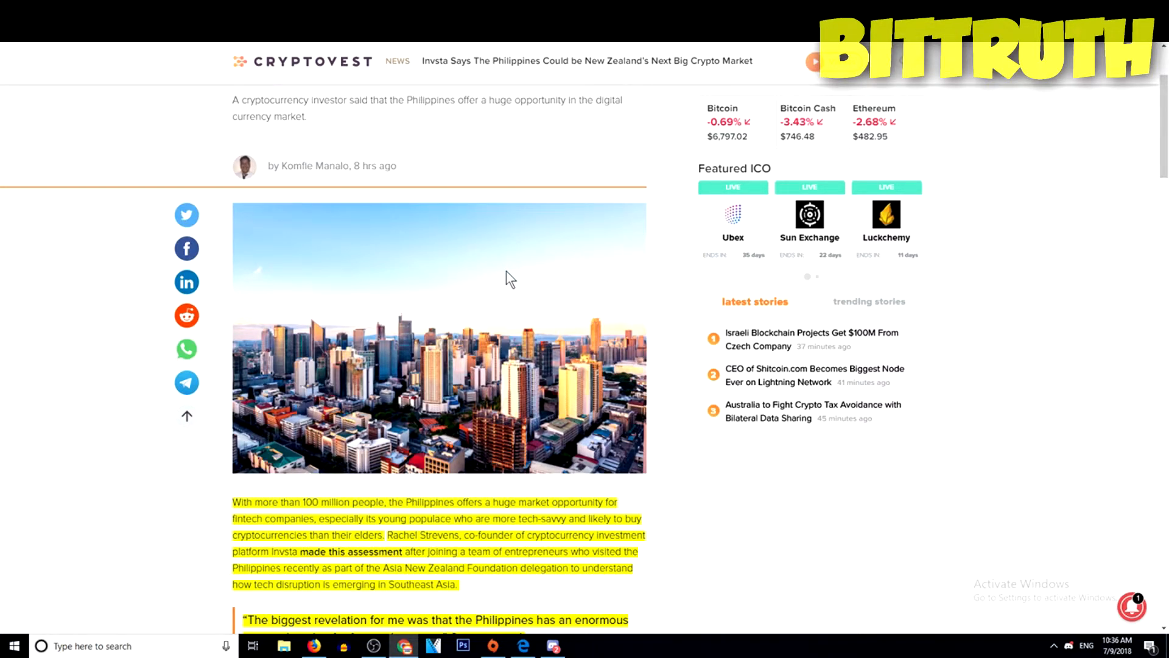
{"action": "mouse_move", "coordinate": [533, 282]}
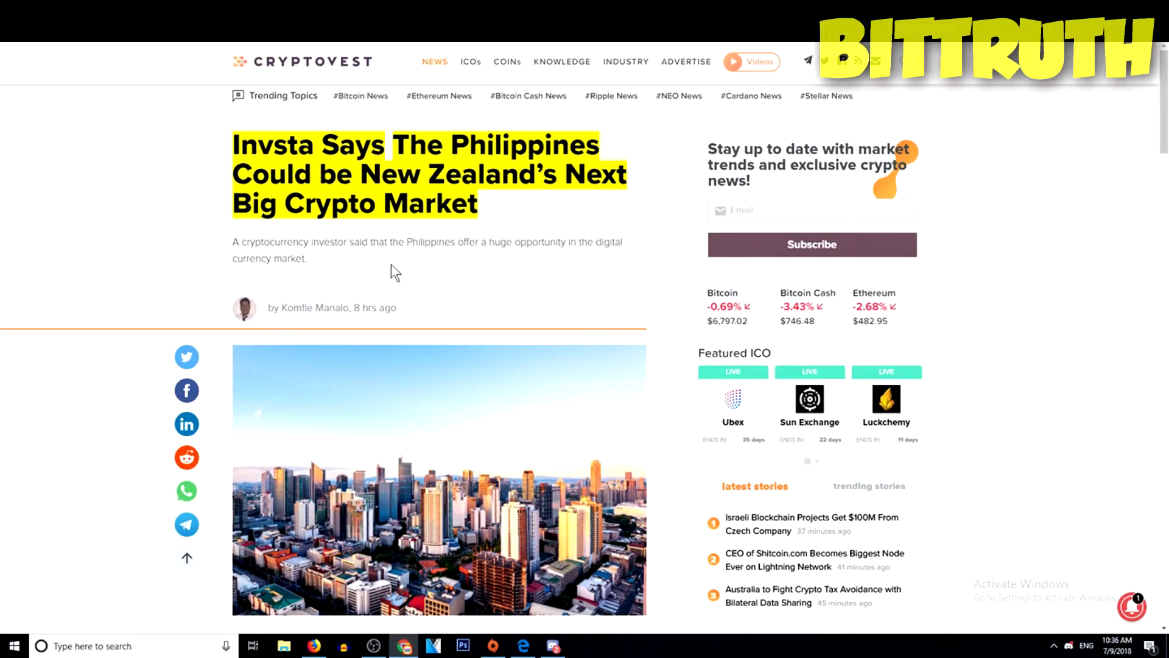
{"action": "mouse_move", "coordinate": [418, 274]}
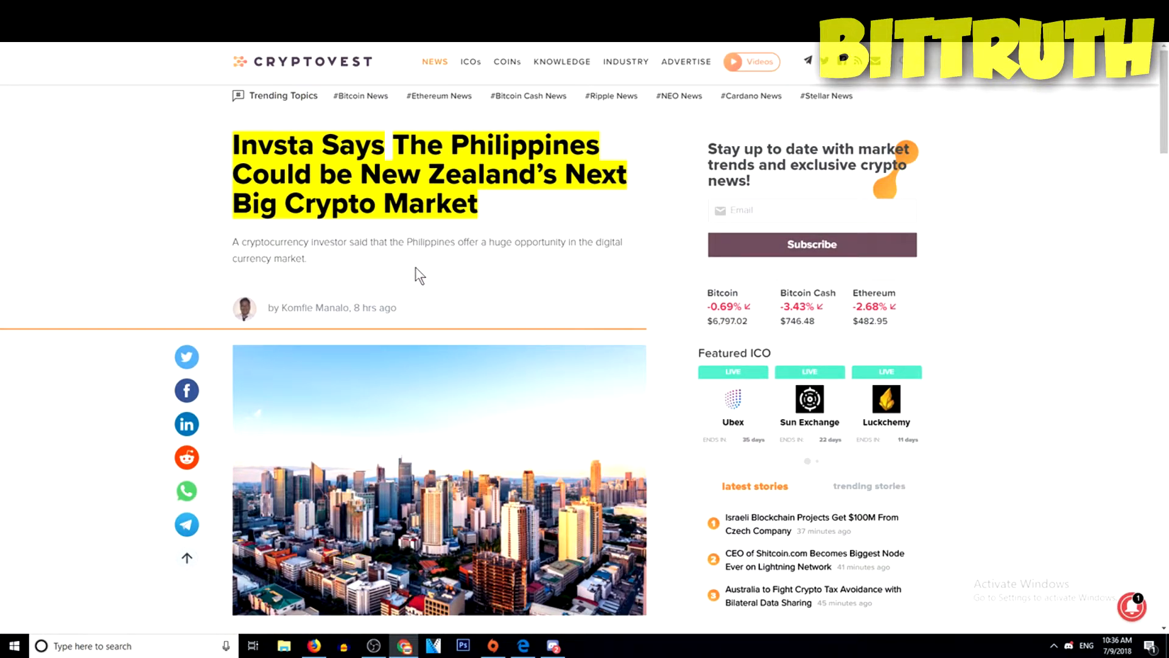
{"action": "mouse_move", "coordinate": [428, 266]}
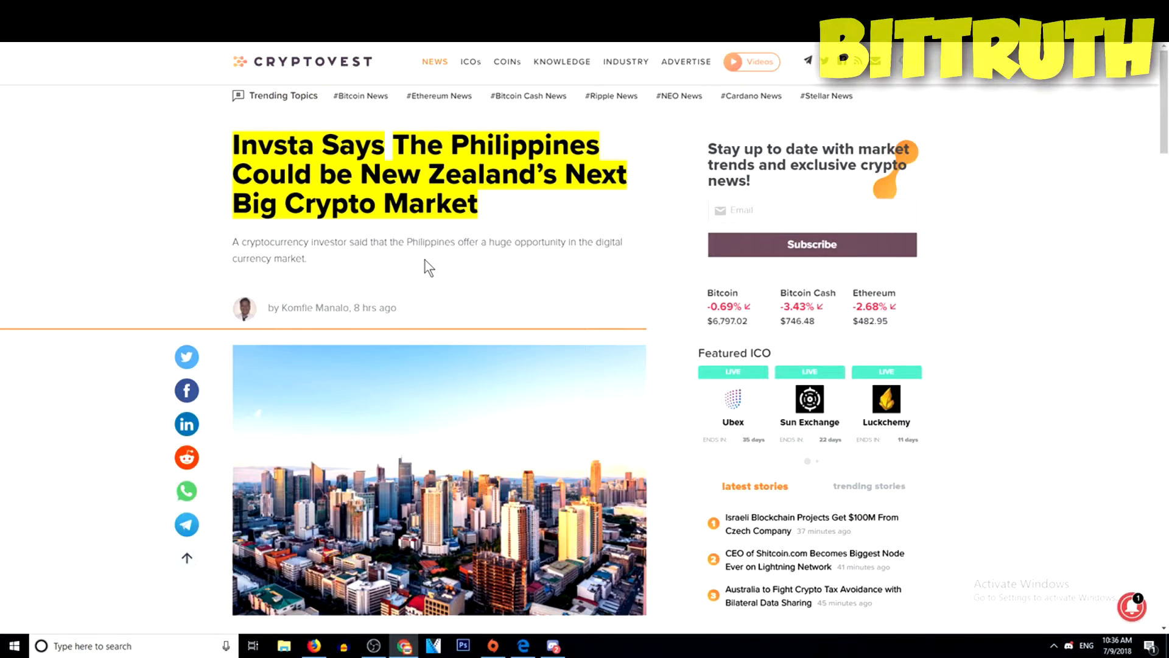
{"action": "scroll", "scroll_direction": "down", "scroll_amount": 3}
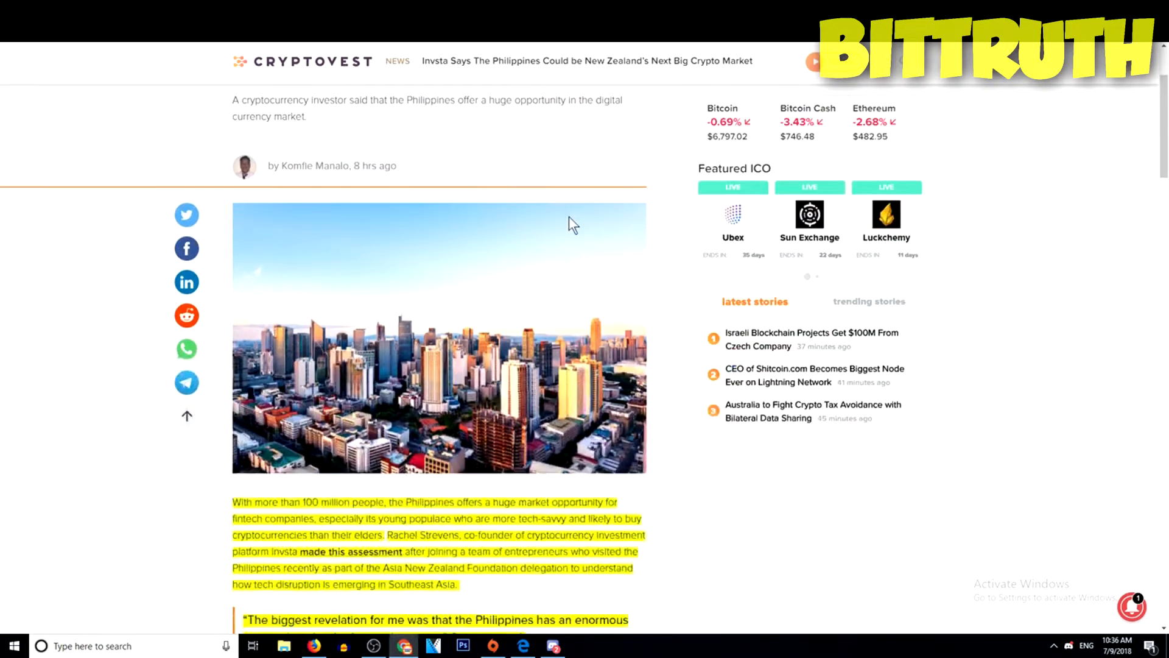
{"action": "scroll", "scroll_direction": "up", "scroll_amount": 3}
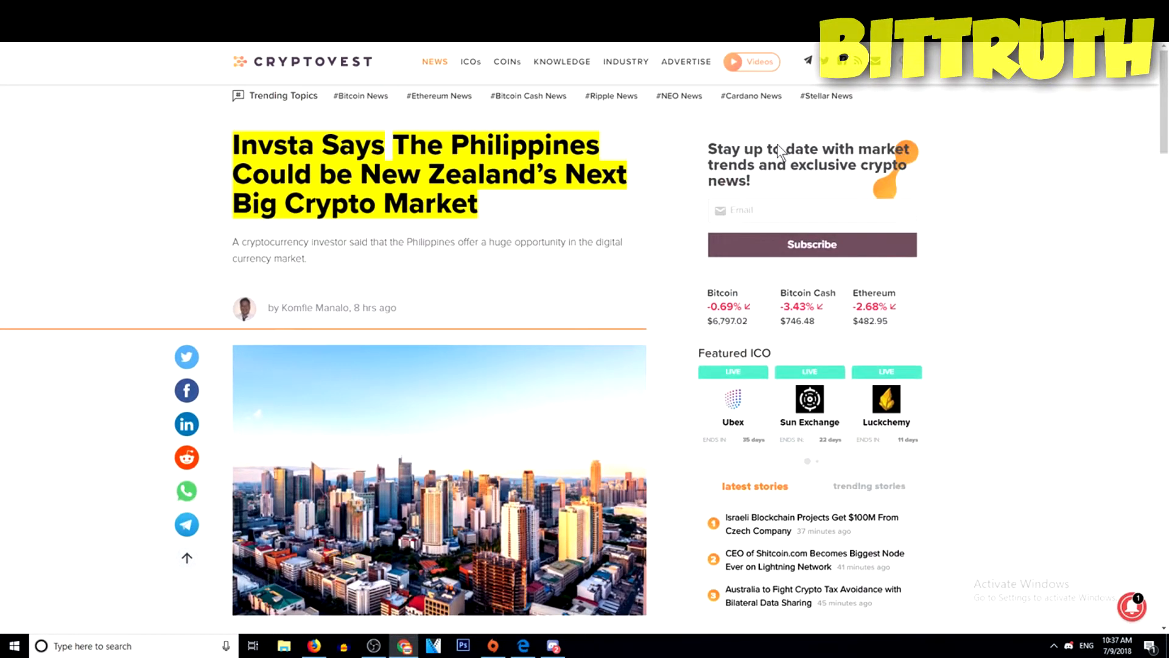
{"action": "scroll", "scroll_direction": "down", "scroll_amount": 3}
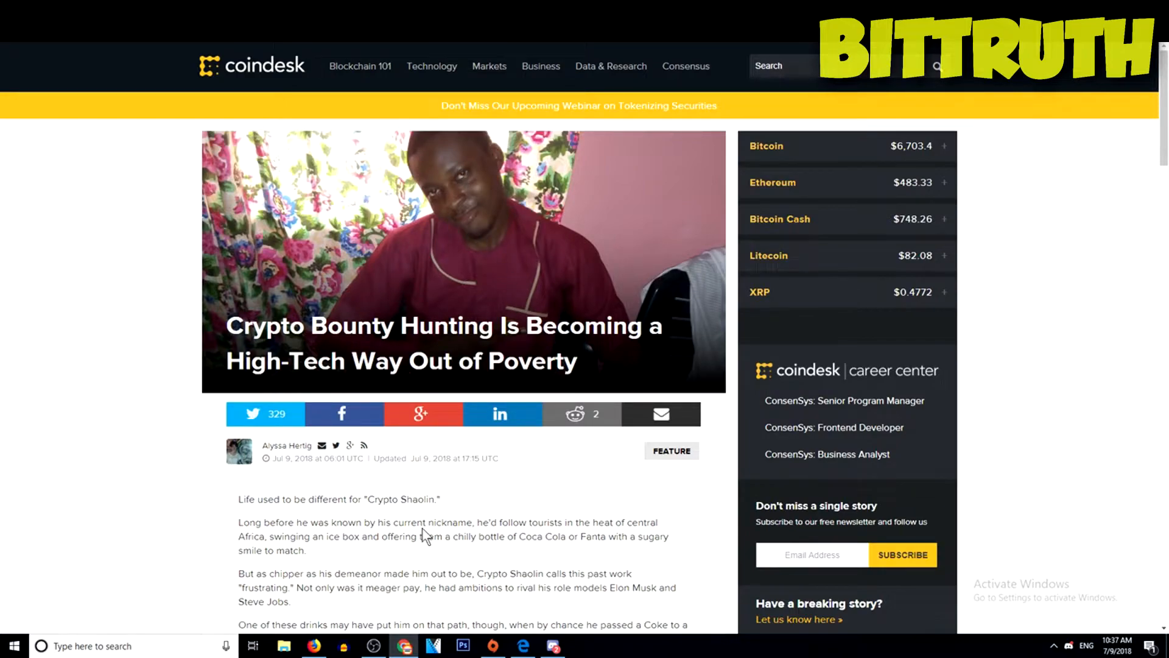
{"action": "mouse_move", "coordinate": [478, 442]}
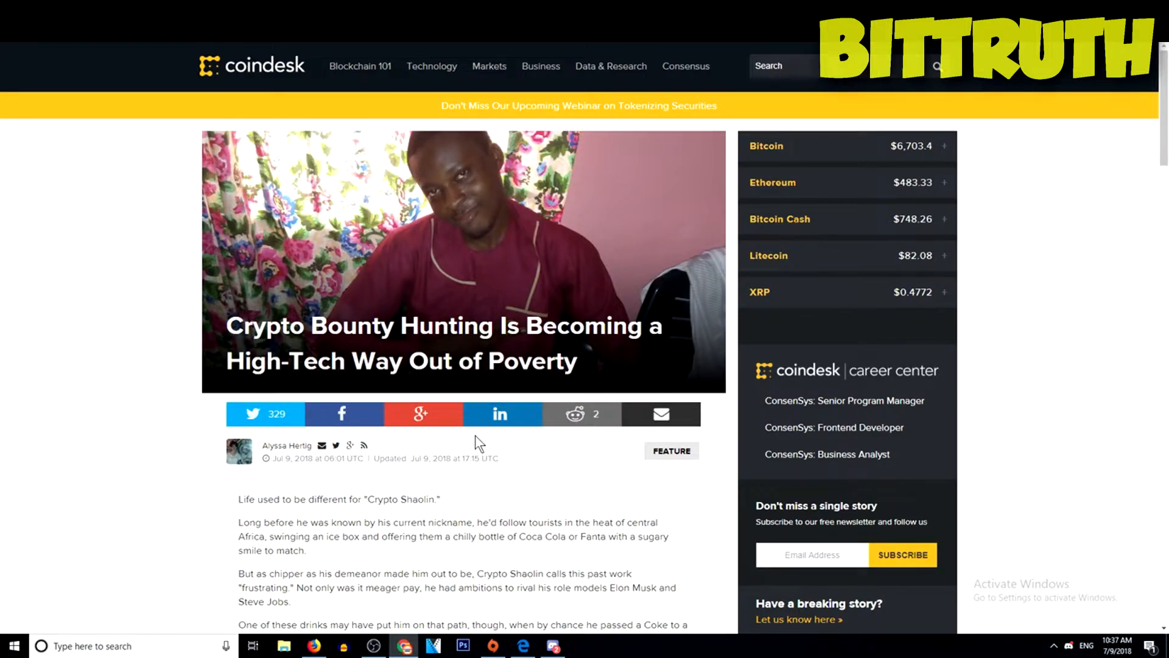
{"action": "scroll", "scroll_direction": "down", "scroll_amount": 3}
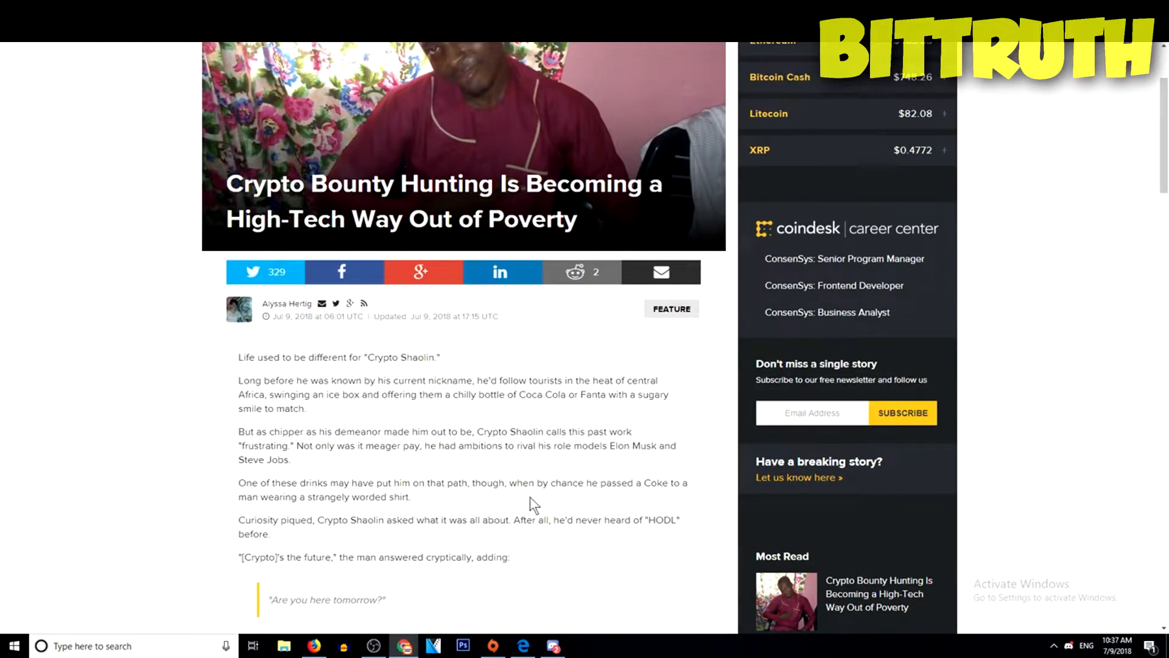
{"action": "mouse_move", "coordinate": [429, 440]}
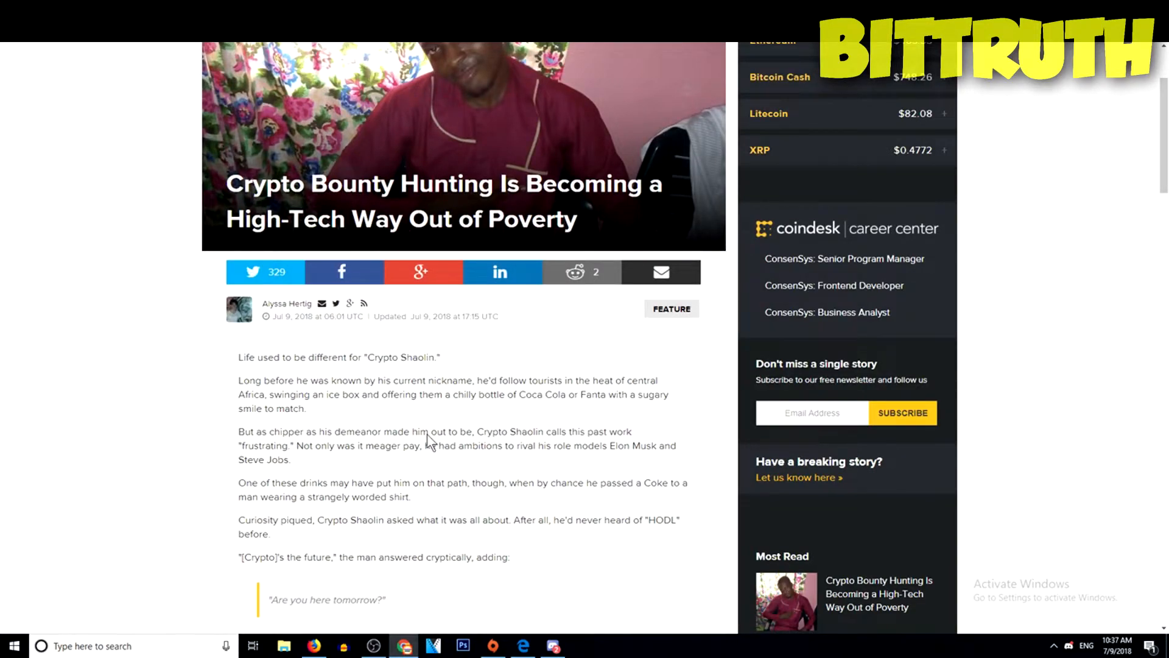
{"action": "mouse_move", "coordinate": [446, 410]}
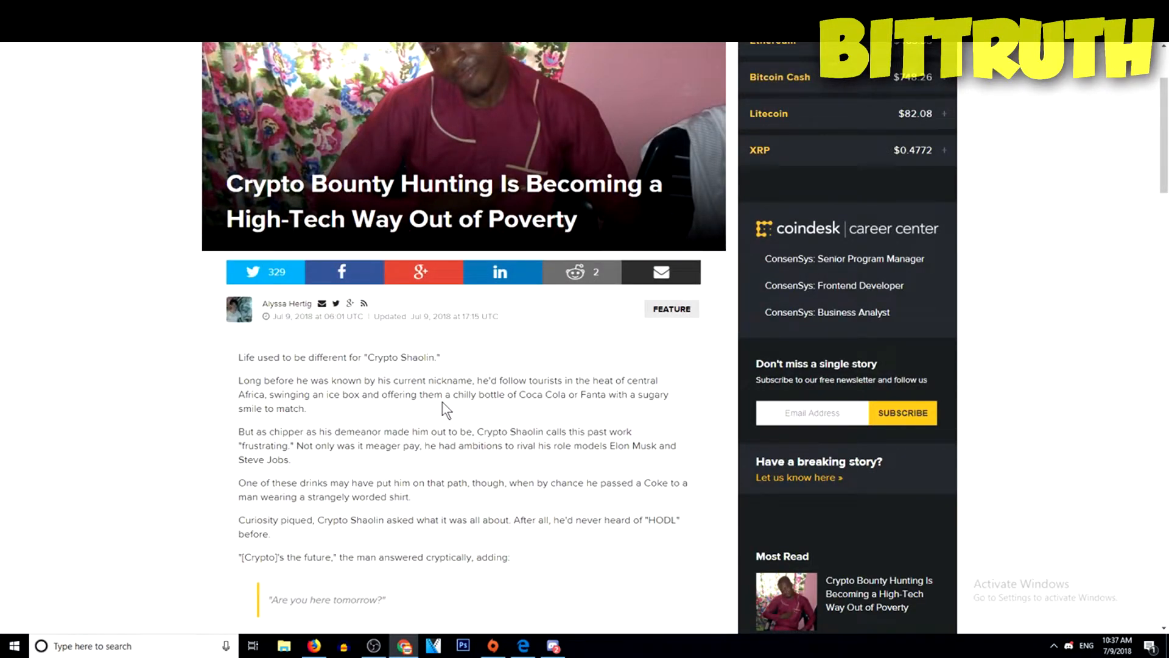
{"action": "scroll", "scroll_direction": "up", "scroll_amount": 3}
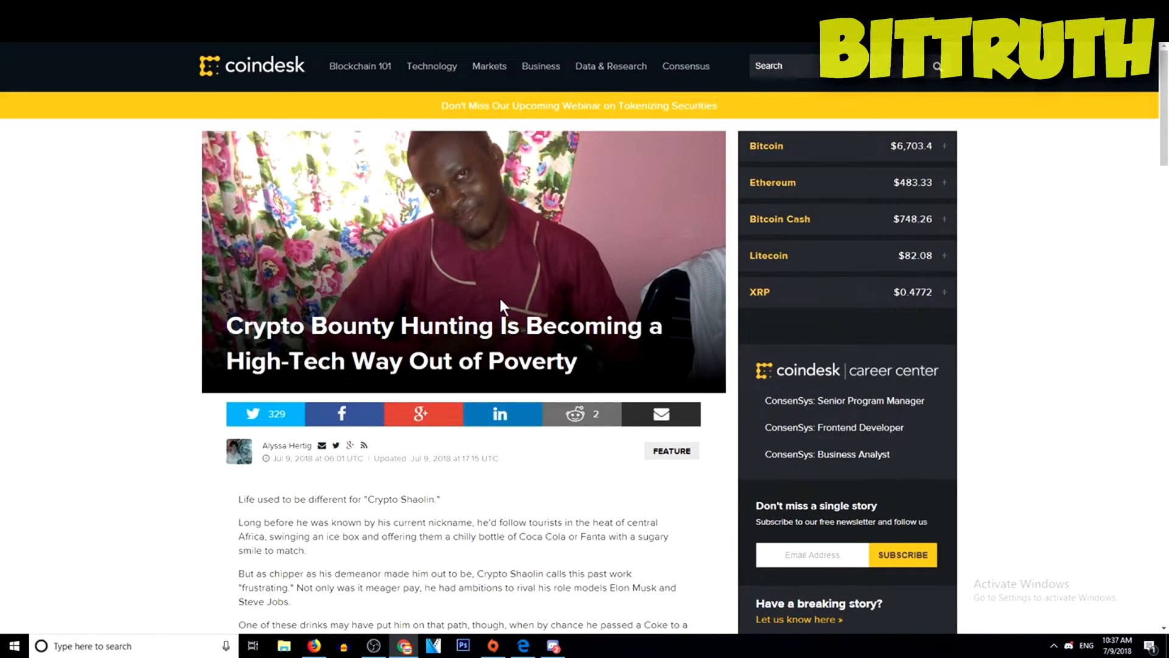
{"action": "mouse_move", "coordinate": [516, 296]}
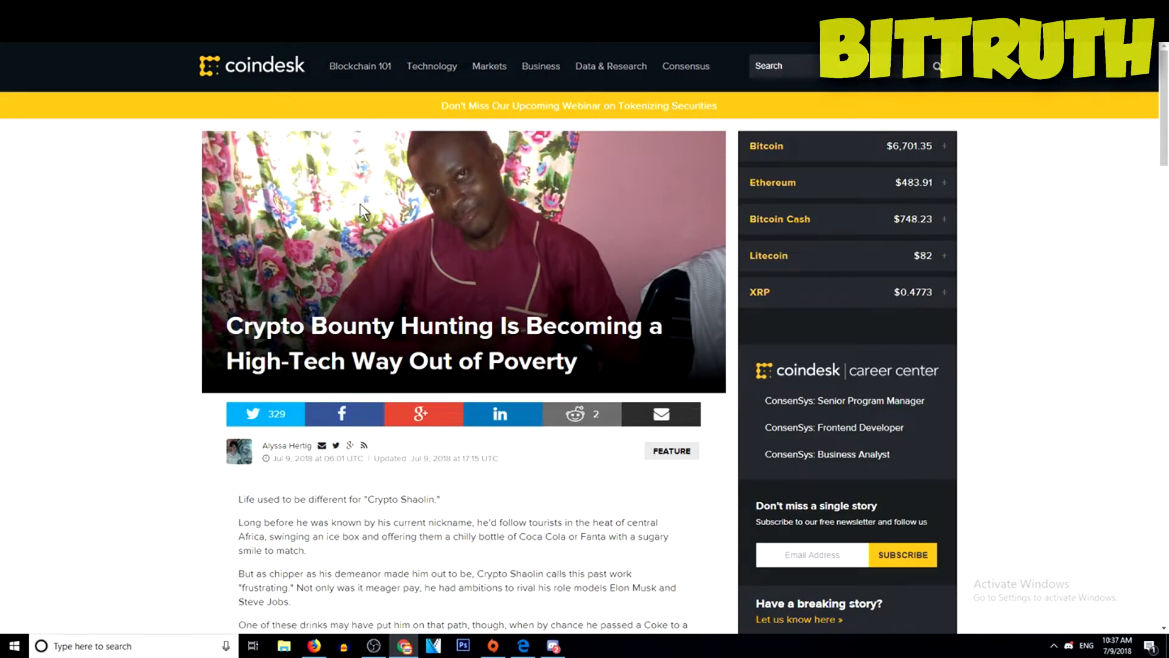
{"action": "mouse_move", "coordinate": [351, 244]}
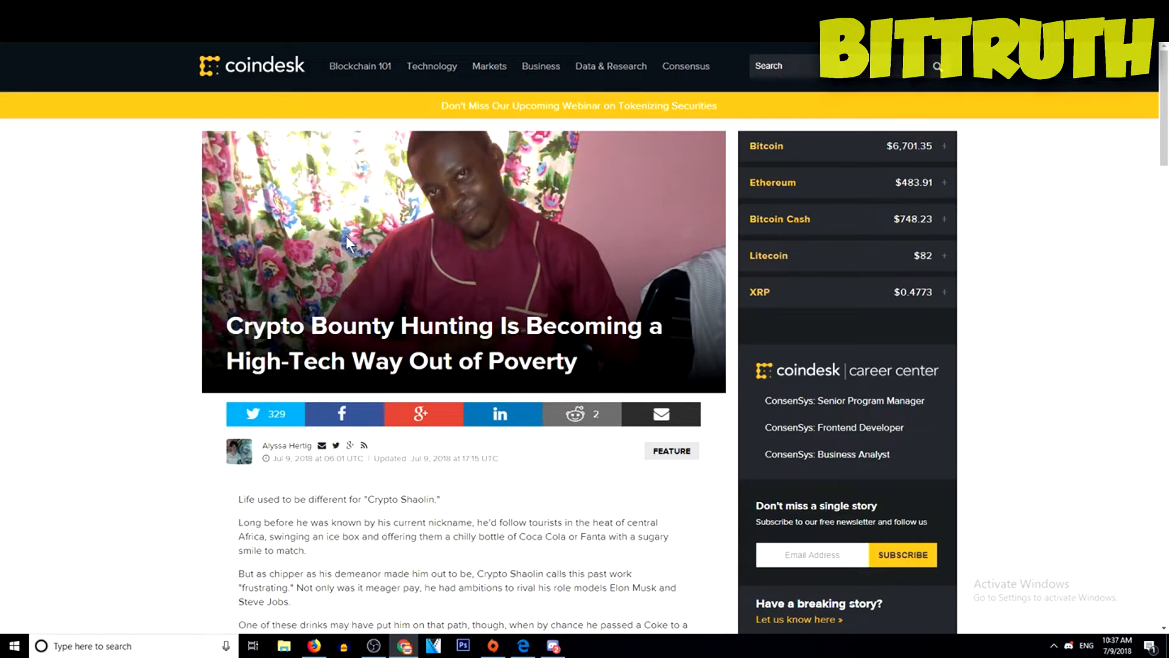
{"action": "scroll", "scroll_direction": "down", "scroll_amount": 3}
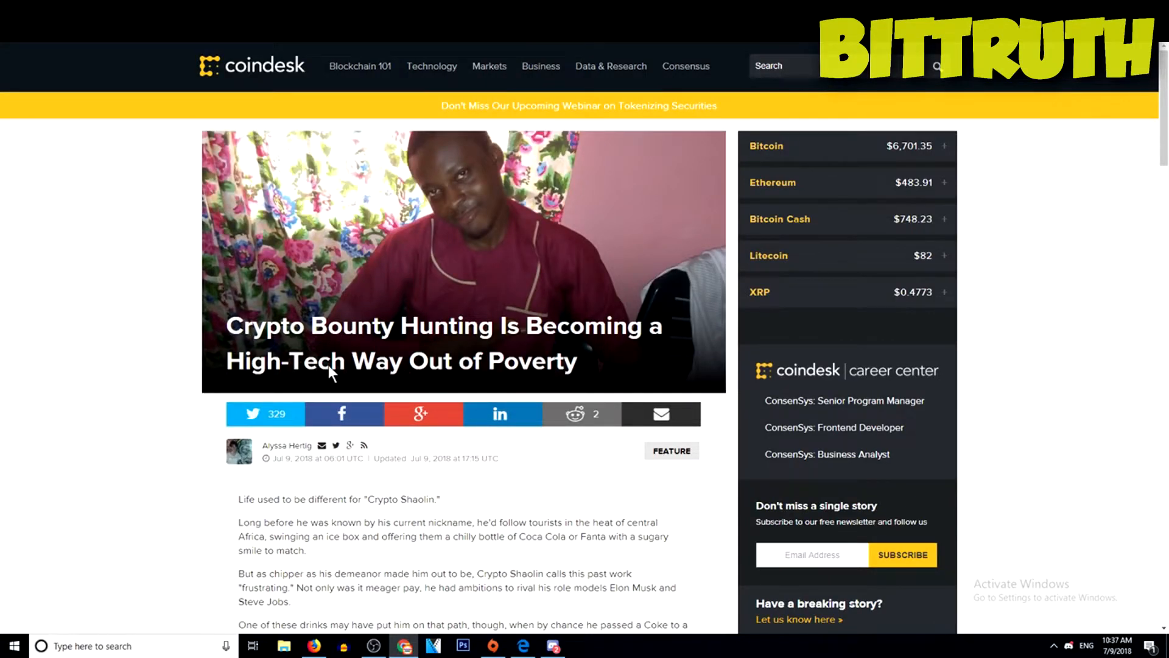
{"action": "scroll", "scroll_direction": "down", "scroll_amount": 3}
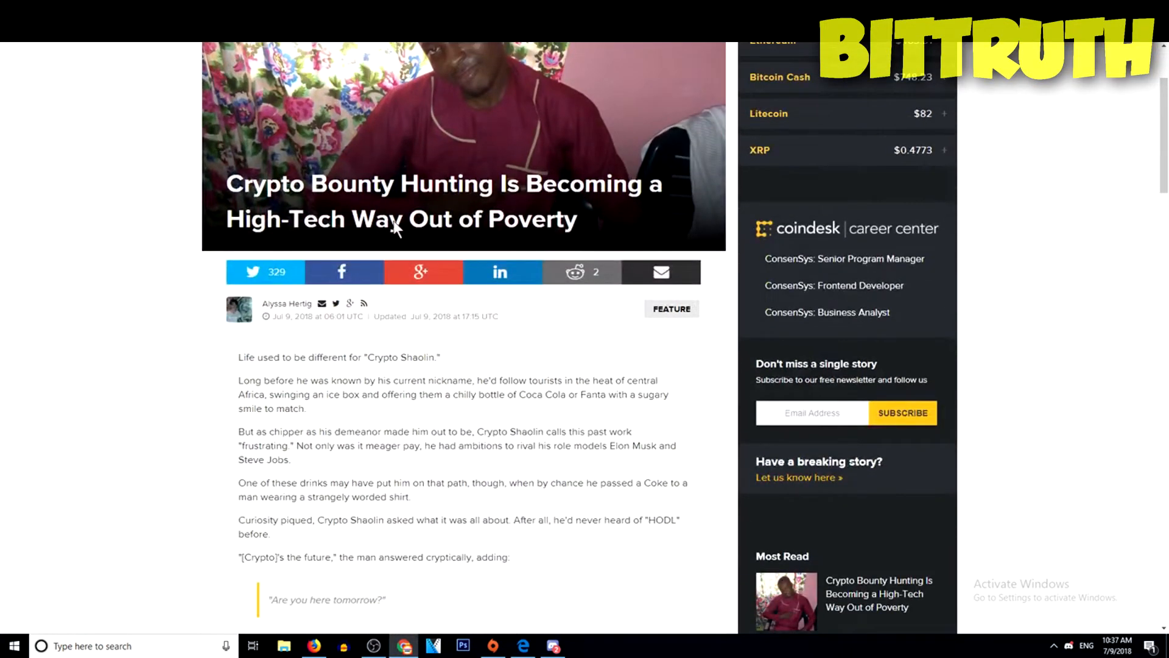
{"action": "scroll", "scroll_direction": "down", "scroll_amount": 3}
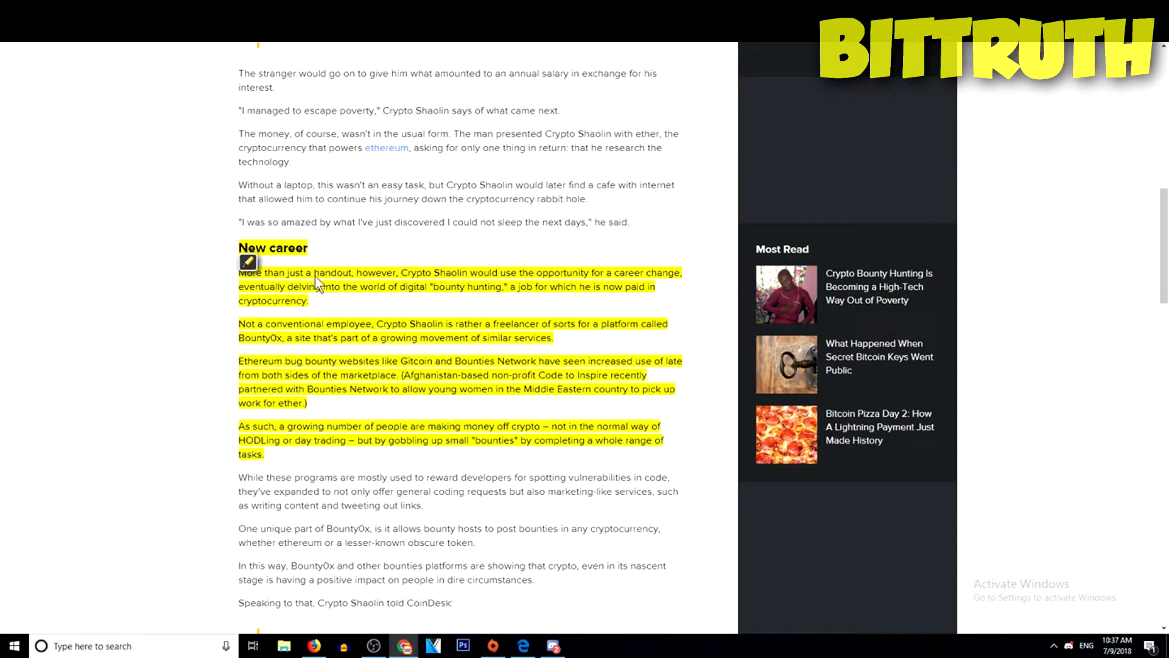
{"action": "mouse_move", "coordinate": [526, 261]}
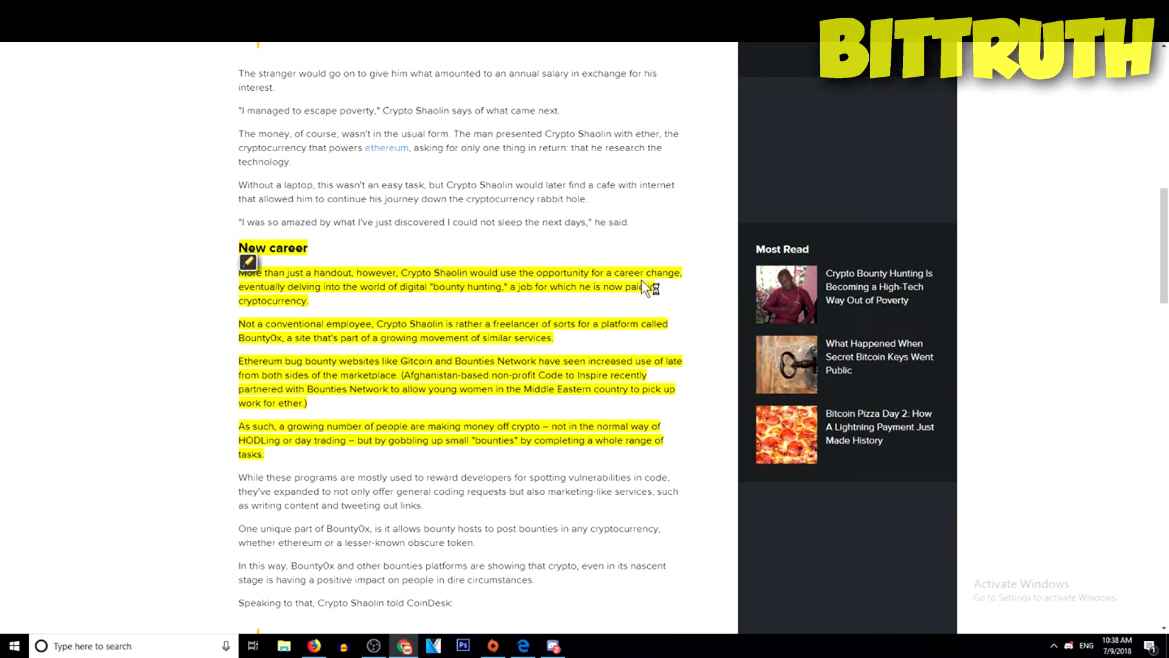
{"action": "mouse_move", "coordinate": [319, 299]}
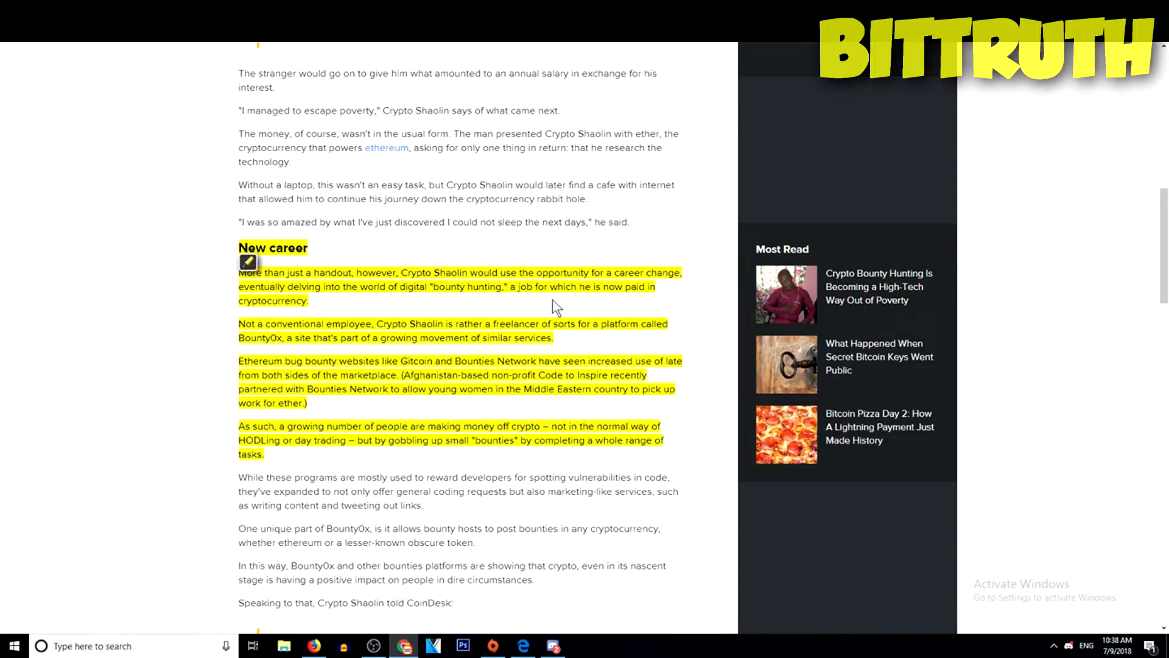
{"action": "mouse_move", "coordinate": [328, 319]}
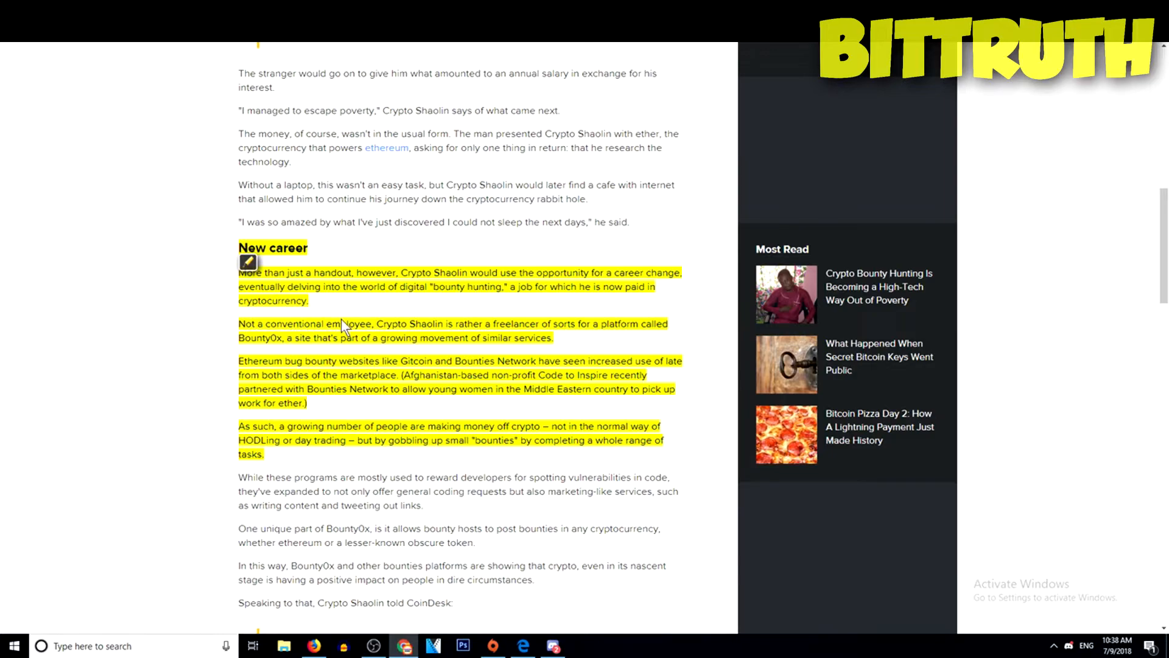
{"action": "mouse_move", "coordinate": [481, 333]}
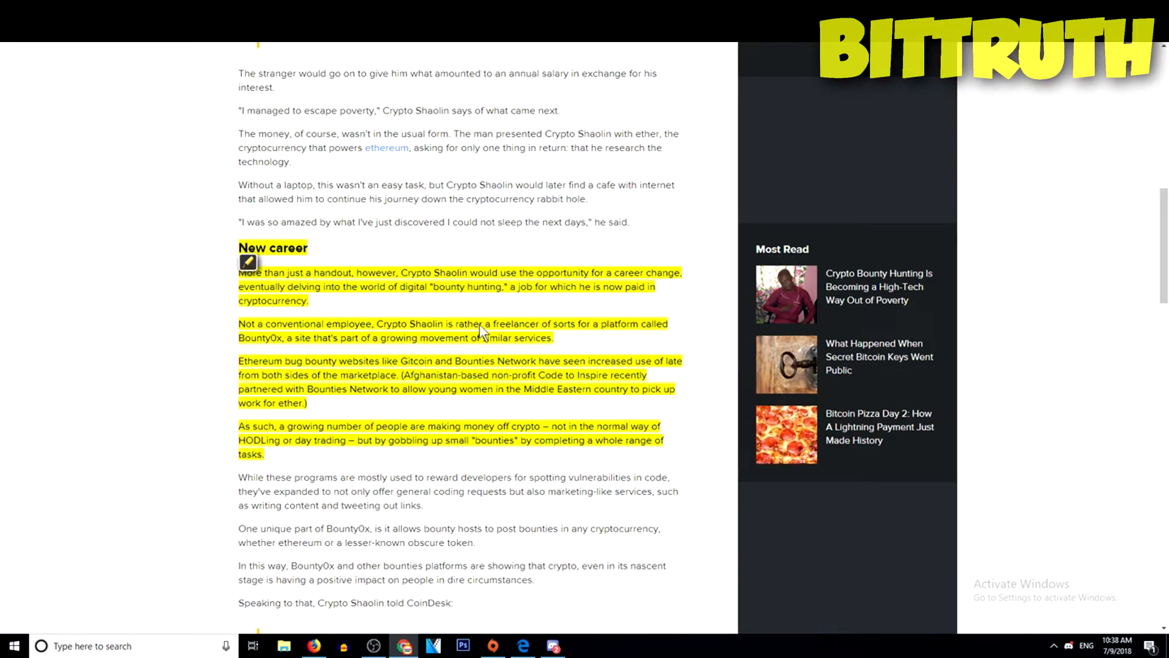
{"action": "mouse_move", "coordinate": [582, 349]}
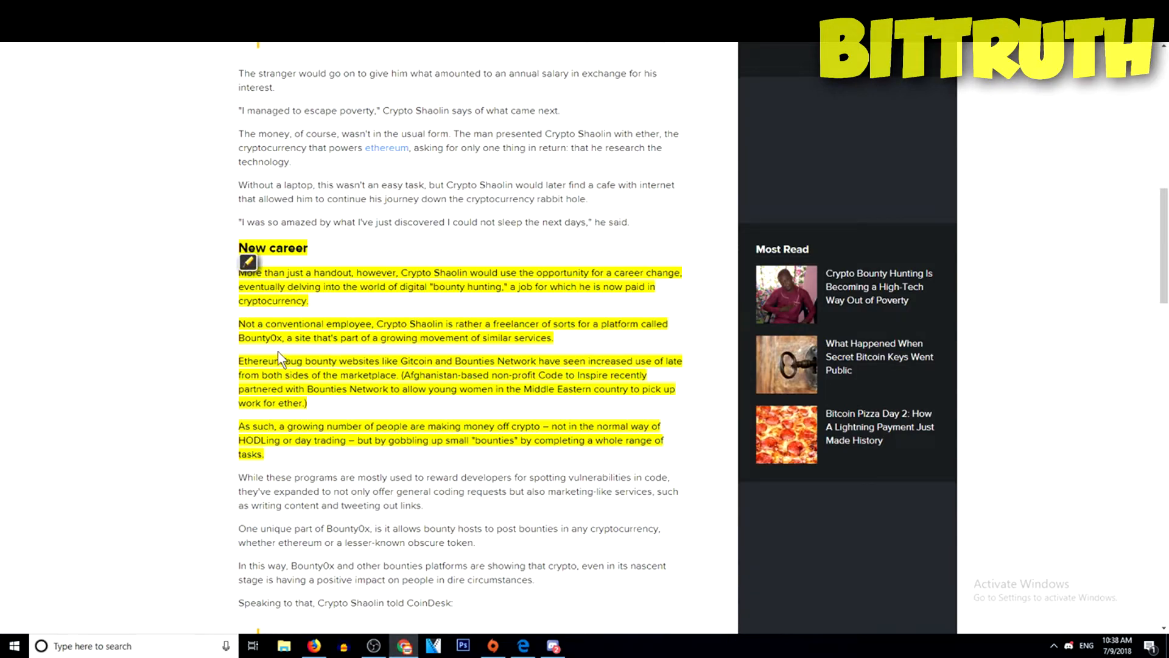
{"action": "mouse_move", "coordinate": [296, 351]}
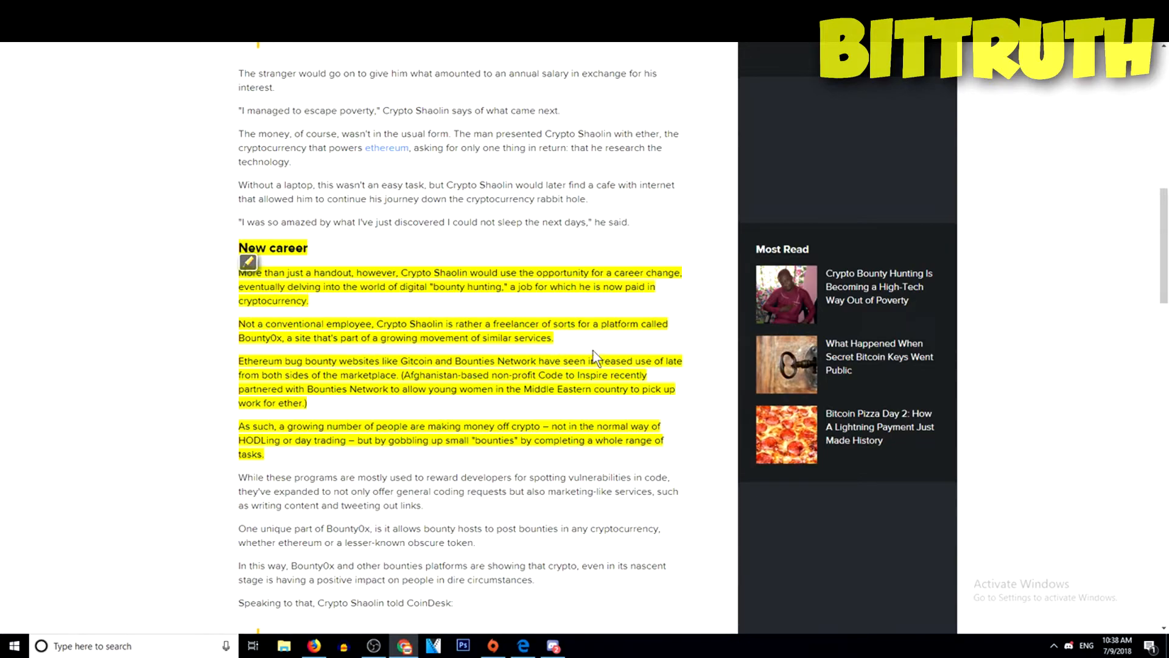
{"action": "scroll", "scroll_direction": "down", "scroll_amount": 3}
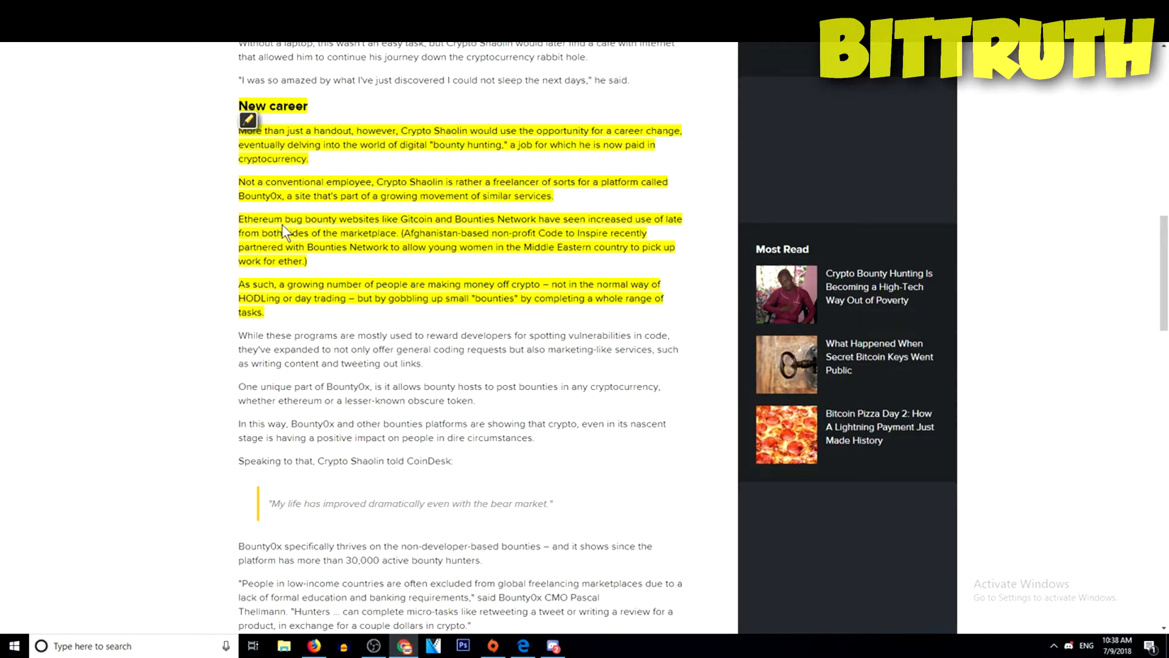
{"action": "mouse_move", "coordinate": [324, 230]}
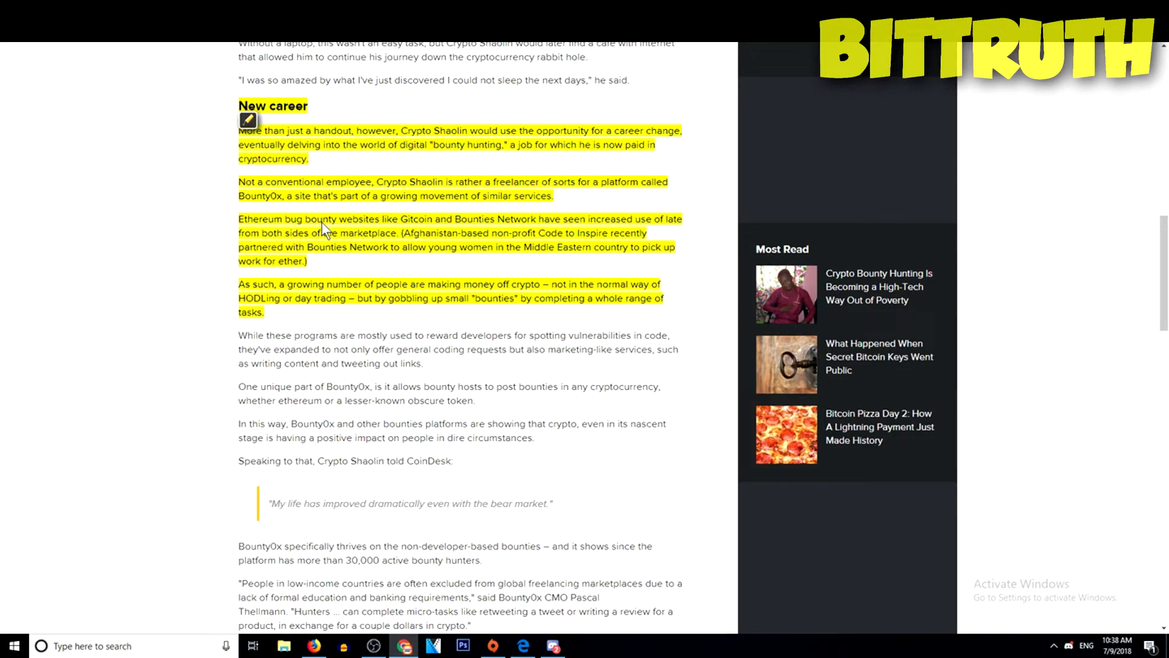
{"action": "mouse_move", "coordinate": [470, 224]}
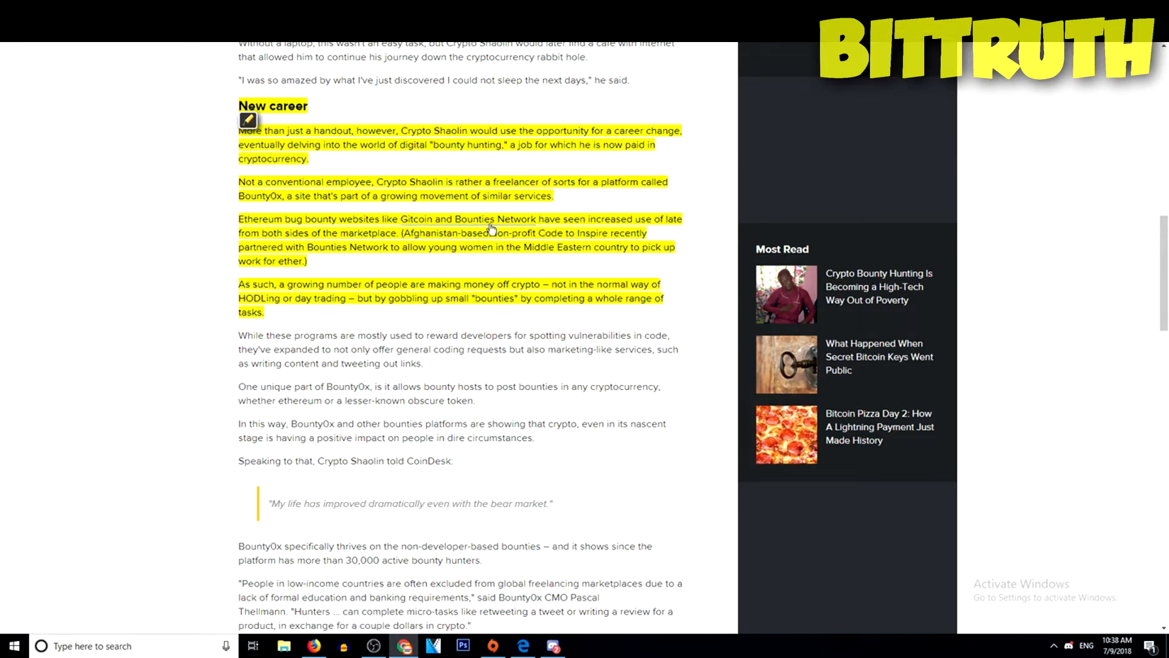
{"action": "mouse_move", "coordinate": [314, 253]}
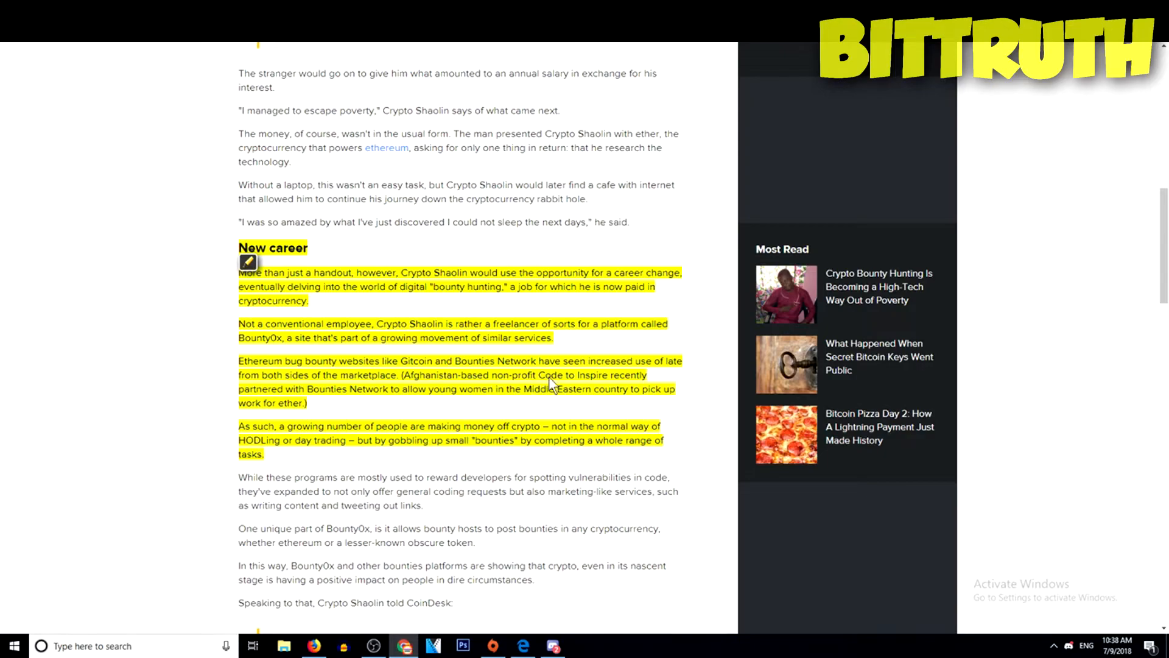
{"action": "mouse_move", "coordinate": [330, 388]}
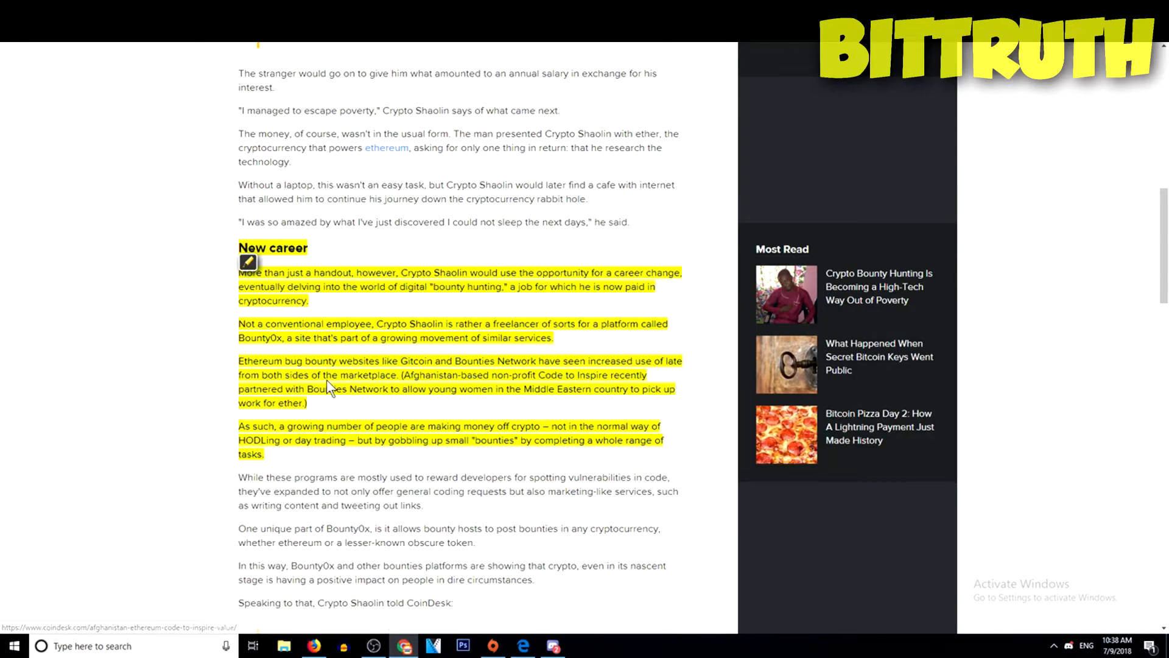
{"action": "mouse_move", "coordinate": [376, 399]}
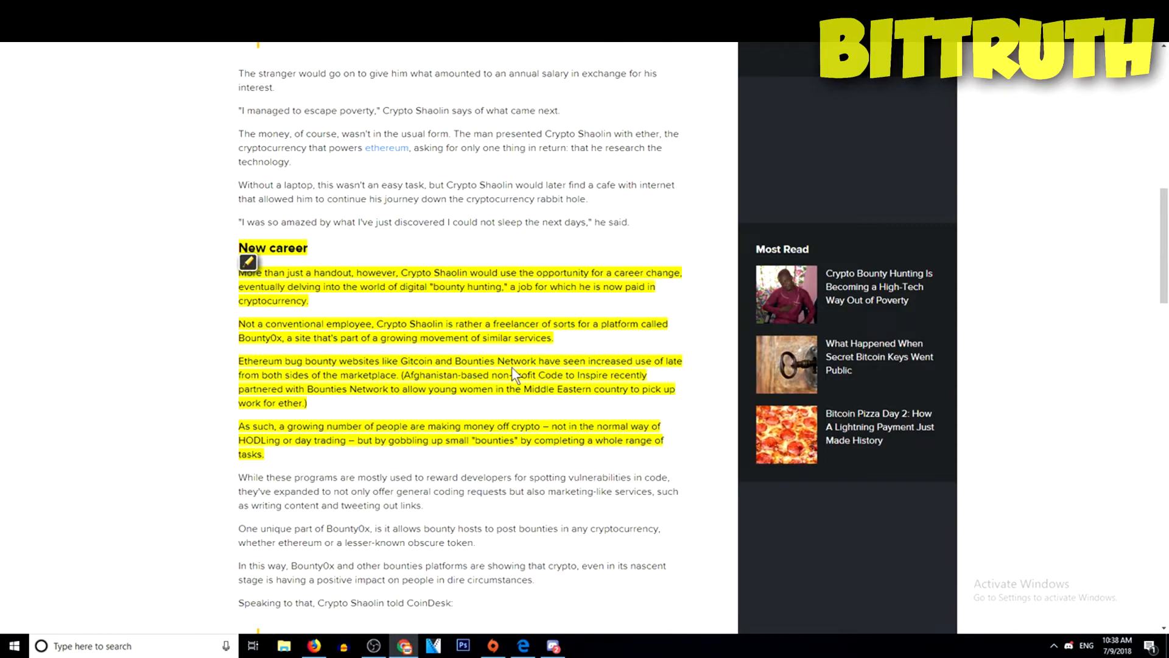
{"action": "mouse_move", "coordinate": [585, 407]}
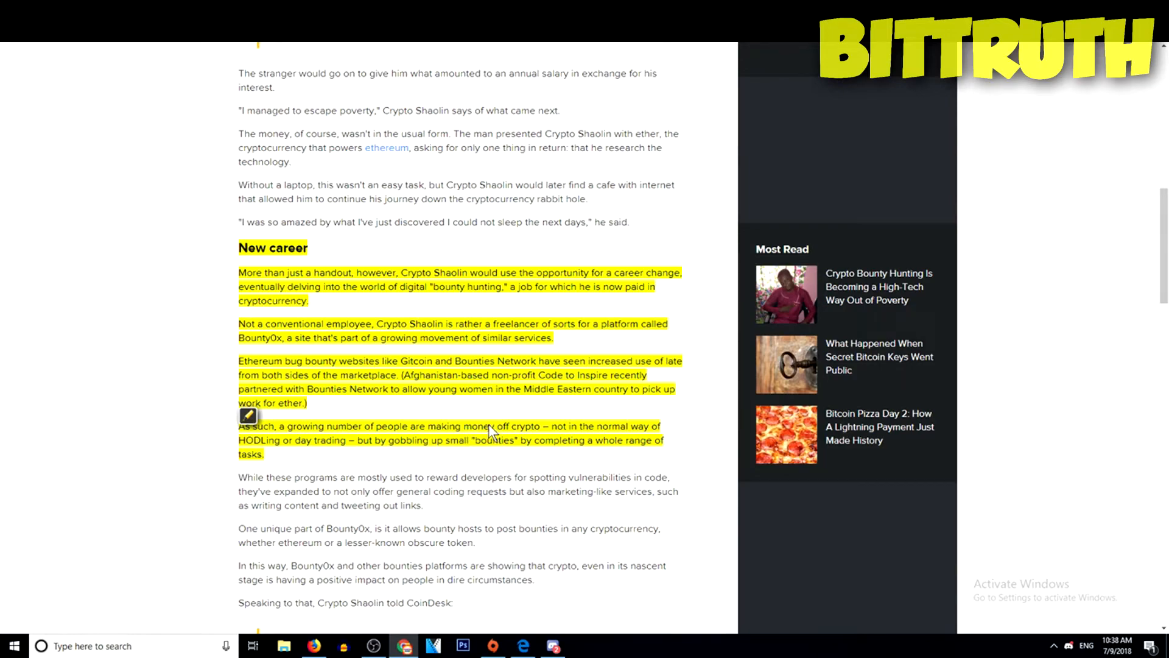
{"action": "mouse_move", "coordinate": [455, 476]}
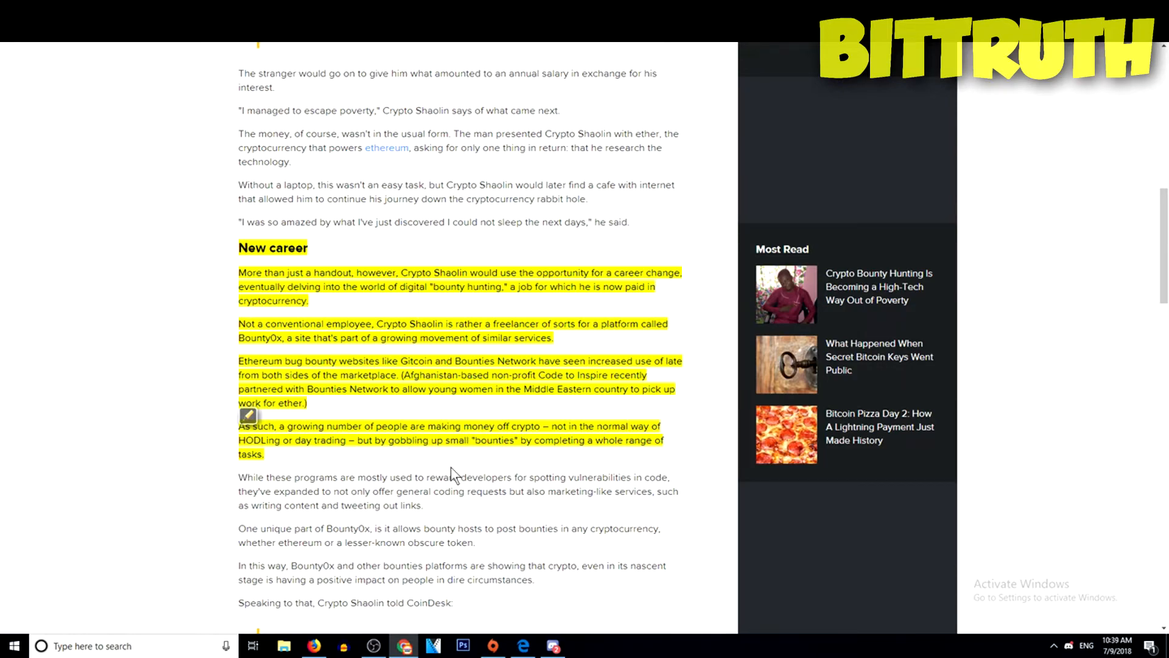
{"action": "mouse_move", "coordinate": [192, 459]}
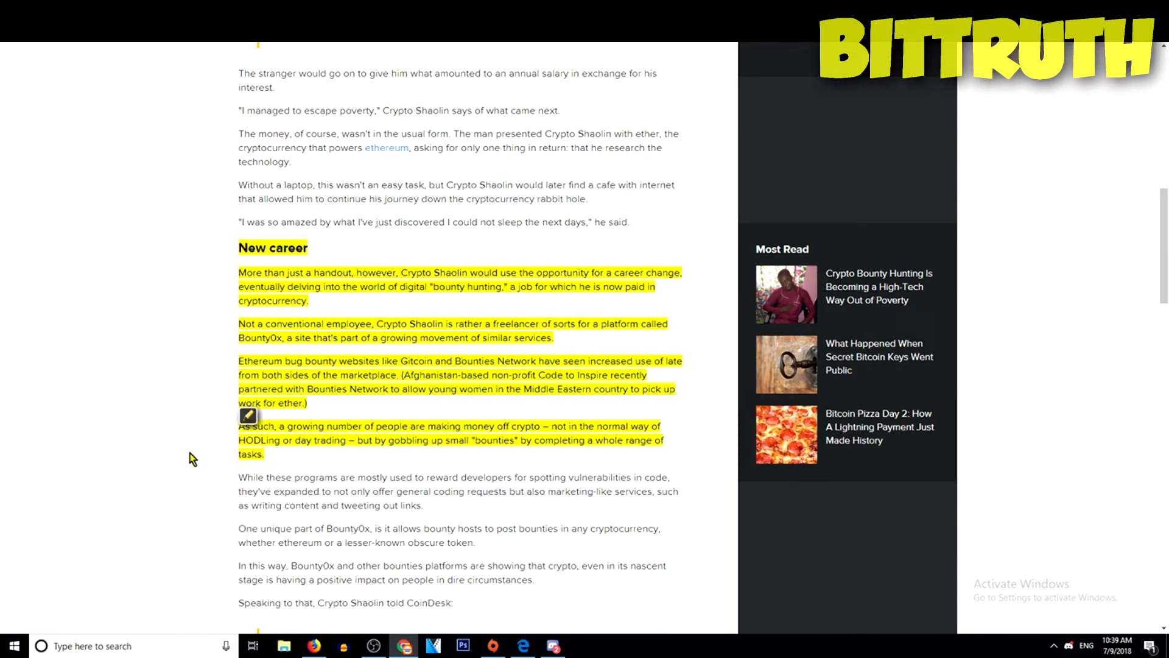
{"action": "mouse_move", "coordinate": [571, 451]}
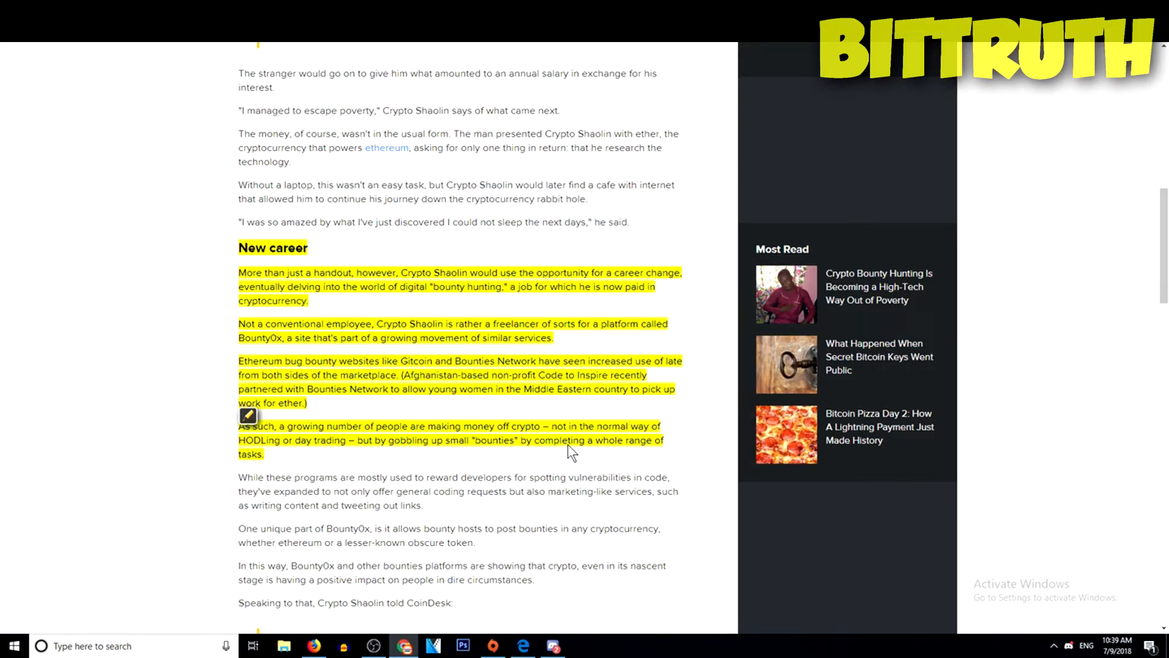
{"action": "mouse_move", "coordinate": [686, 449]}
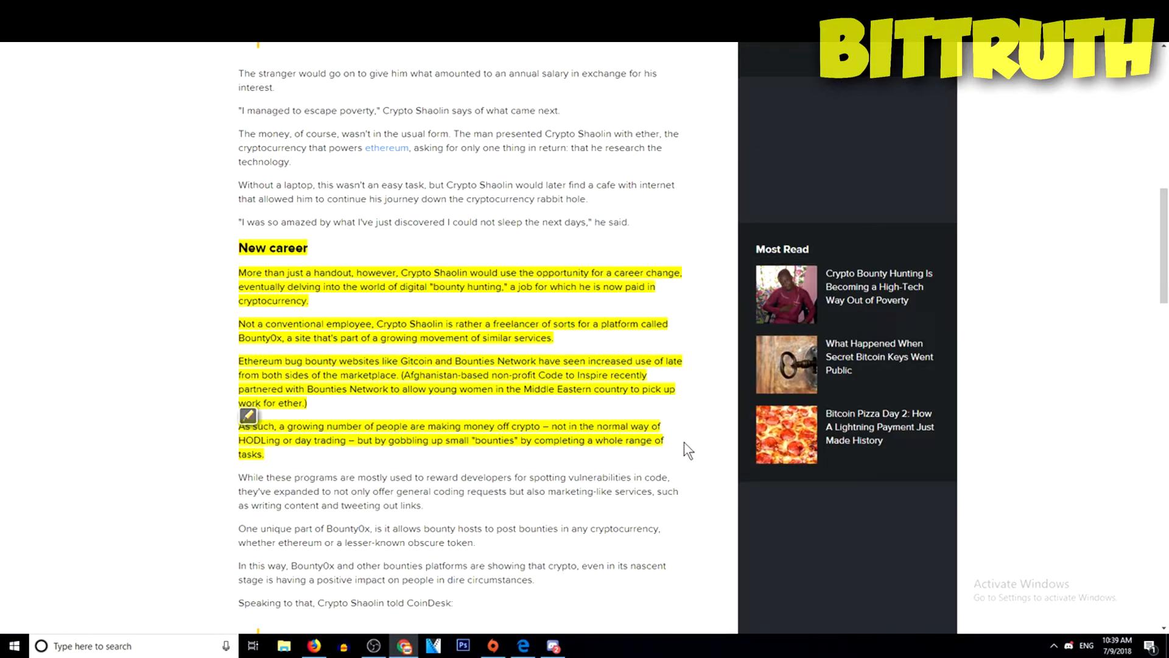
{"action": "mouse_move", "coordinate": [107, 466]}
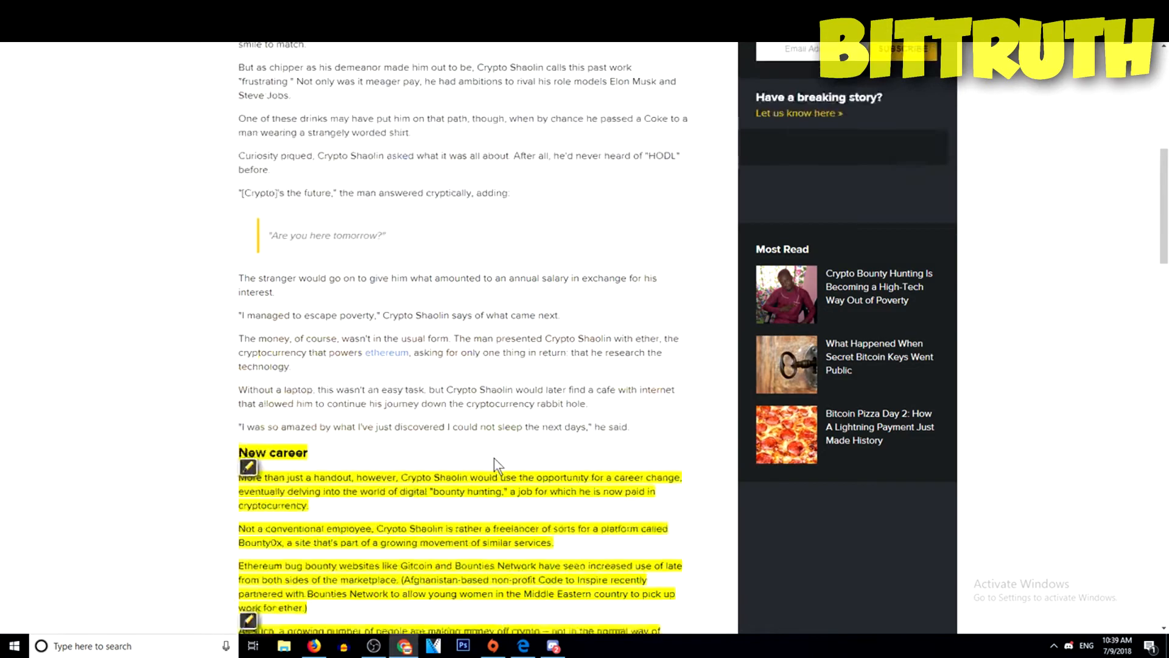
- Scroll CoinMarketCap's top-100 table from Bitcoin down to NEO, TRON, Monero and Dash
{"action": "scroll", "scroll_direction": "down", "scroll_amount": 3}
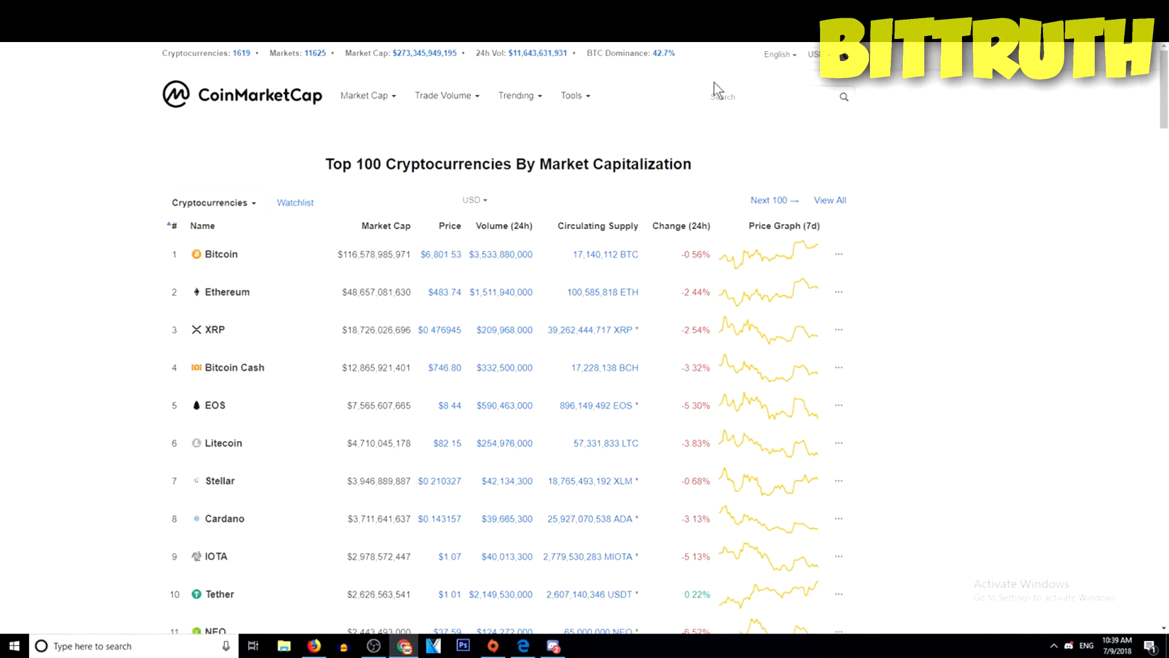
{"action": "mouse_move", "coordinate": [676, 138]}
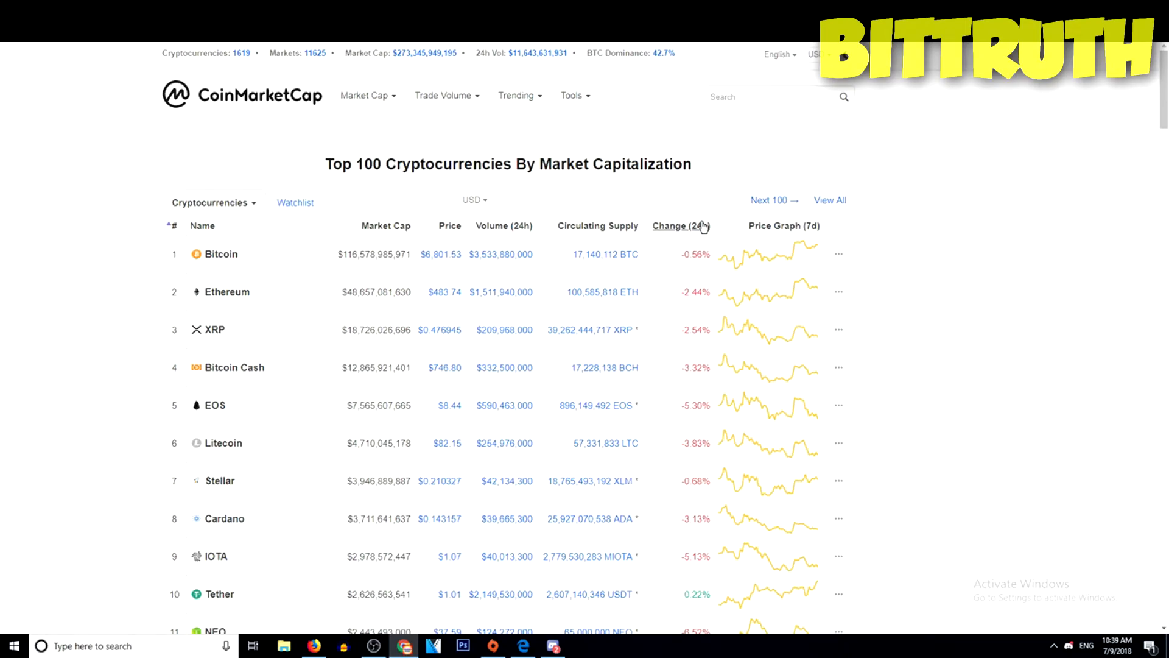
{"action": "scroll", "scroll_direction": "down", "scroll_amount": 3}
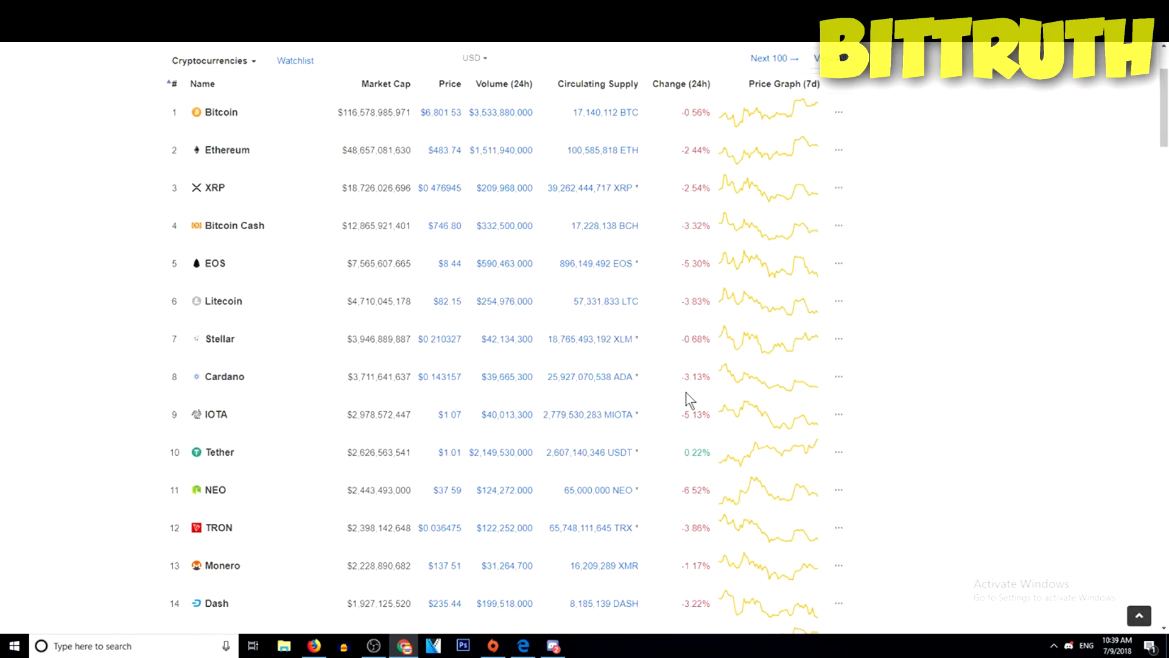
{"action": "mouse_move", "coordinate": [689, 398]}
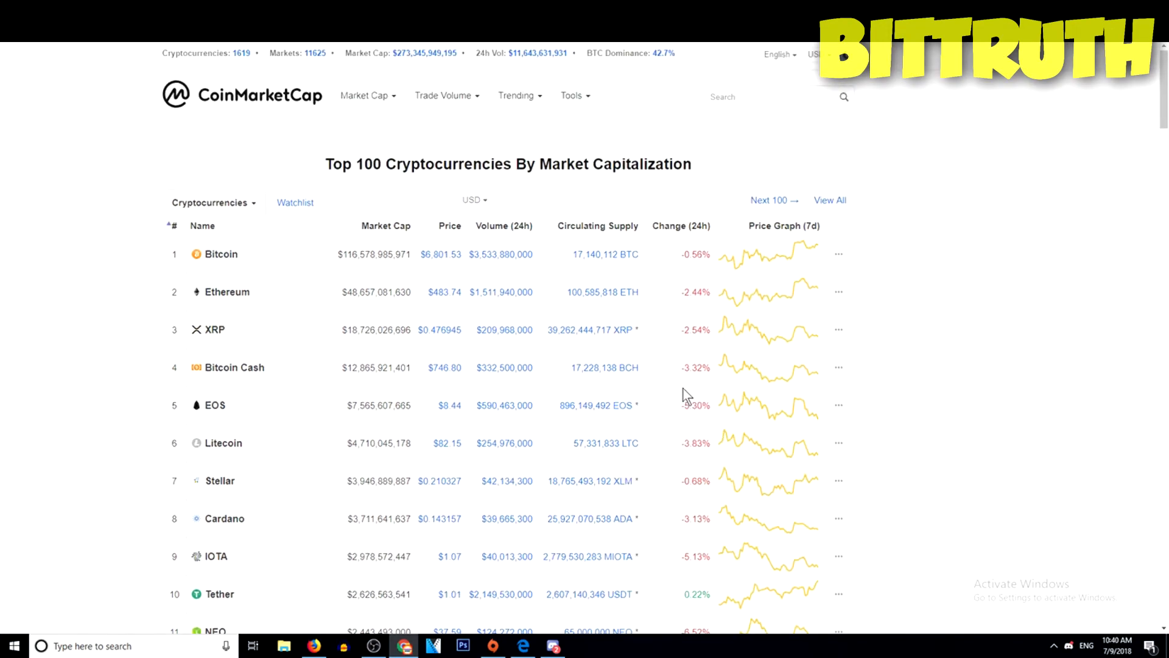
{"action": "mouse_move", "coordinate": [462, 282]}
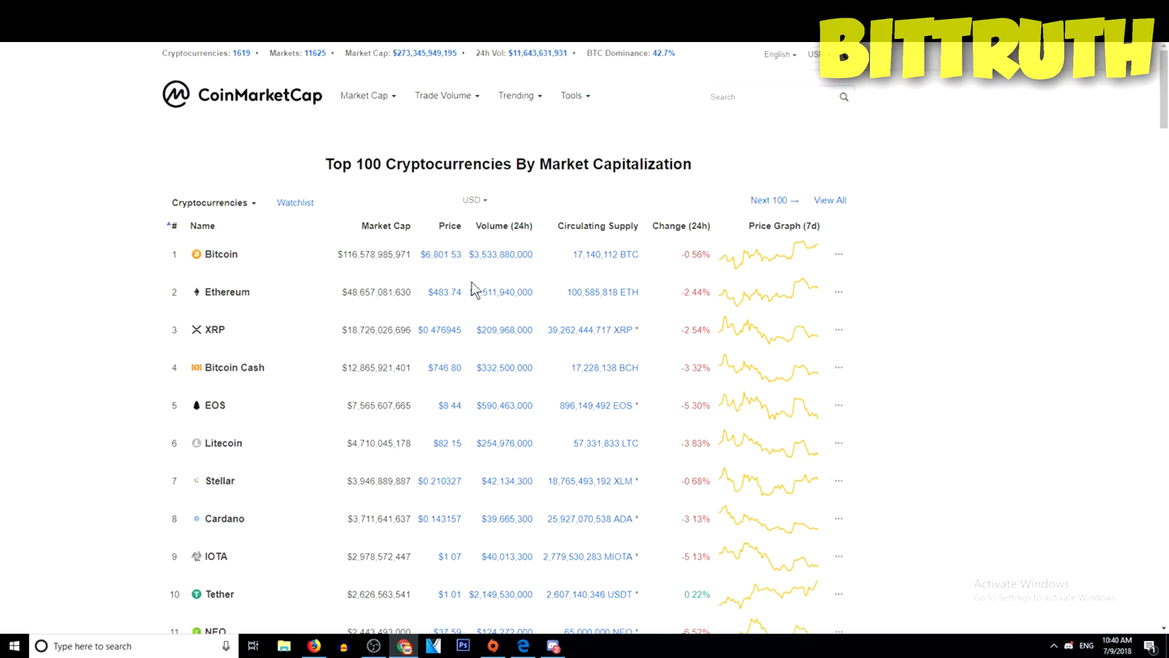
{"action": "mouse_move", "coordinate": [439, 290]}
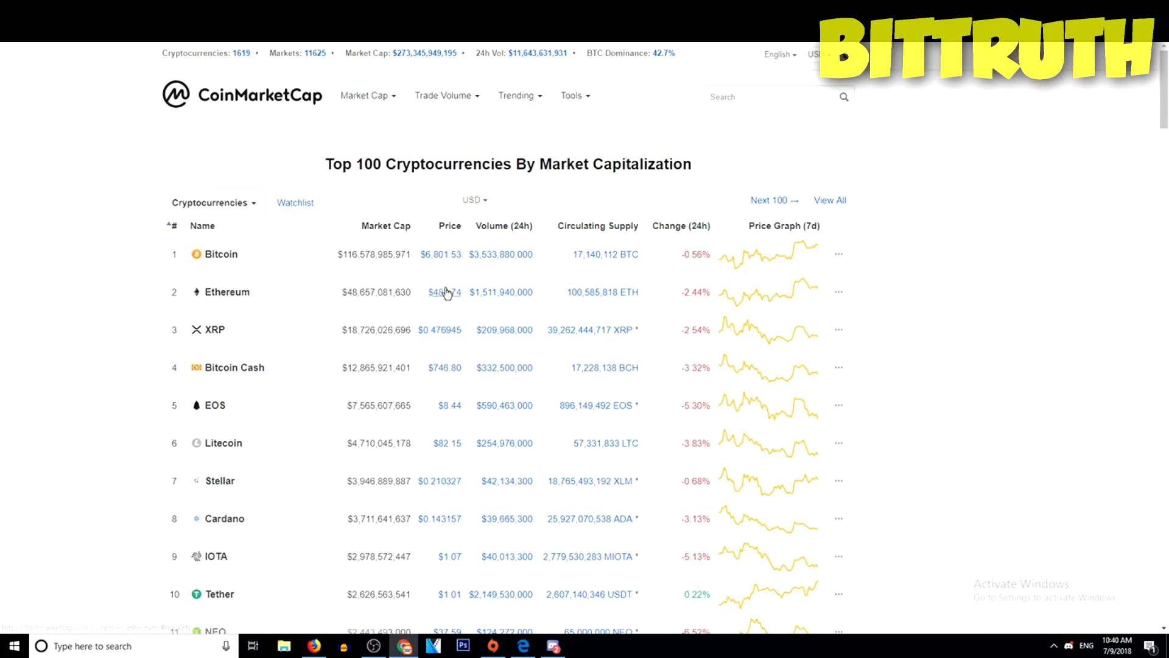
{"action": "mouse_move", "coordinate": [196, 216]}
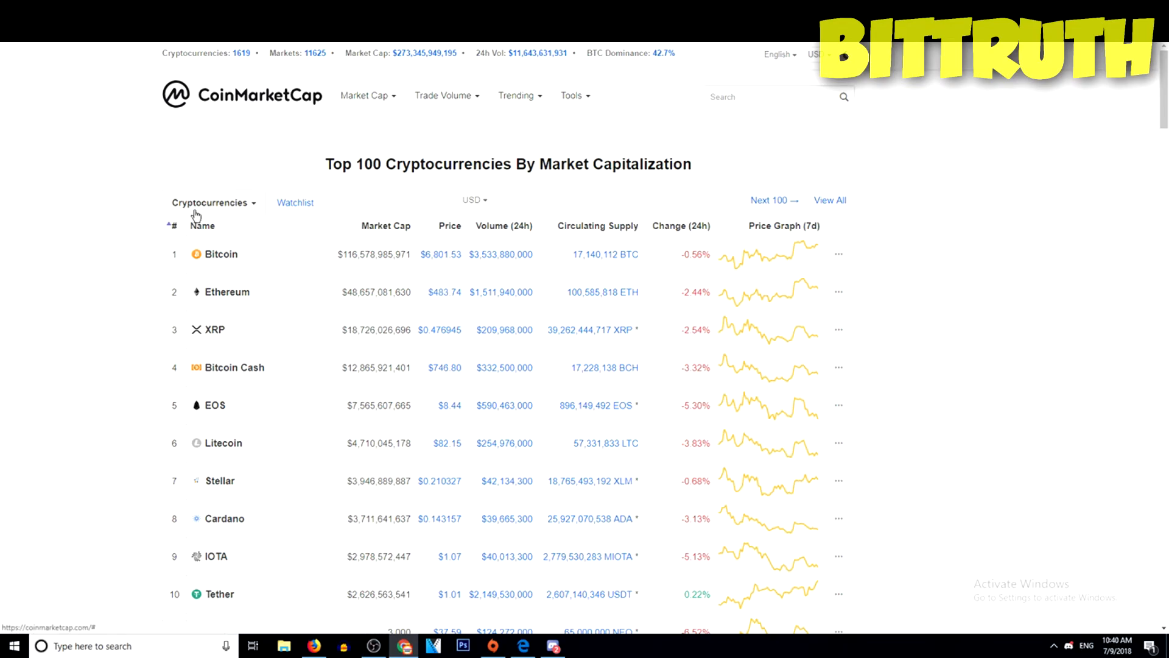